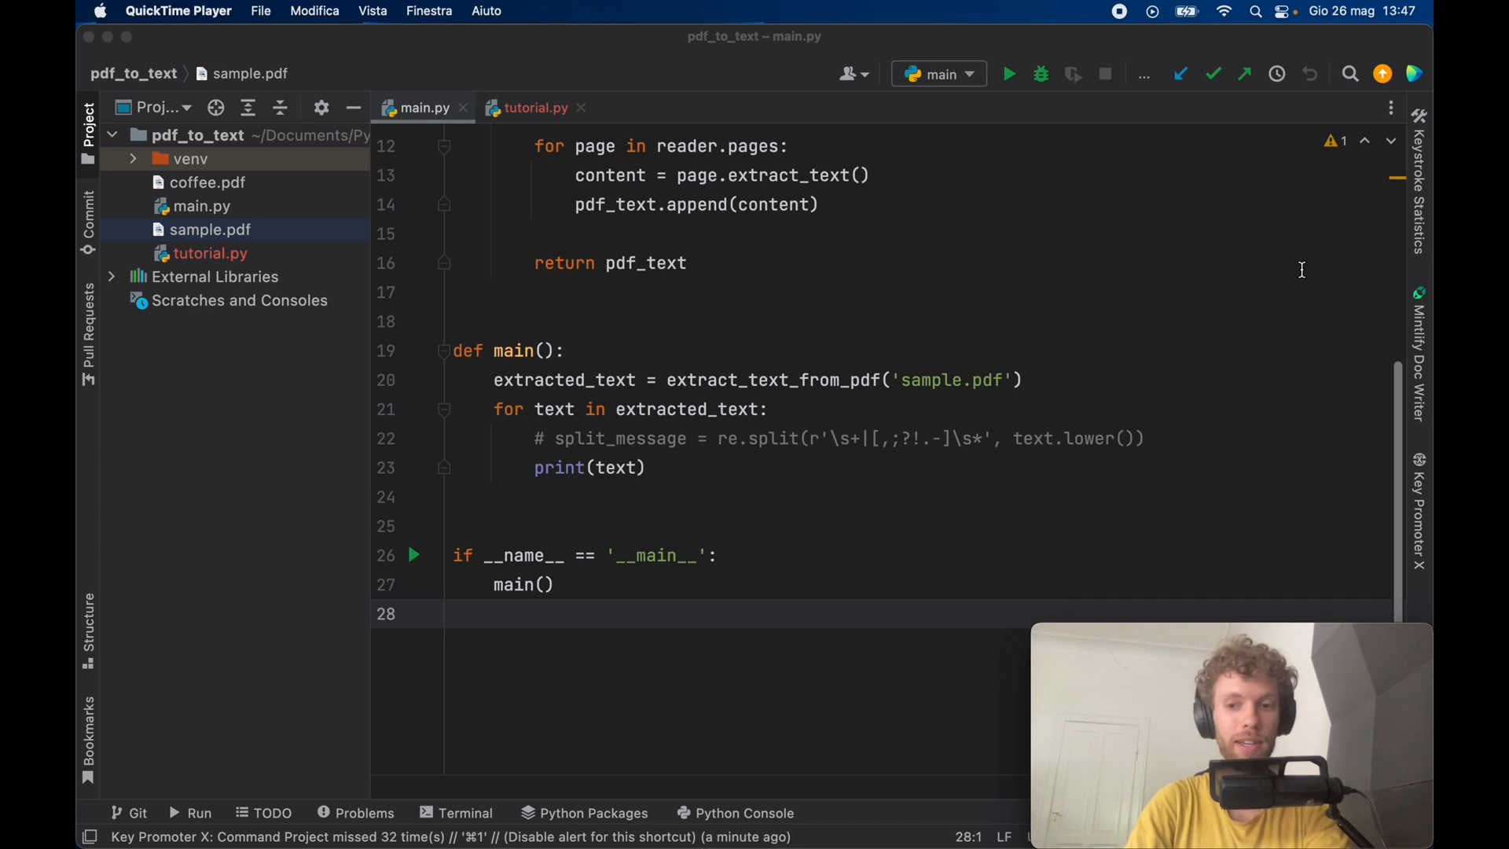
pyautogui.moveTo(748, 573)
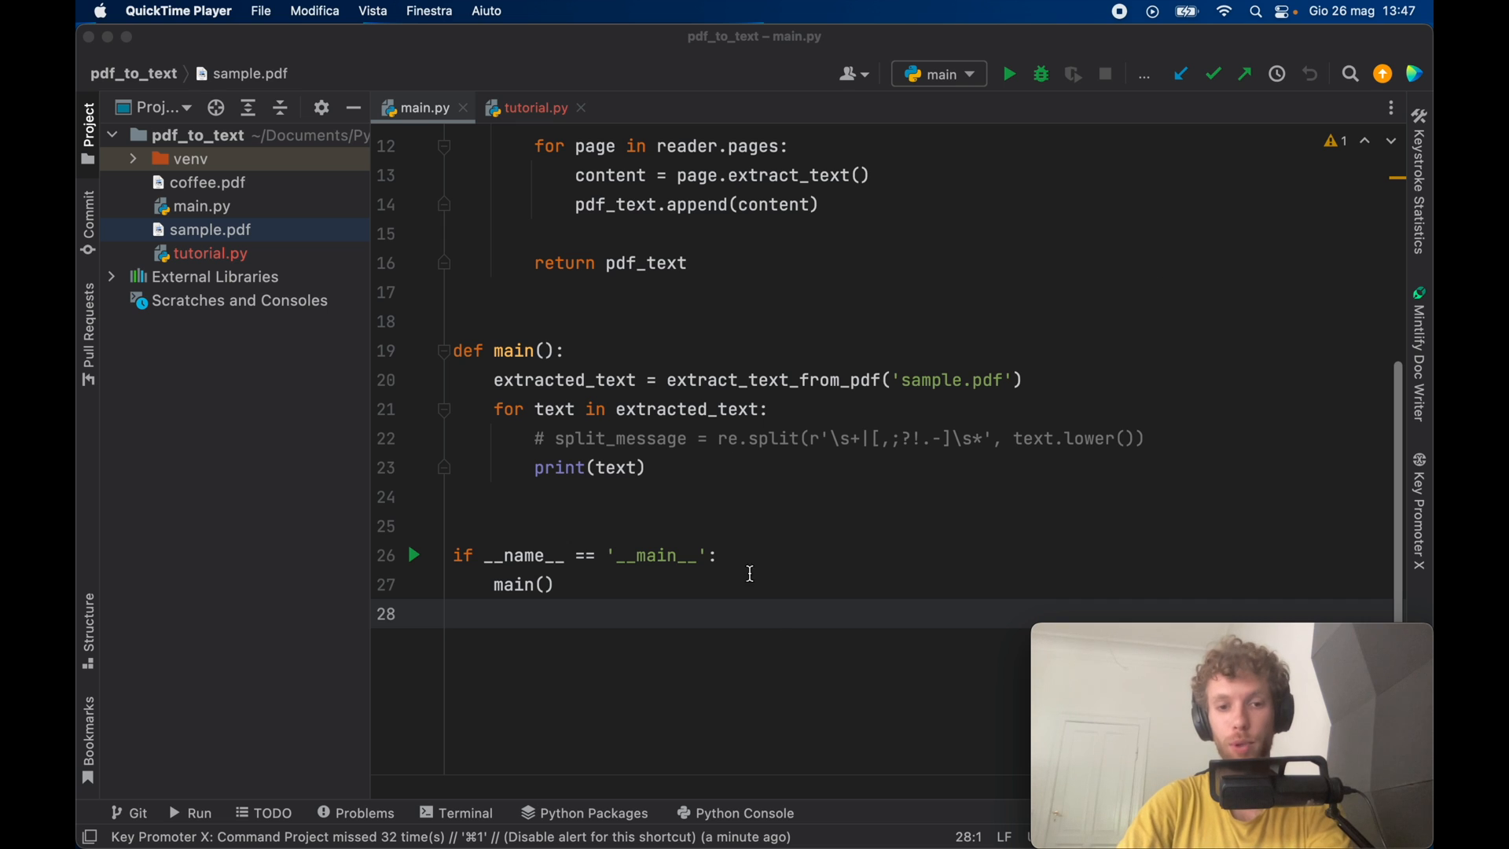
pyautogui.moveTo(712, 658)
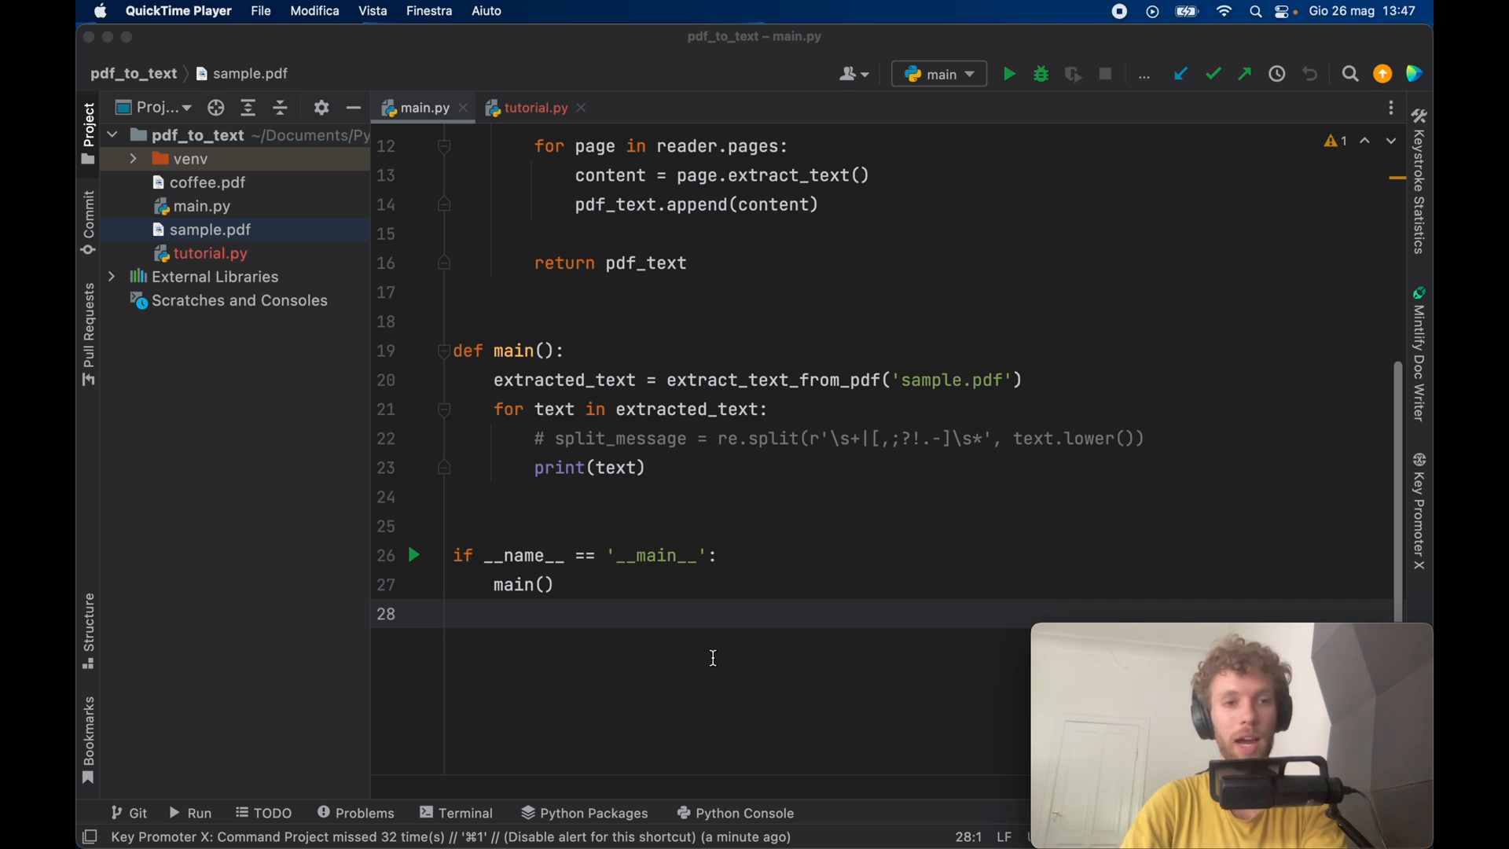
pyautogui.moveTo(332, 225)
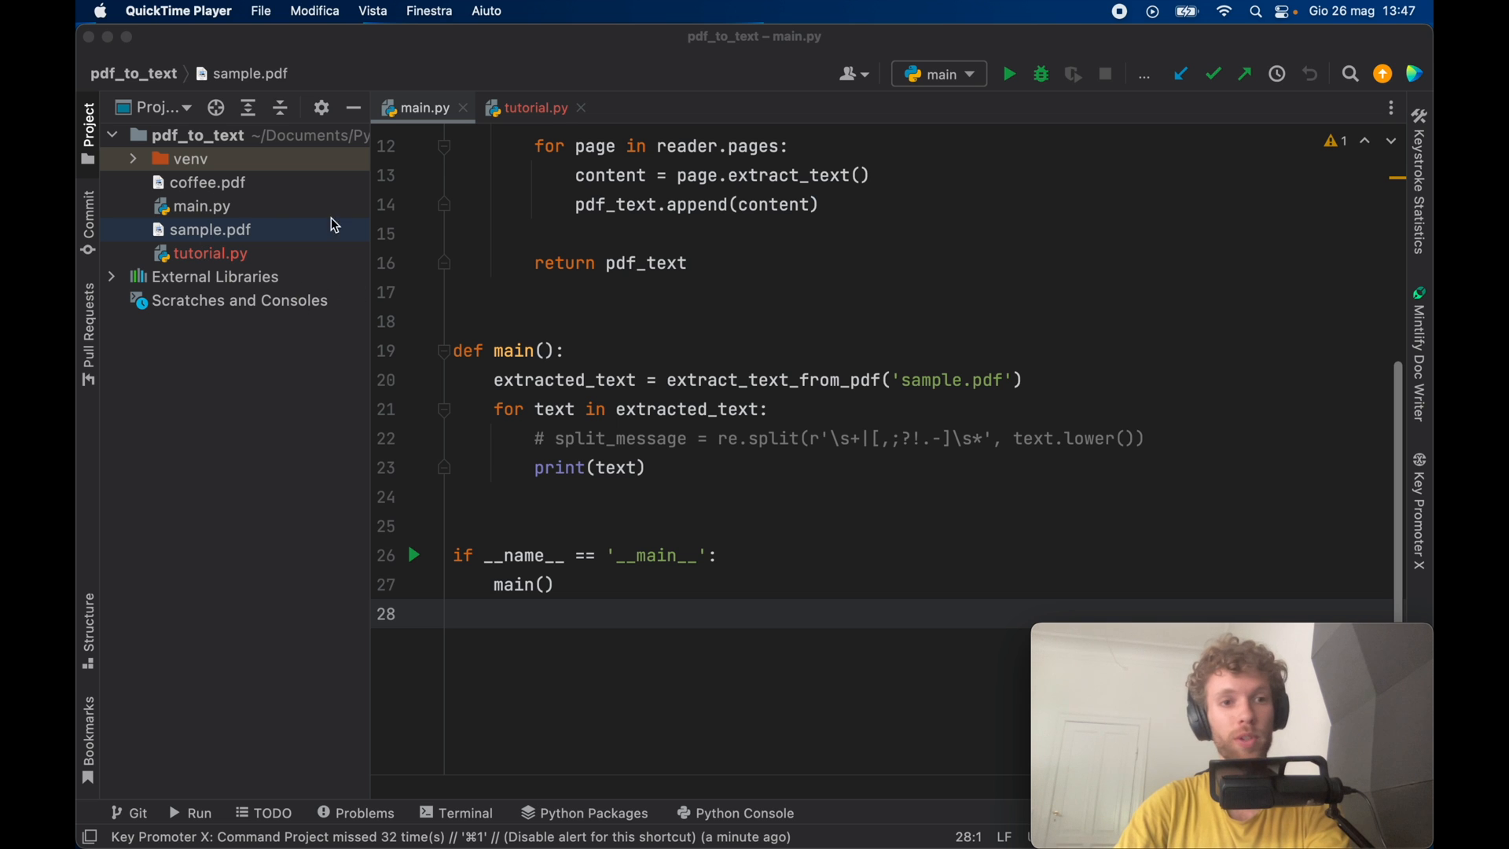
pyautogui.moveTo(198, 191)
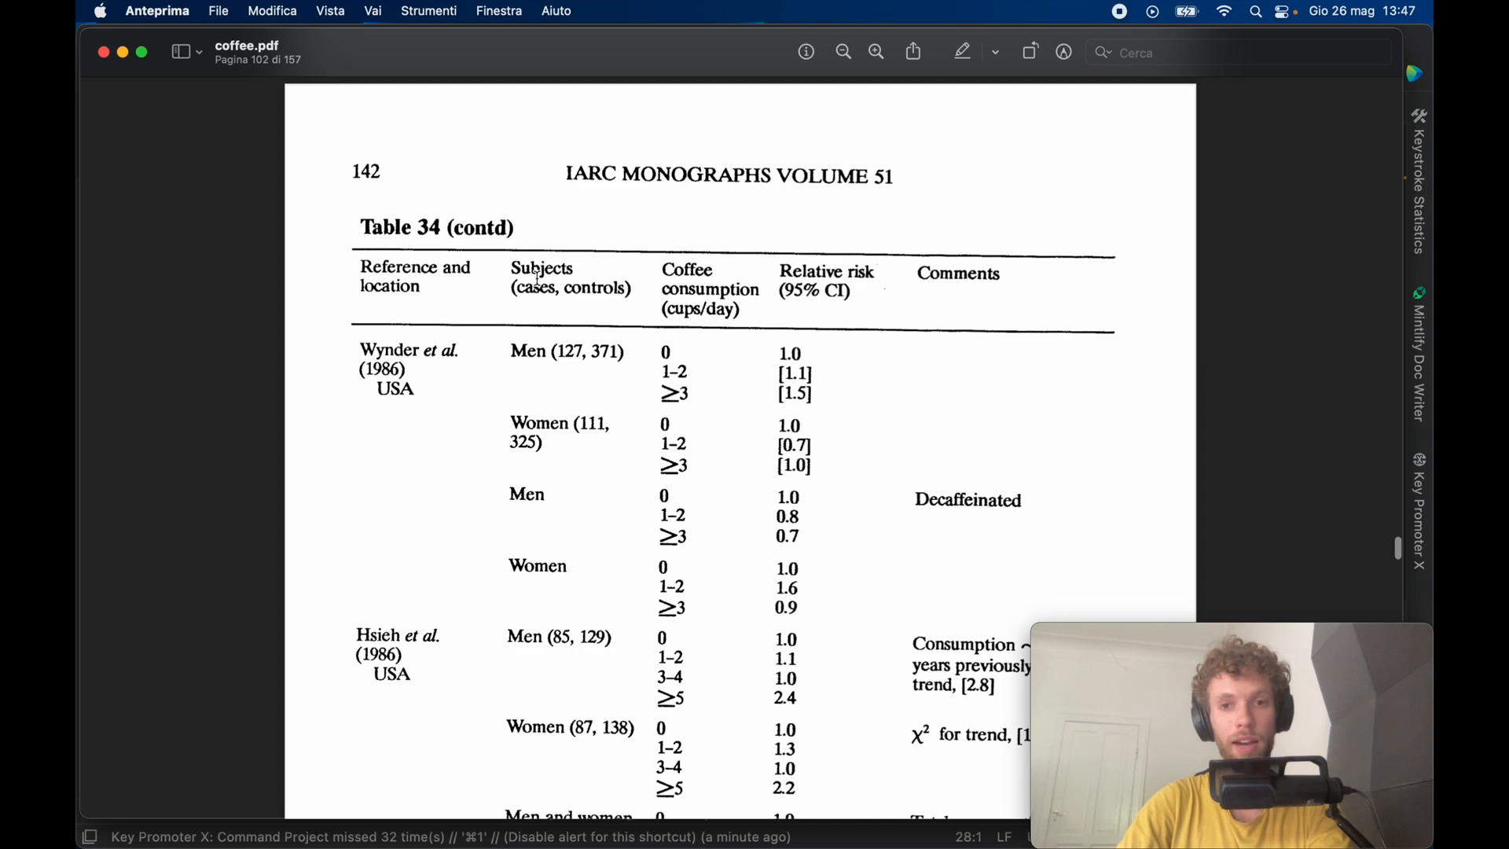
# - Scroll through coffee.pdf and the two pages of sample.pdf in Preview
pyautogui.scroll(3)
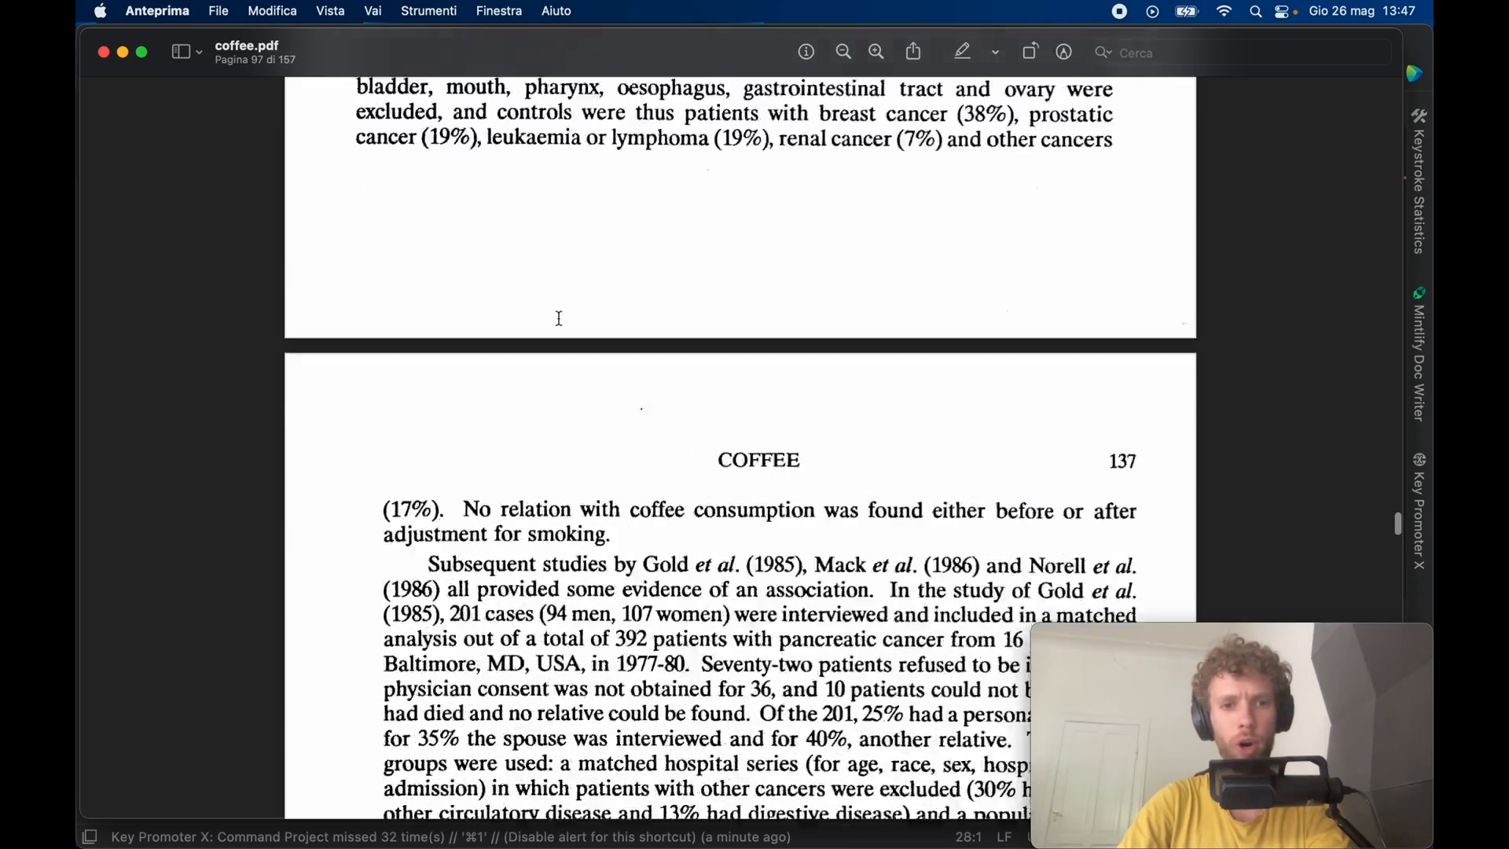
pyautogui.scroll(3)
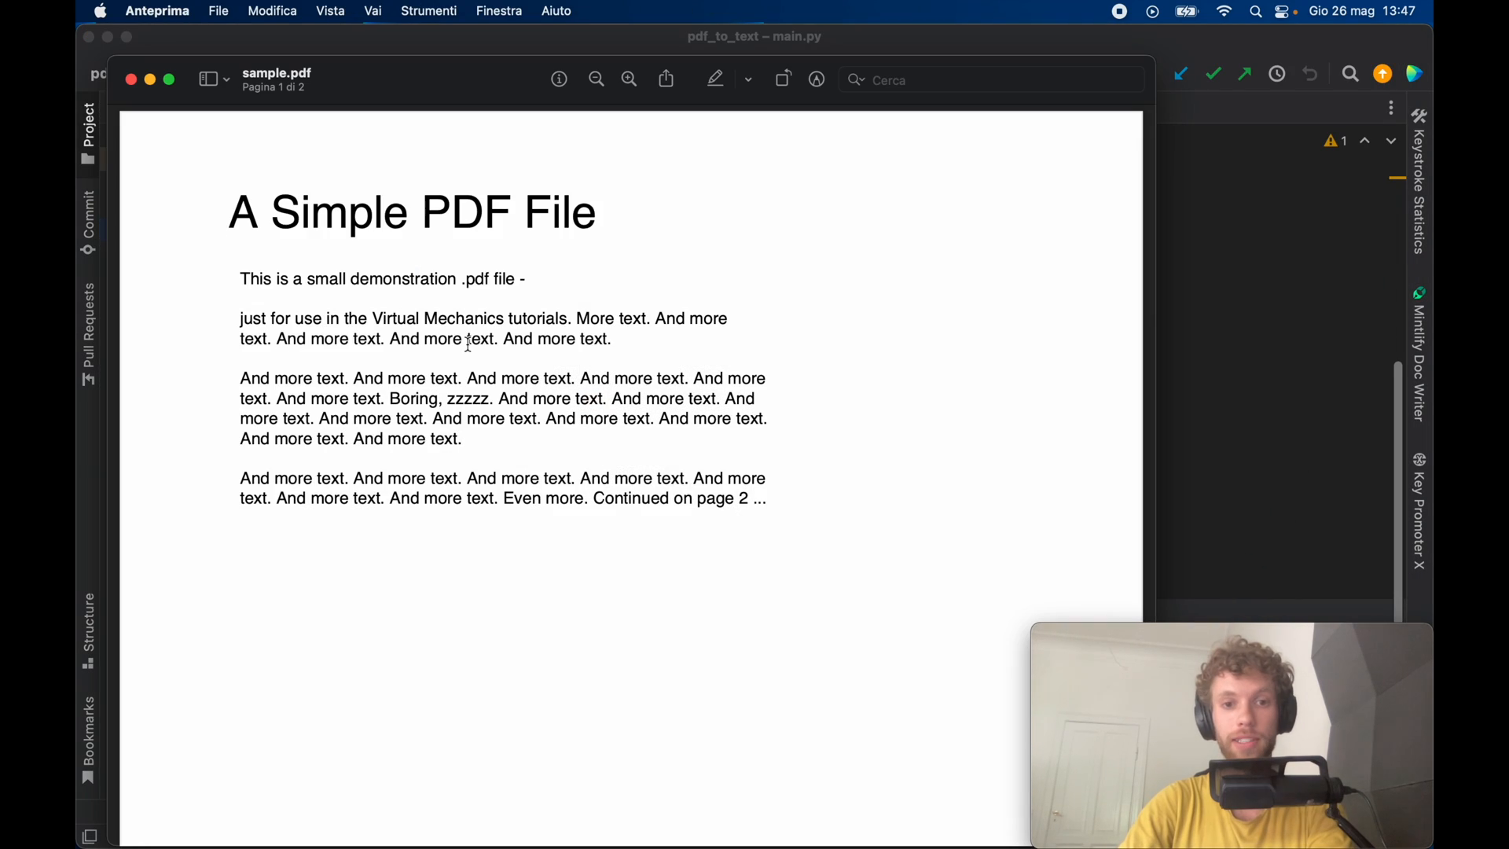
pyautogui.scroll(-3)
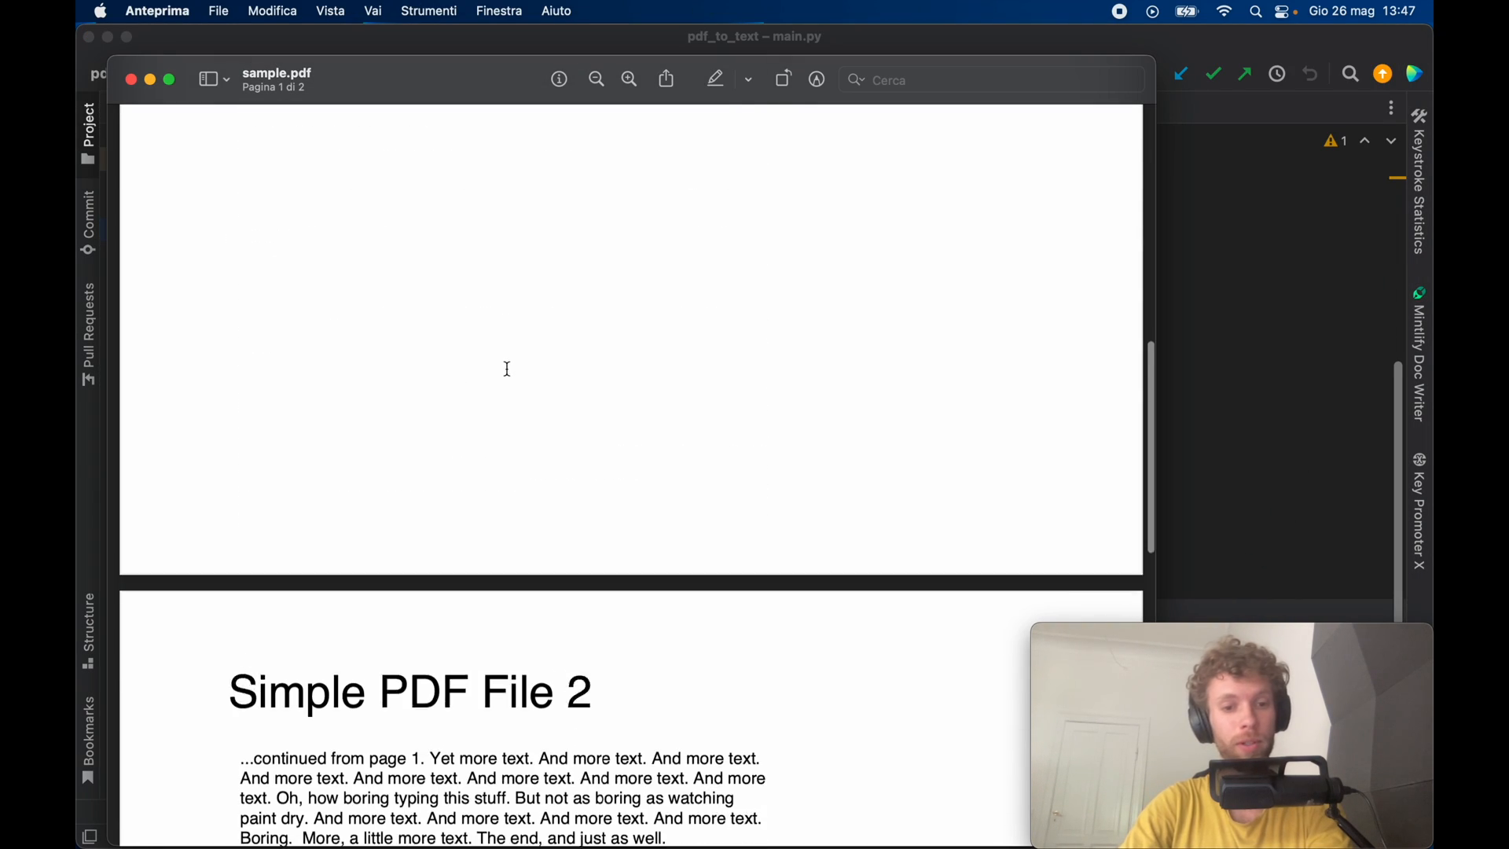
pyautogui.scroll(-3)
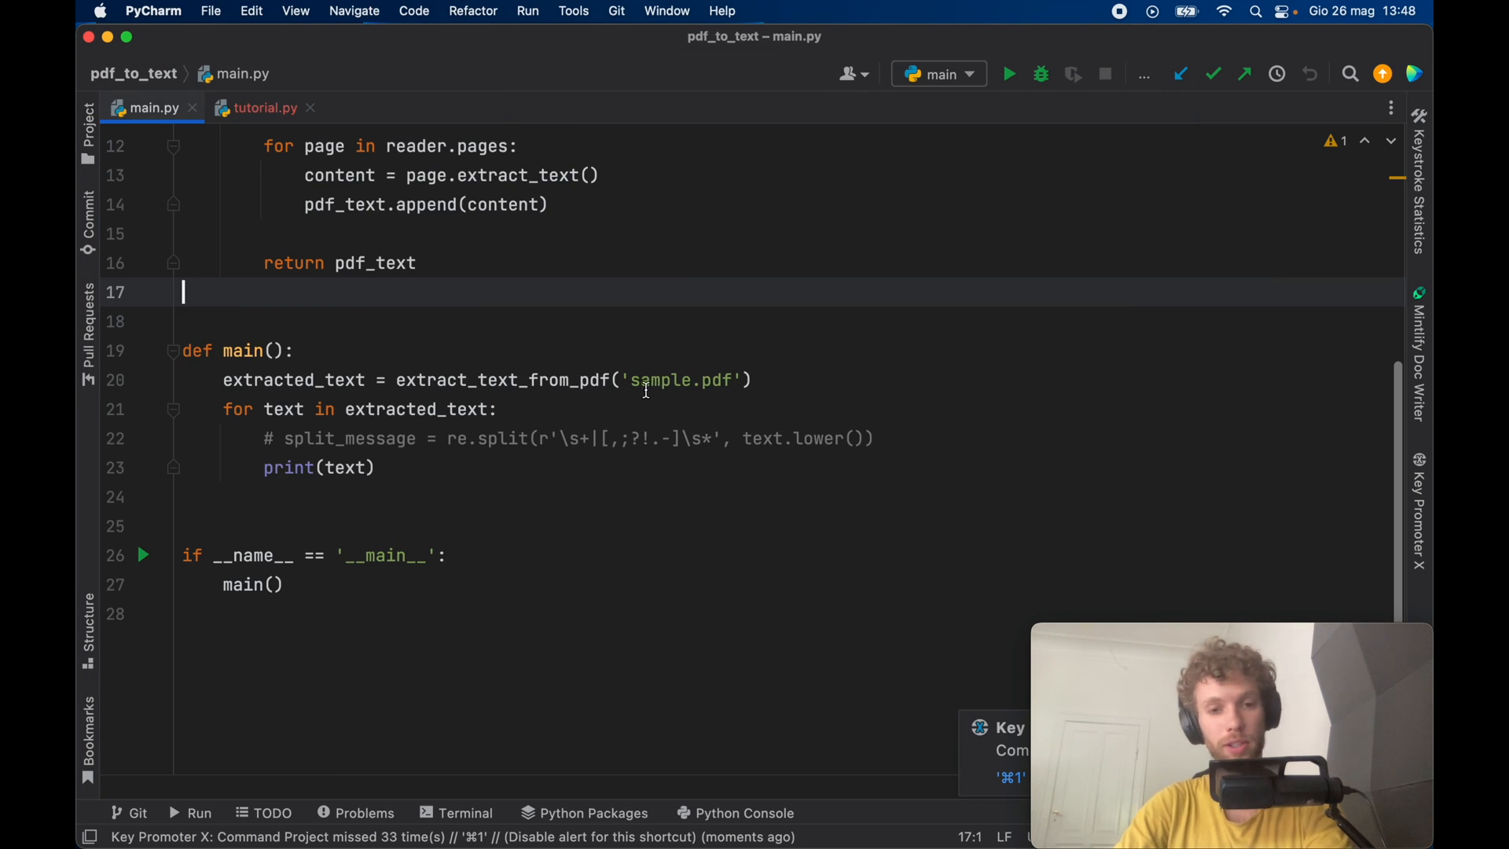
# - Run main.py to print sample.pdf's two pages and start switching the filename to coffee.pdf
pyautogui.click(143, 554)
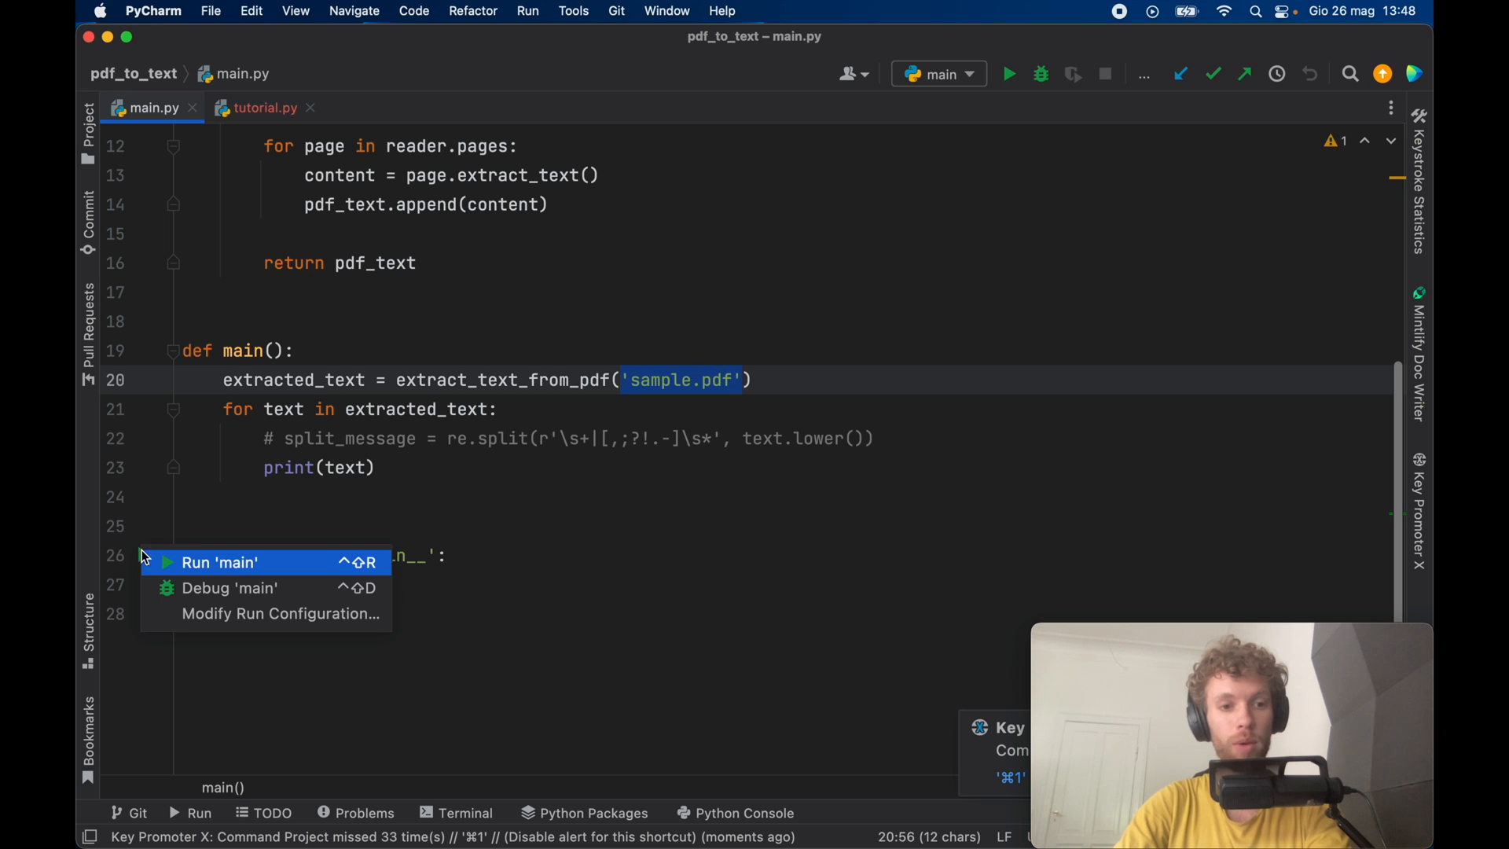
pyautogui.click(218, 563)
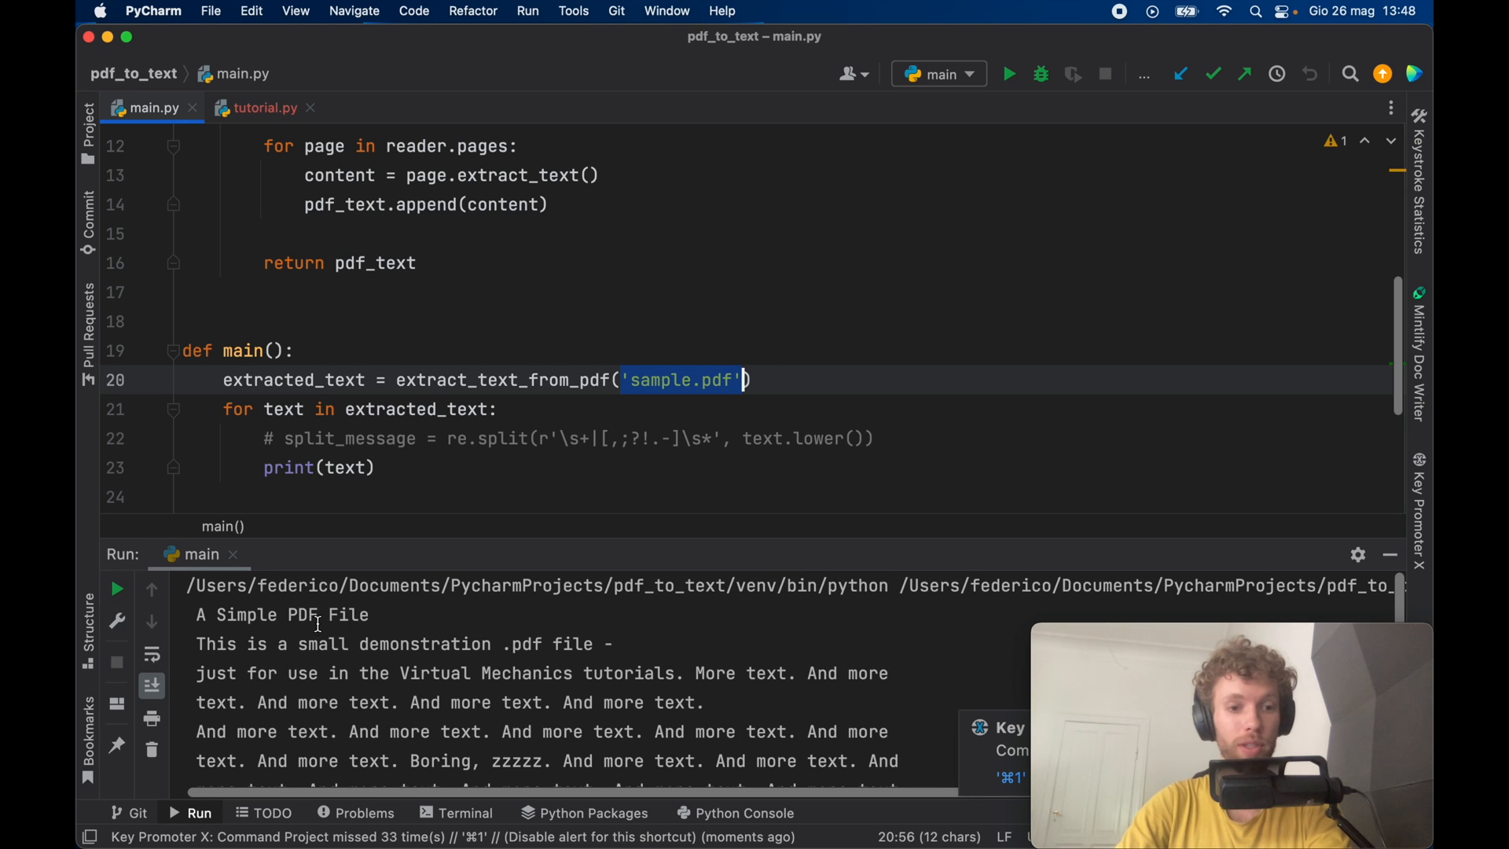
pyautogui.scroll(-3)
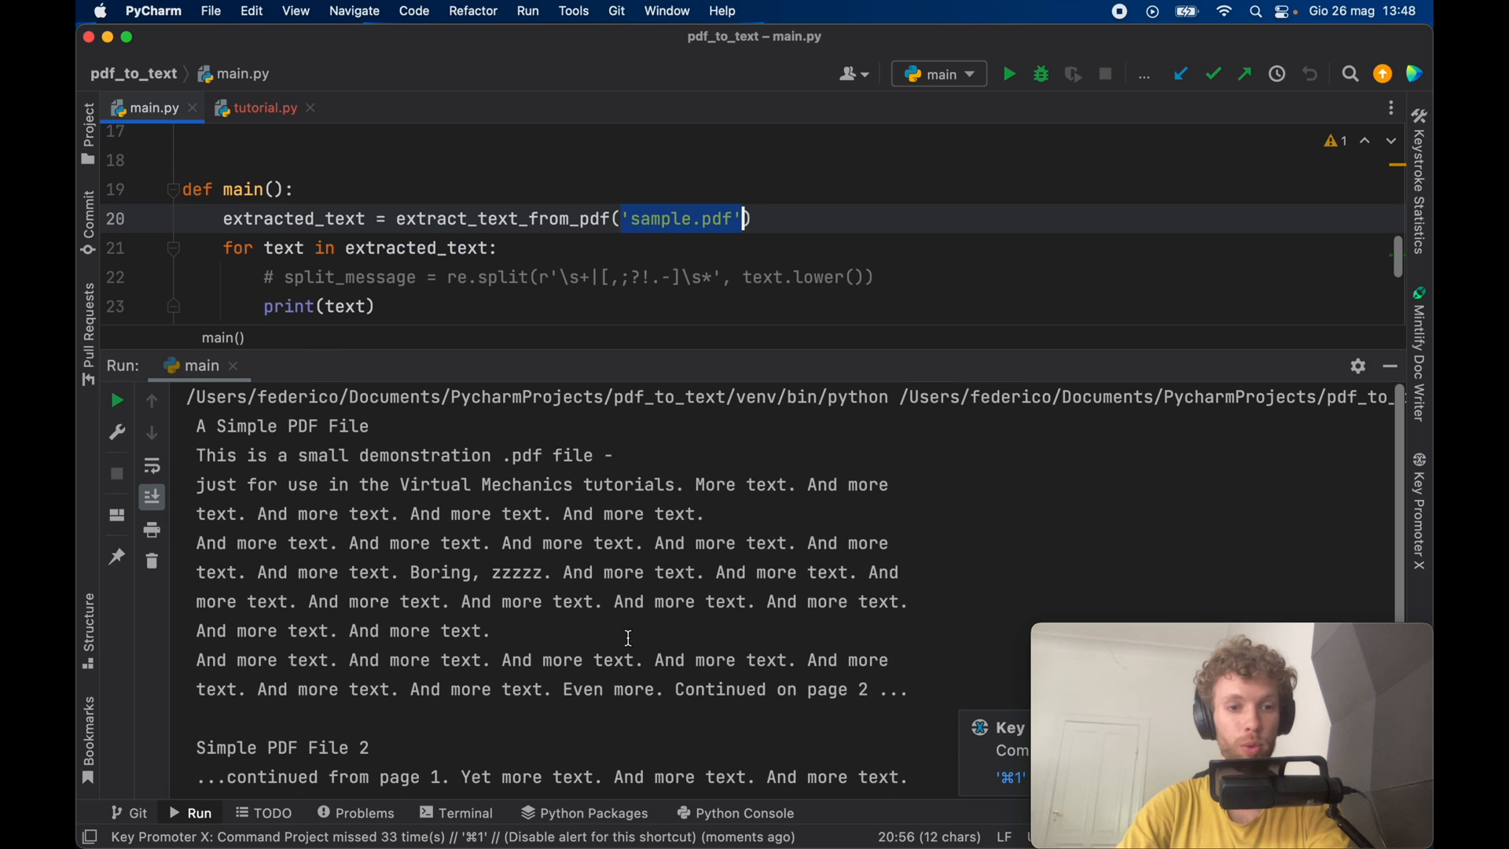
pyautogui.scroll(-3)
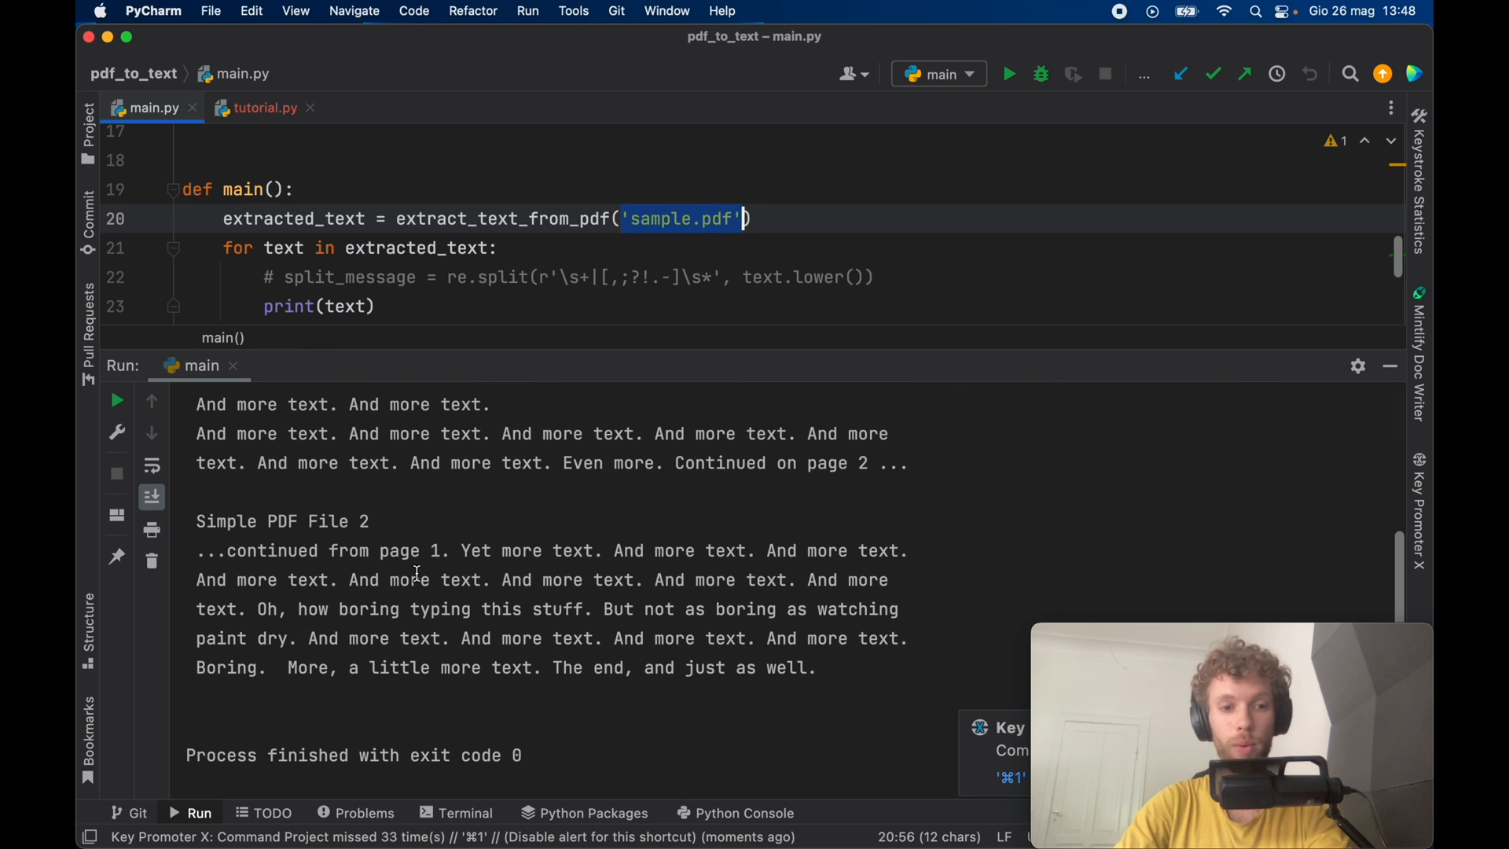
pyautogui.moveTo(554, 292)
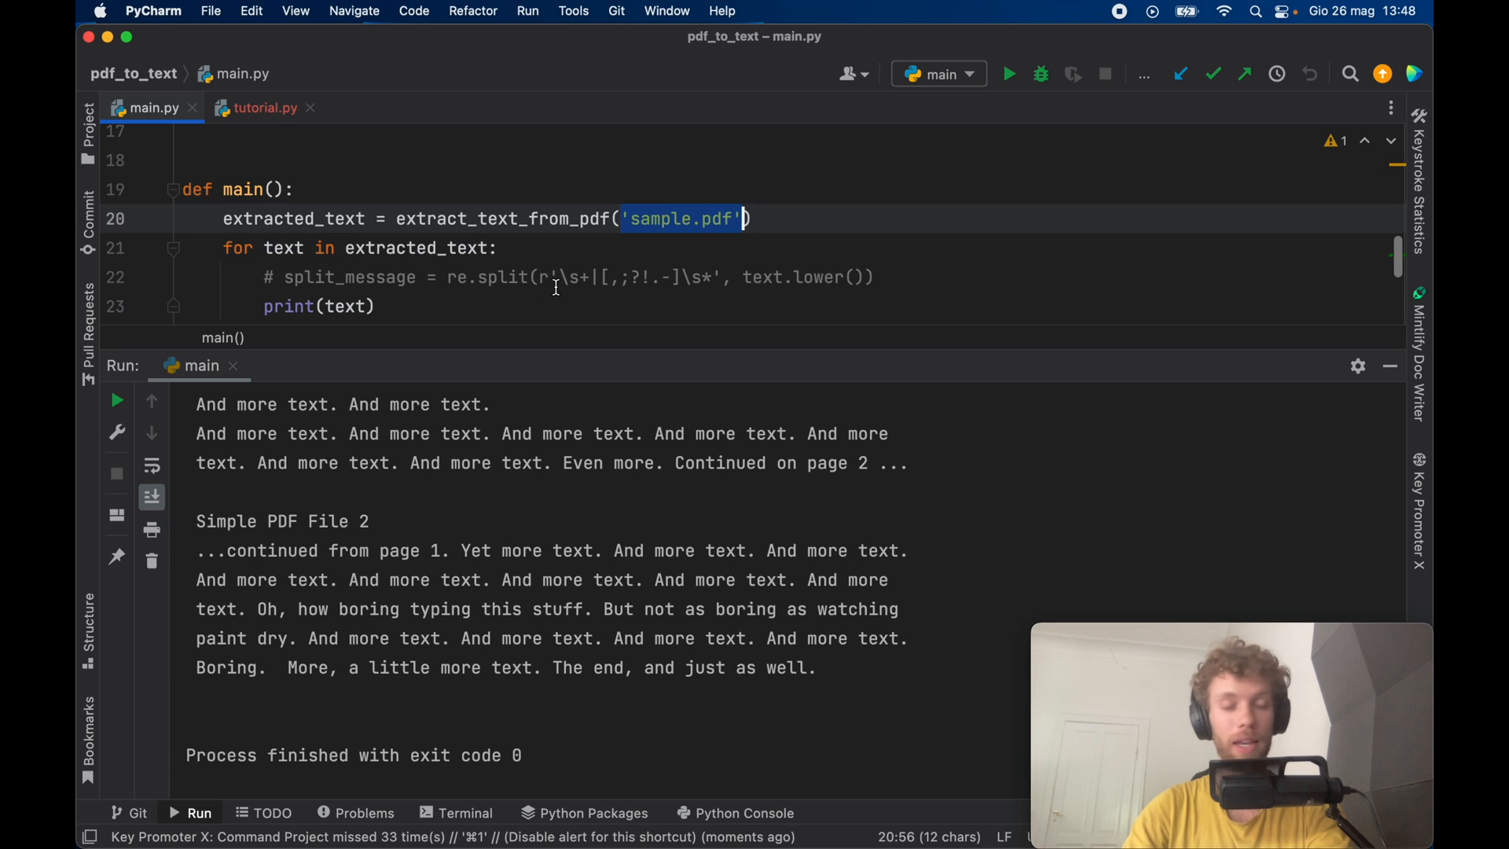
pyautogui.write('coffe')
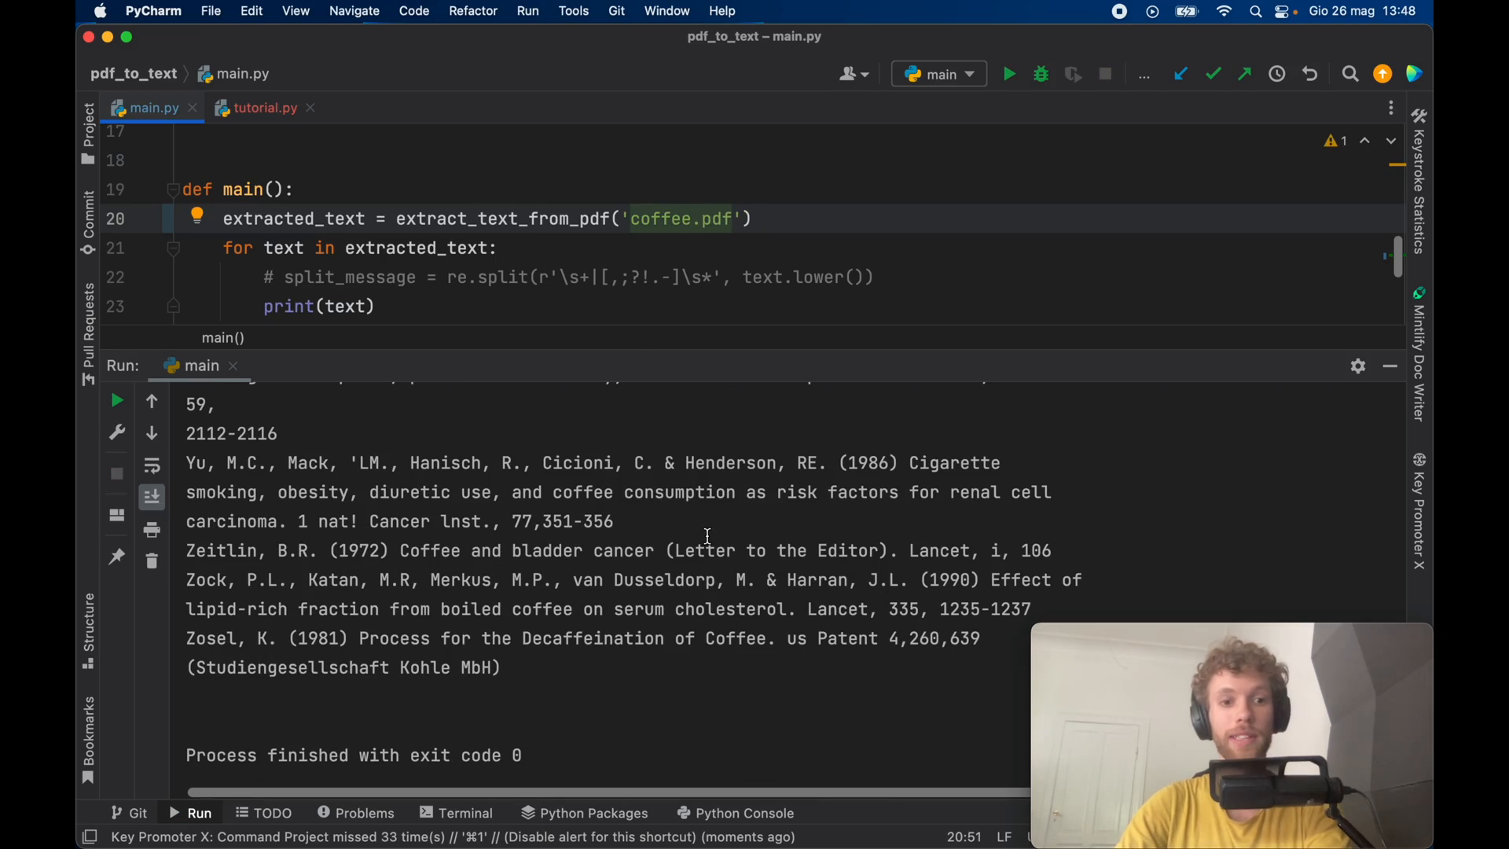
# - Scroll the run output listing the coffee monograph's extracted references
pyautogui.scroll(3)
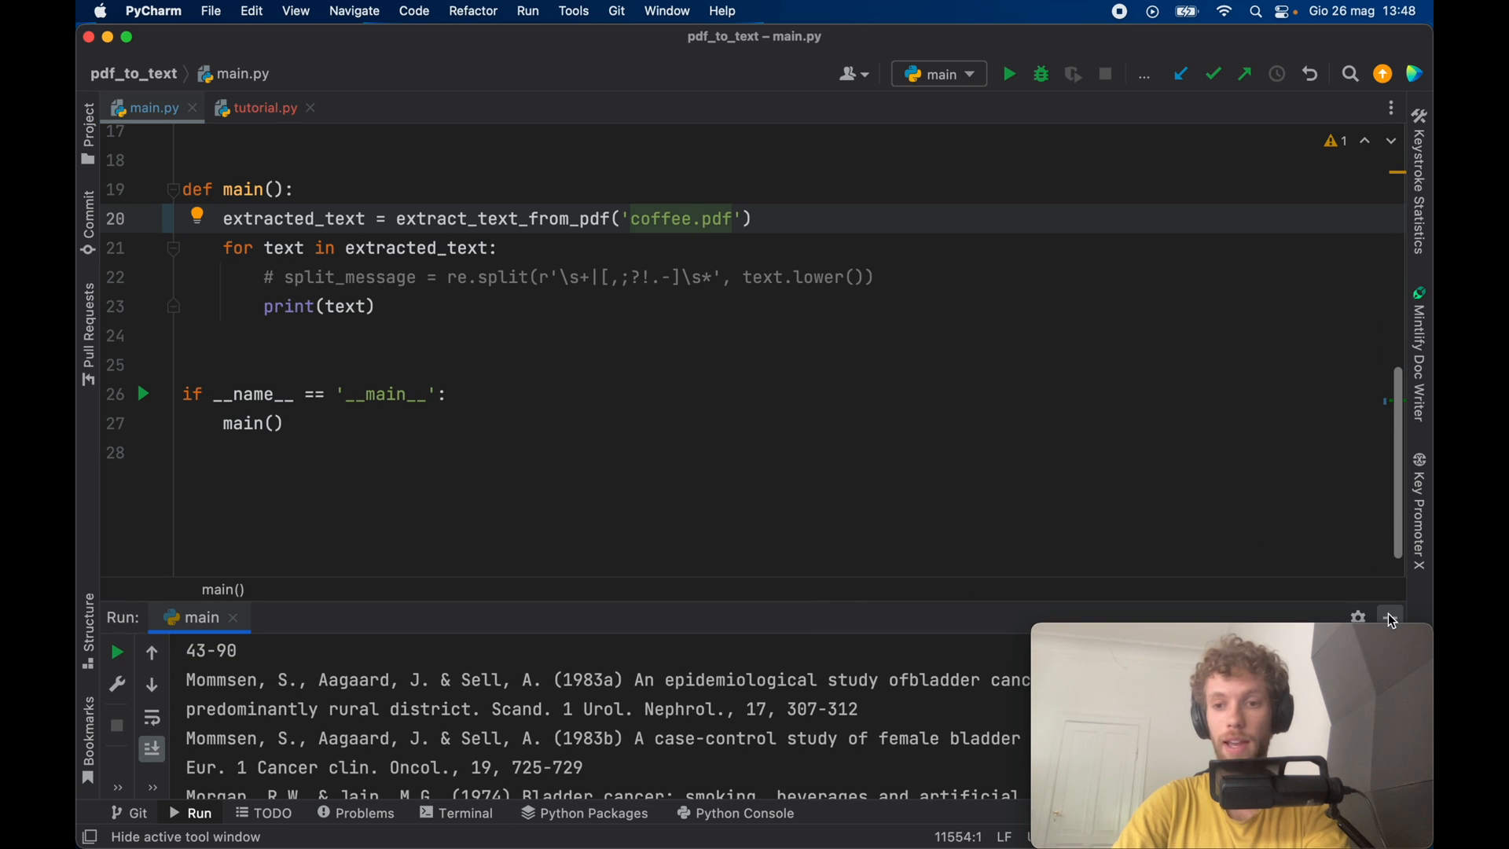
# - Hide the run output, switch to the empty tutorial.py and close main.py
pyautogui.click(1390, 616)
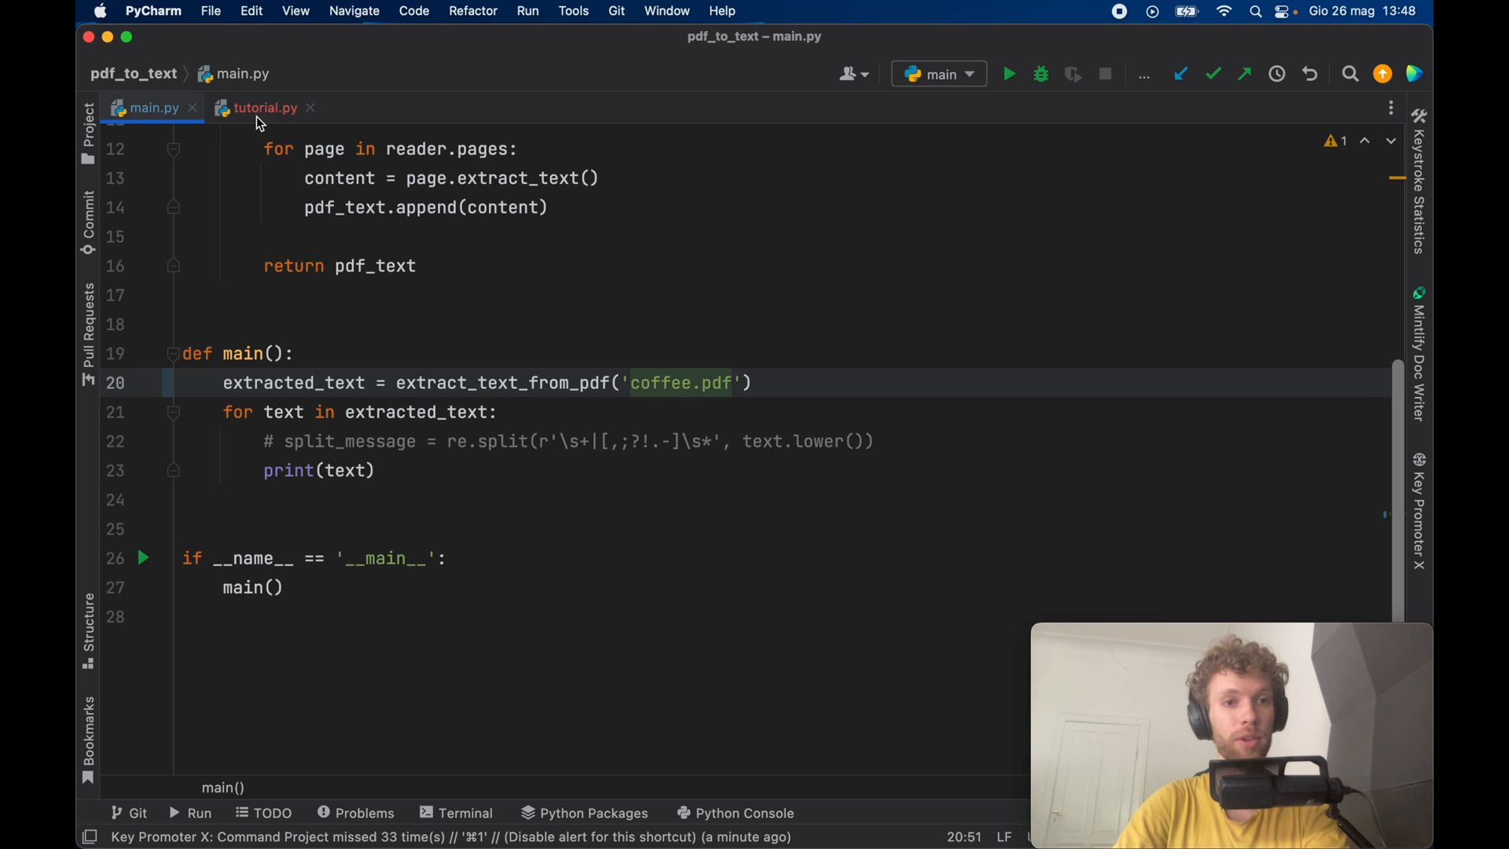
pyautogui.click(264, 106)
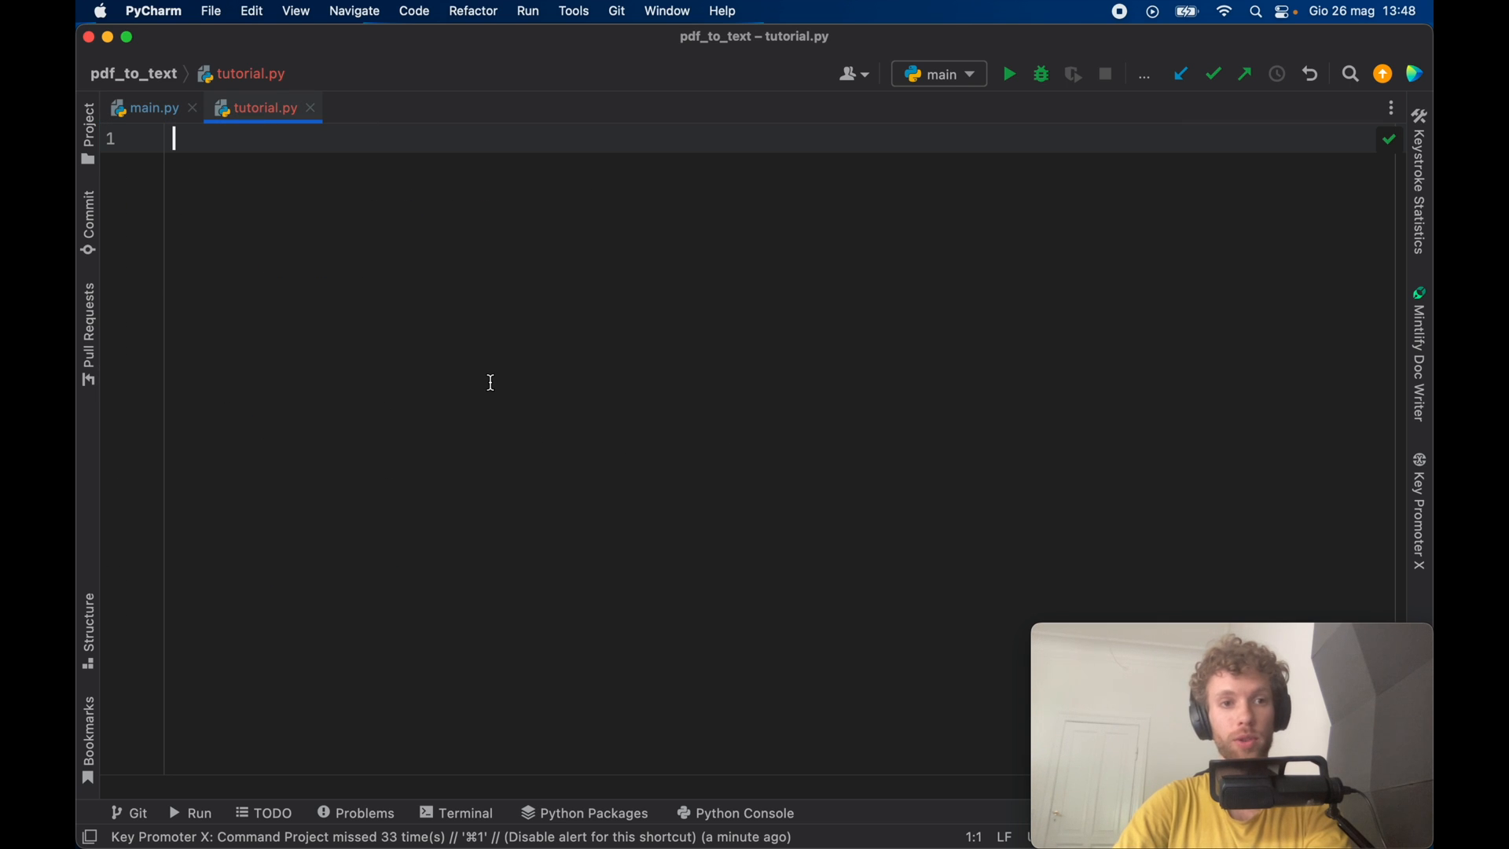
pyautogui.moveTo(212, 291)
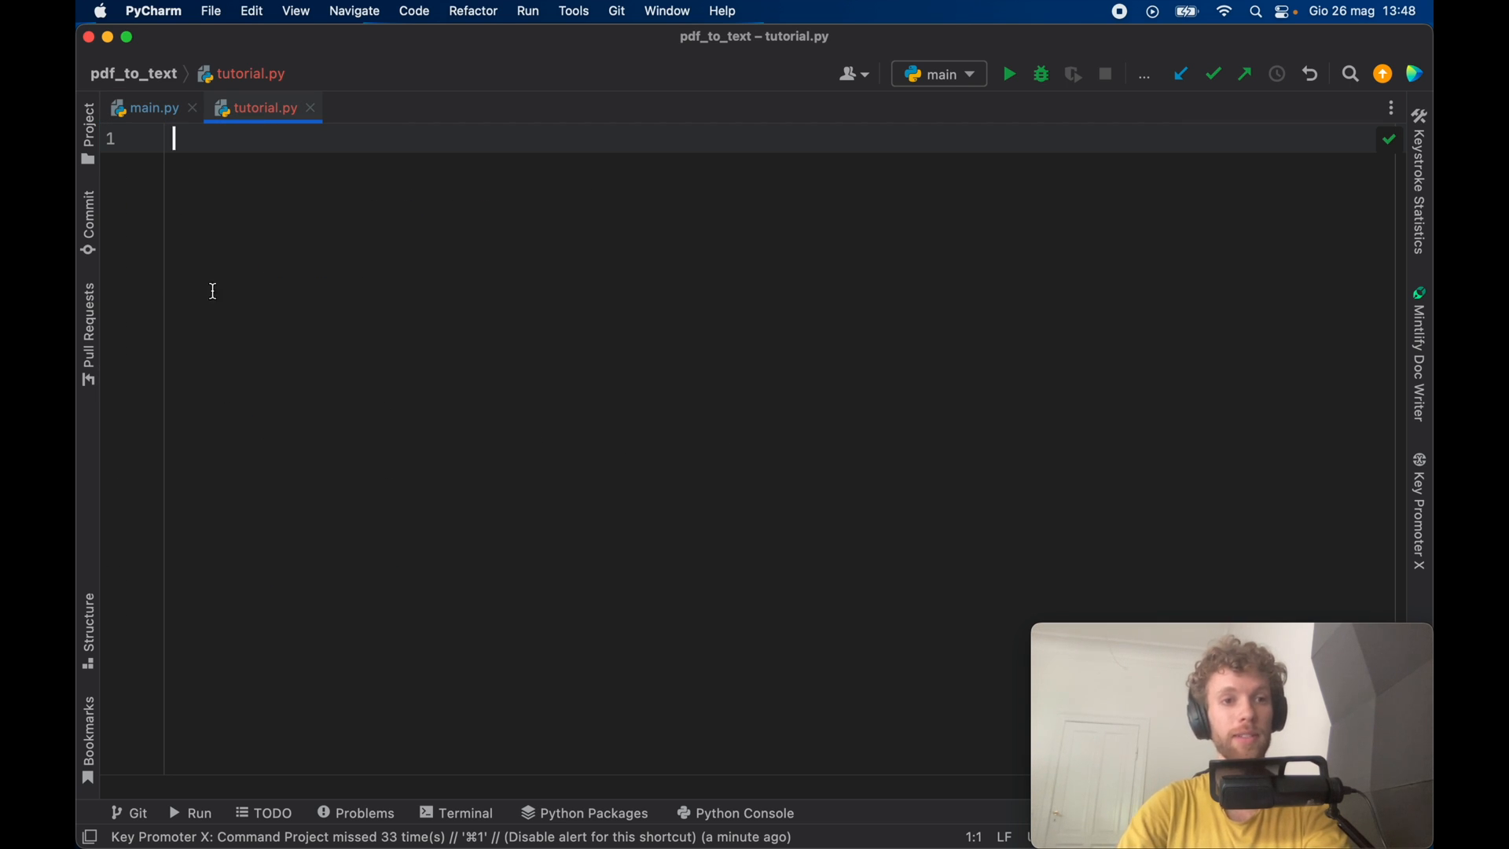
pyautogui.click(192, 107)
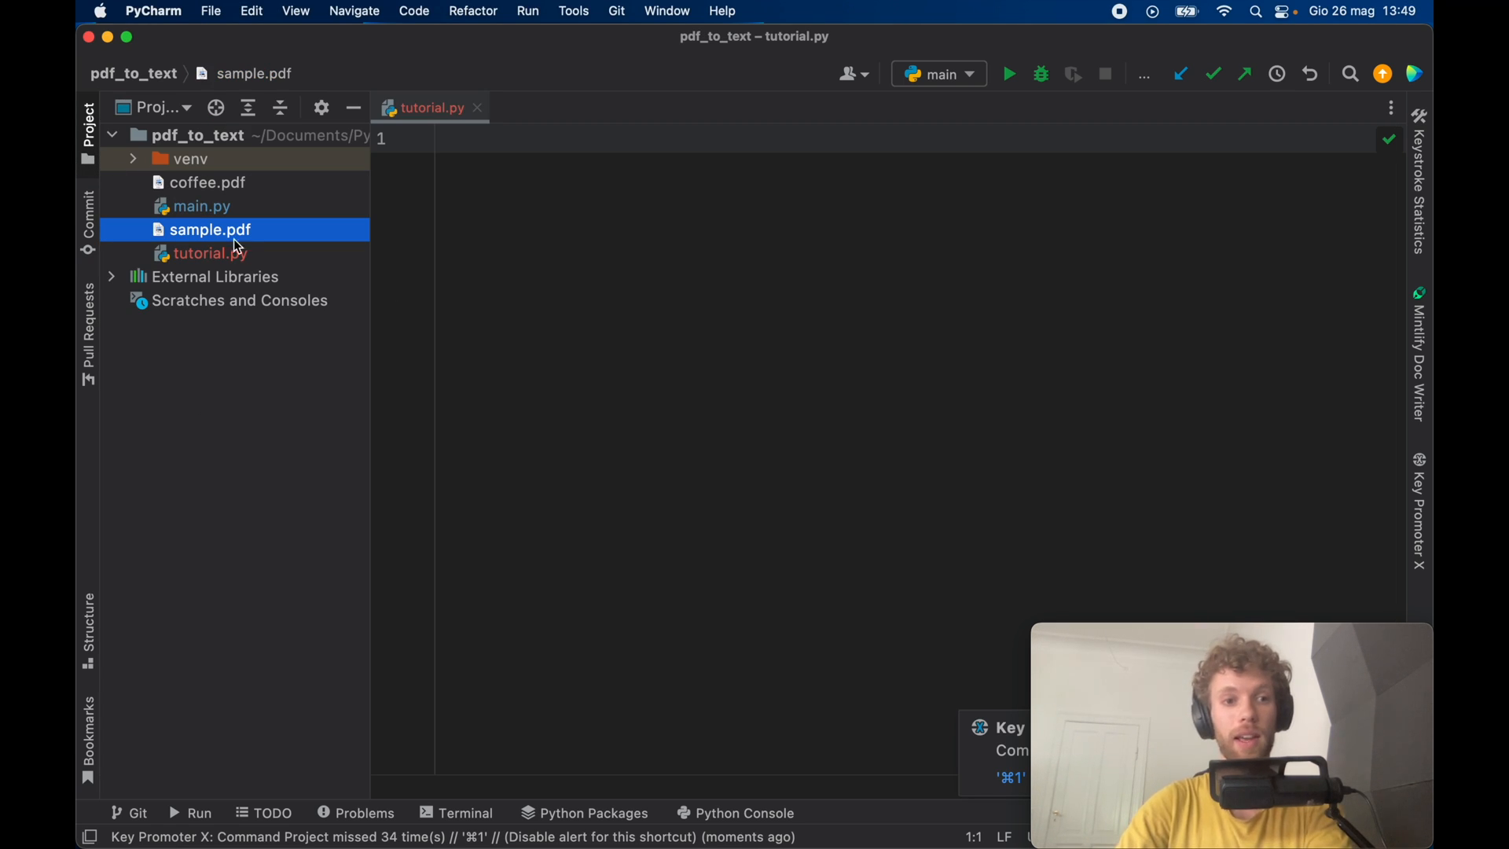
pyautogui.moveTo(209, 236)
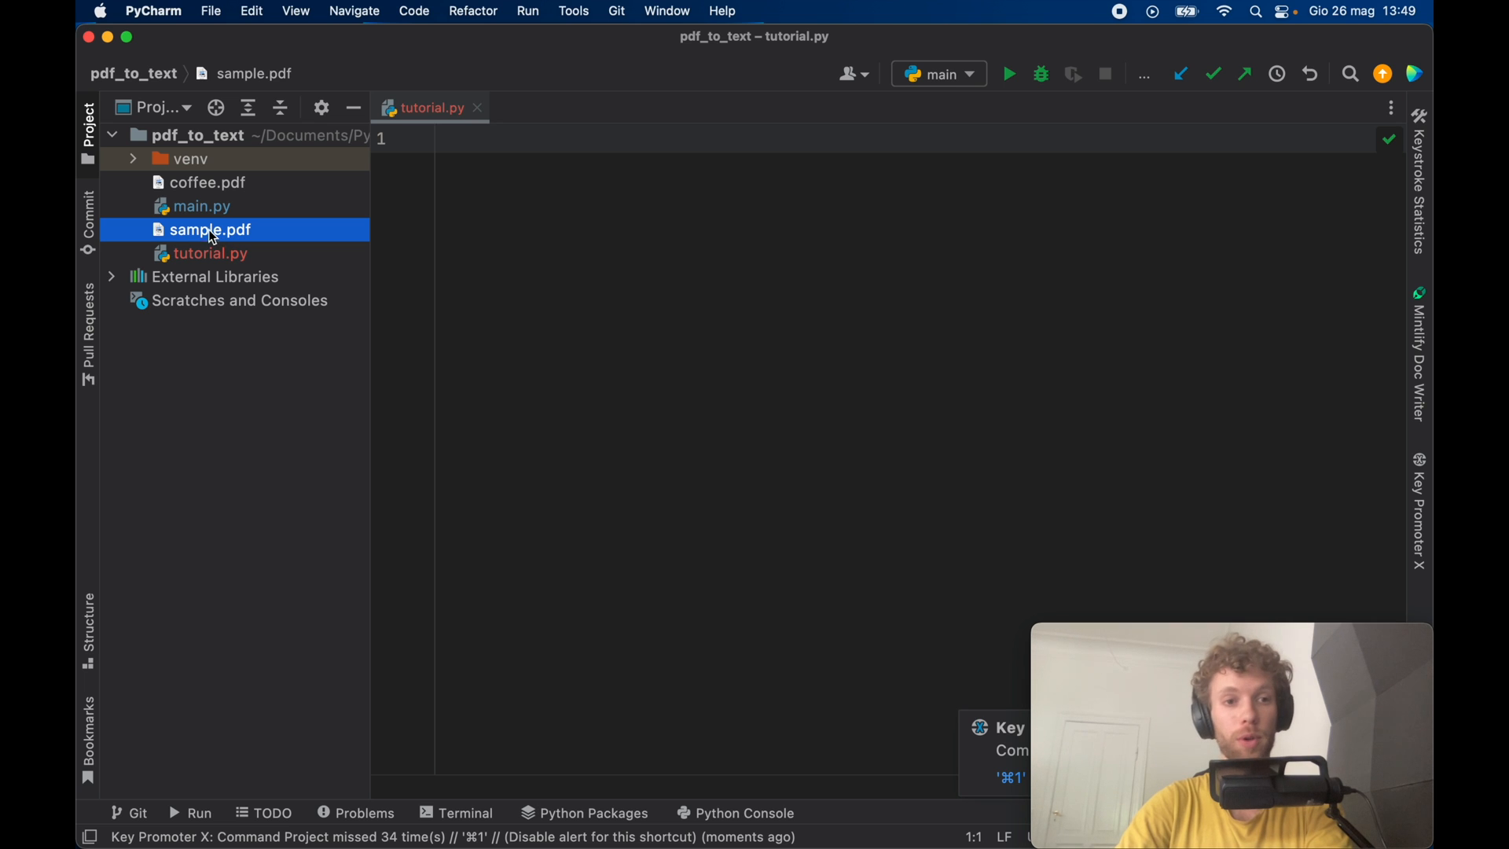
pyautogui.moveTo(286, 209)
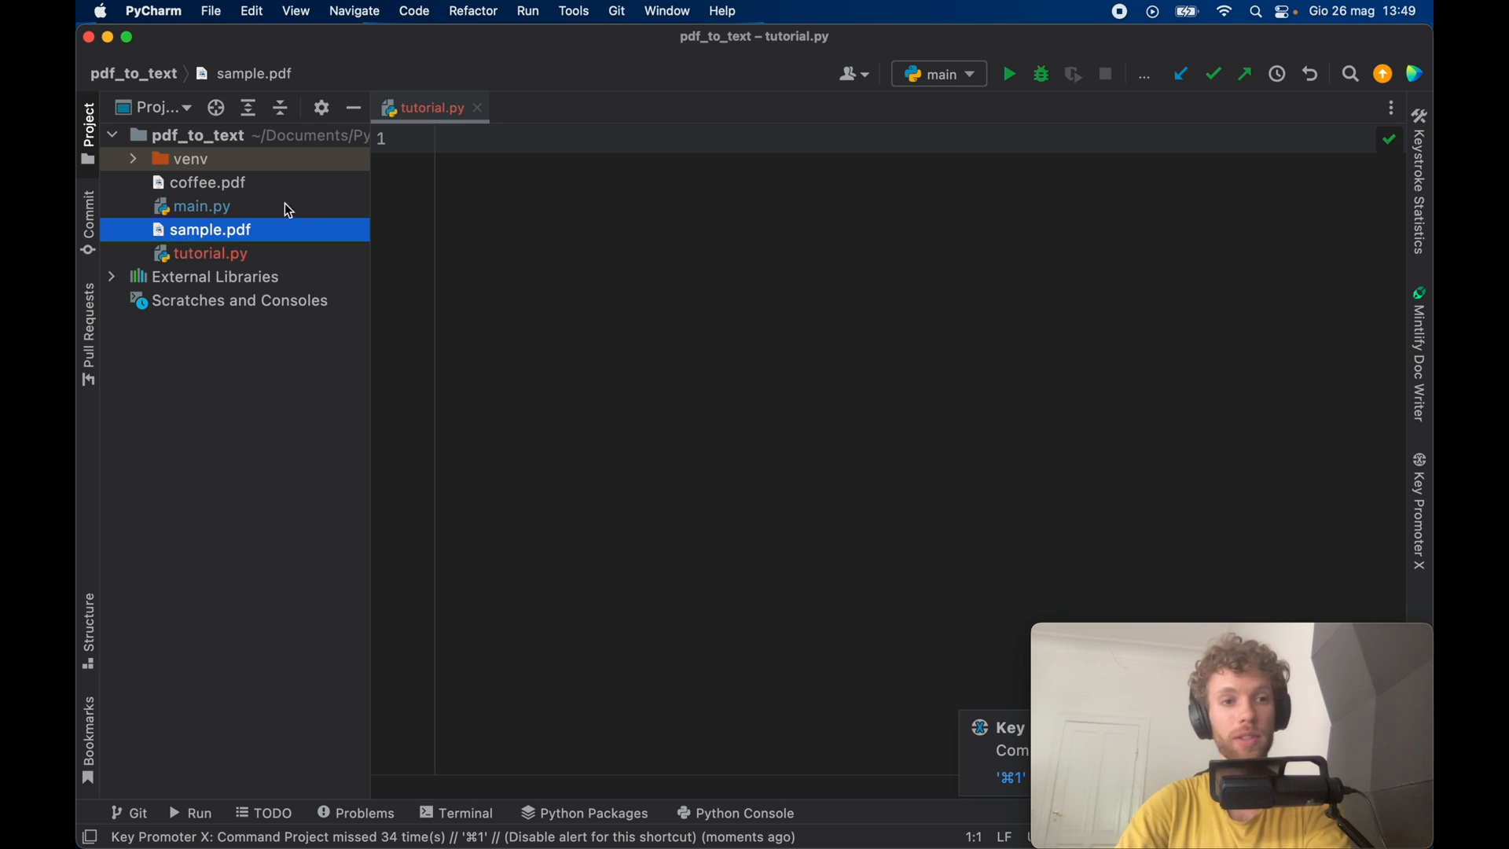
# - Preview sample.pdf, then enter pip install PyPDF2 in the terminal
pyautogui.doubleClick(209, 229)
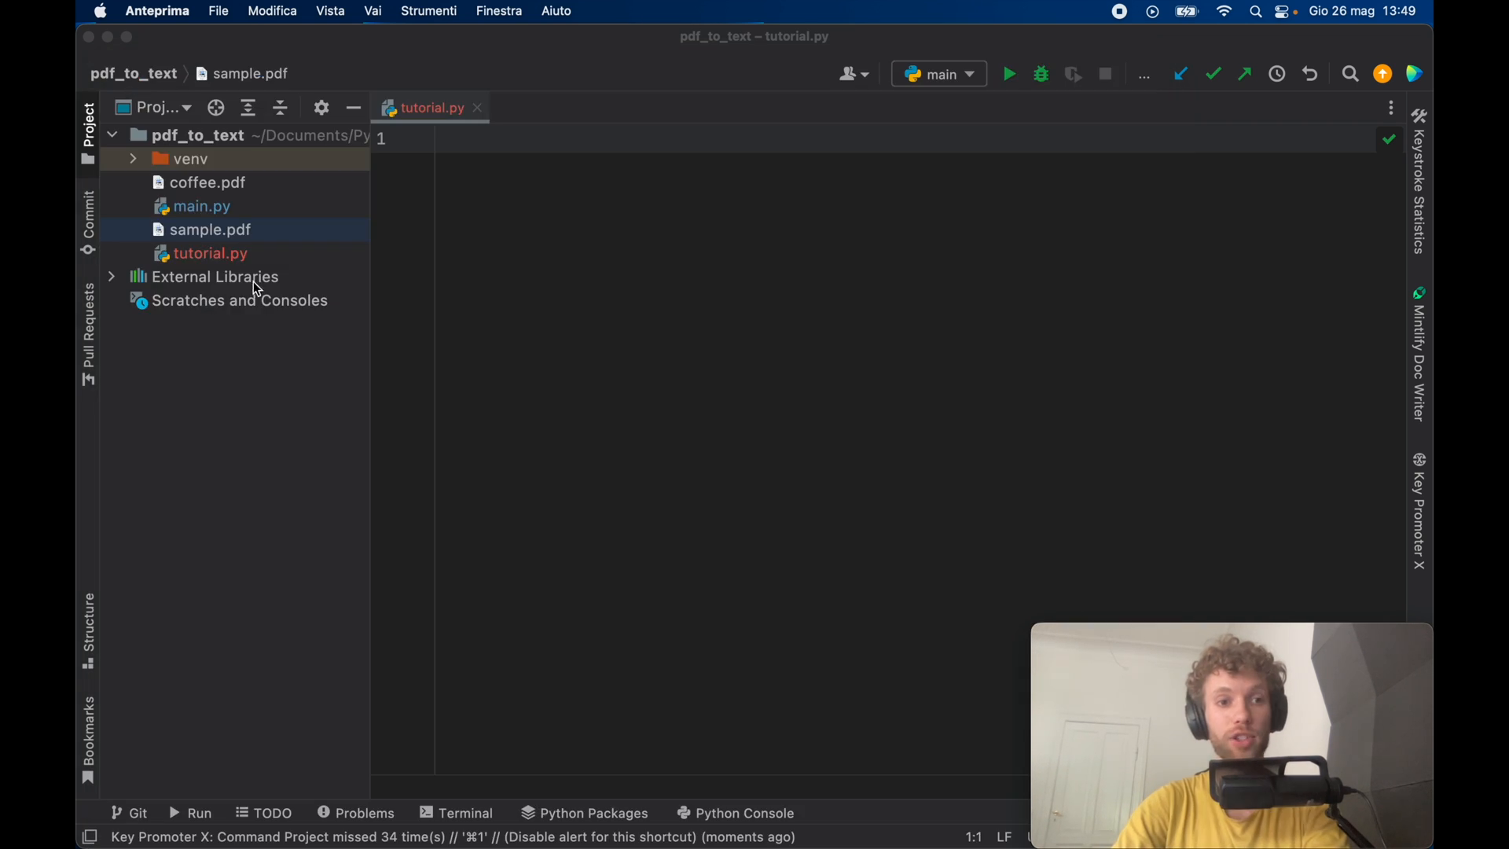
pyautogui.moveTo(297, 233)
pyautogui.write('pip')
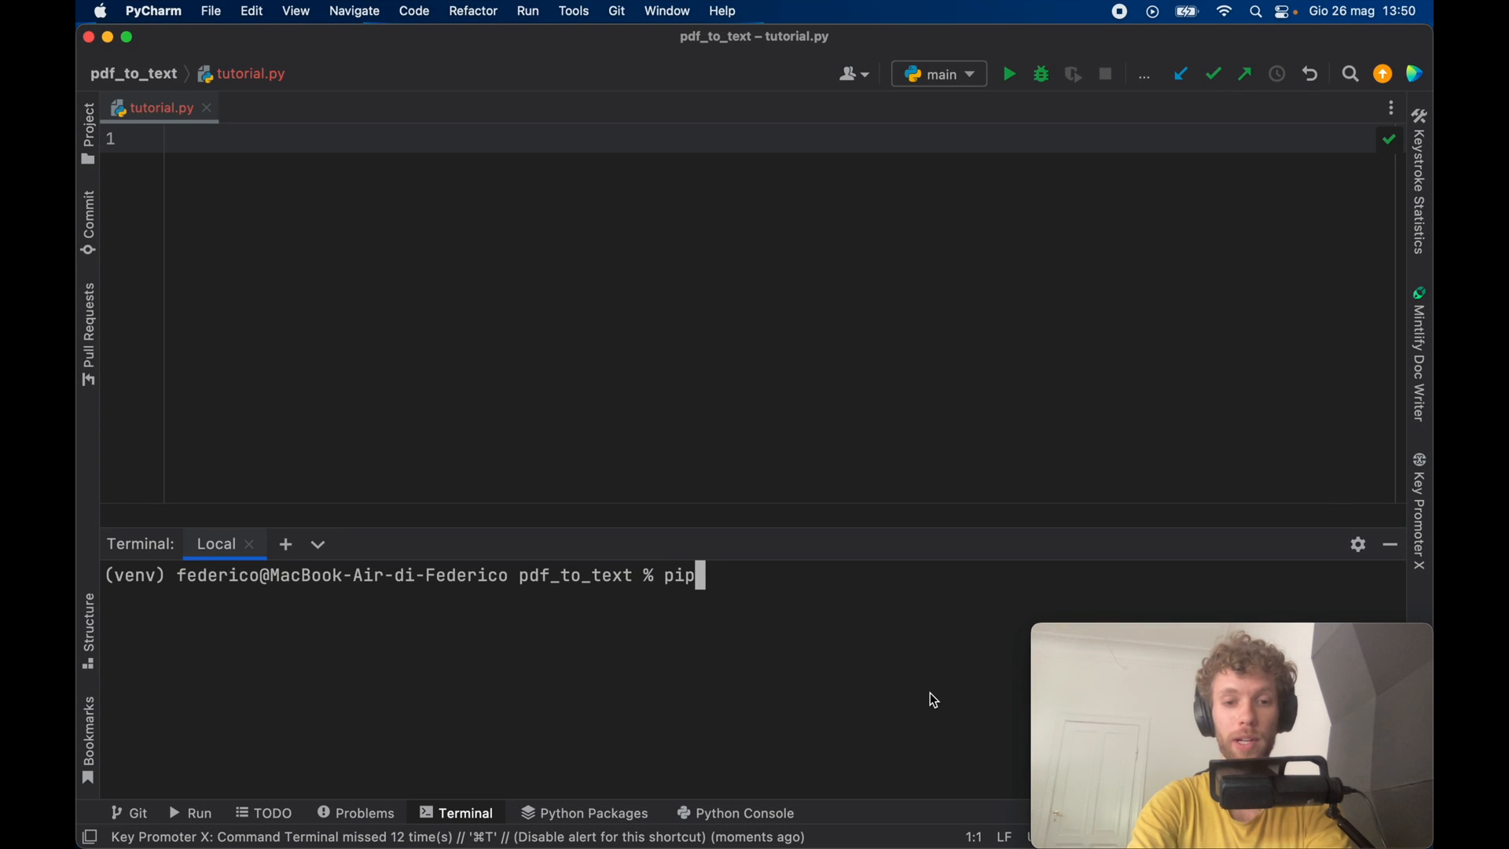
pyautogui.write('install')
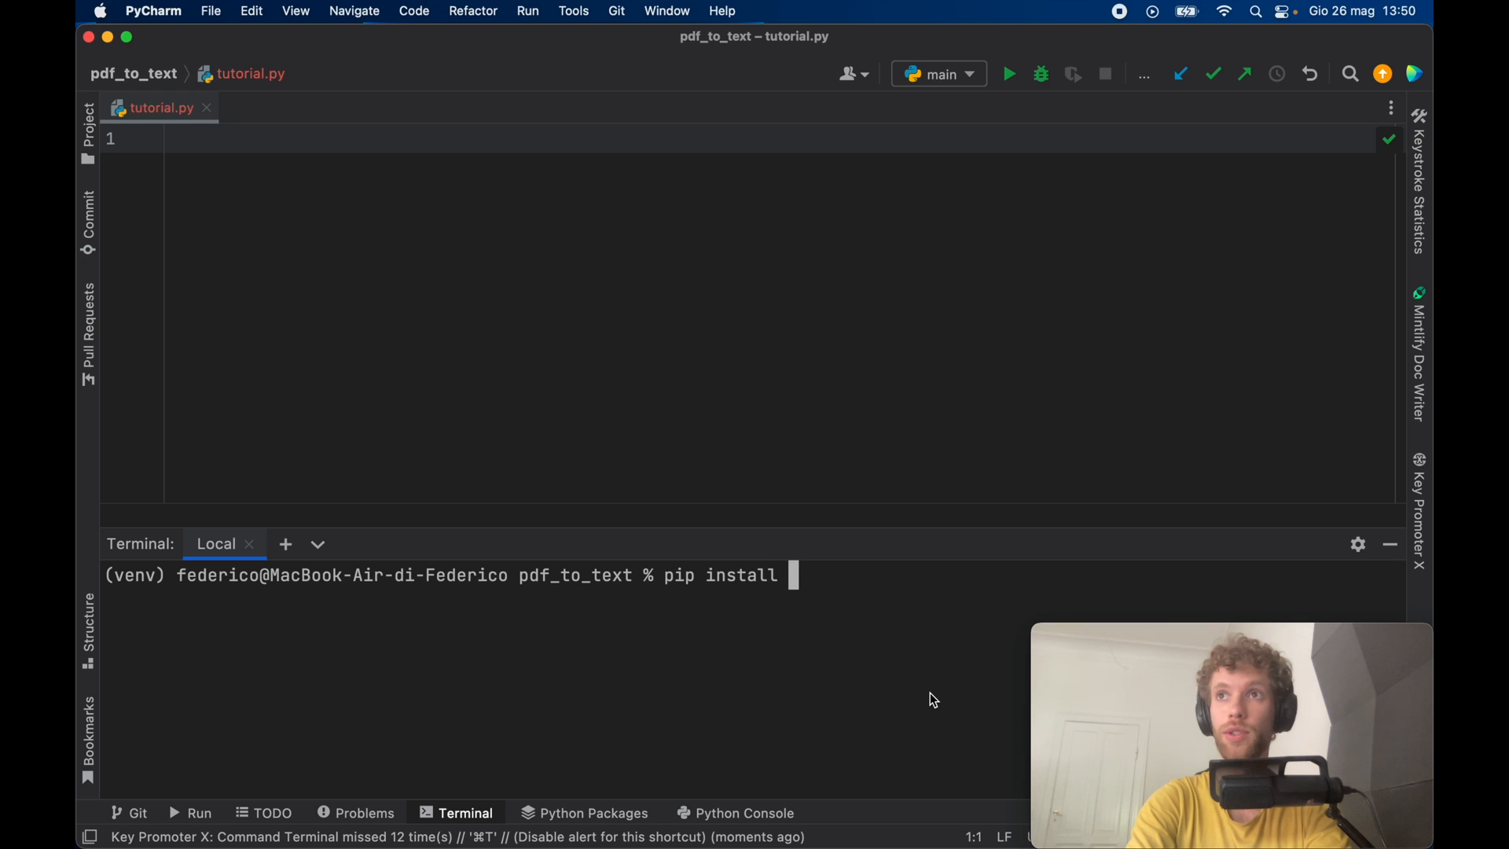
pyautogui.write('PyPDF')
pyautogui.click(781, 139)
pyautogui.write('i')
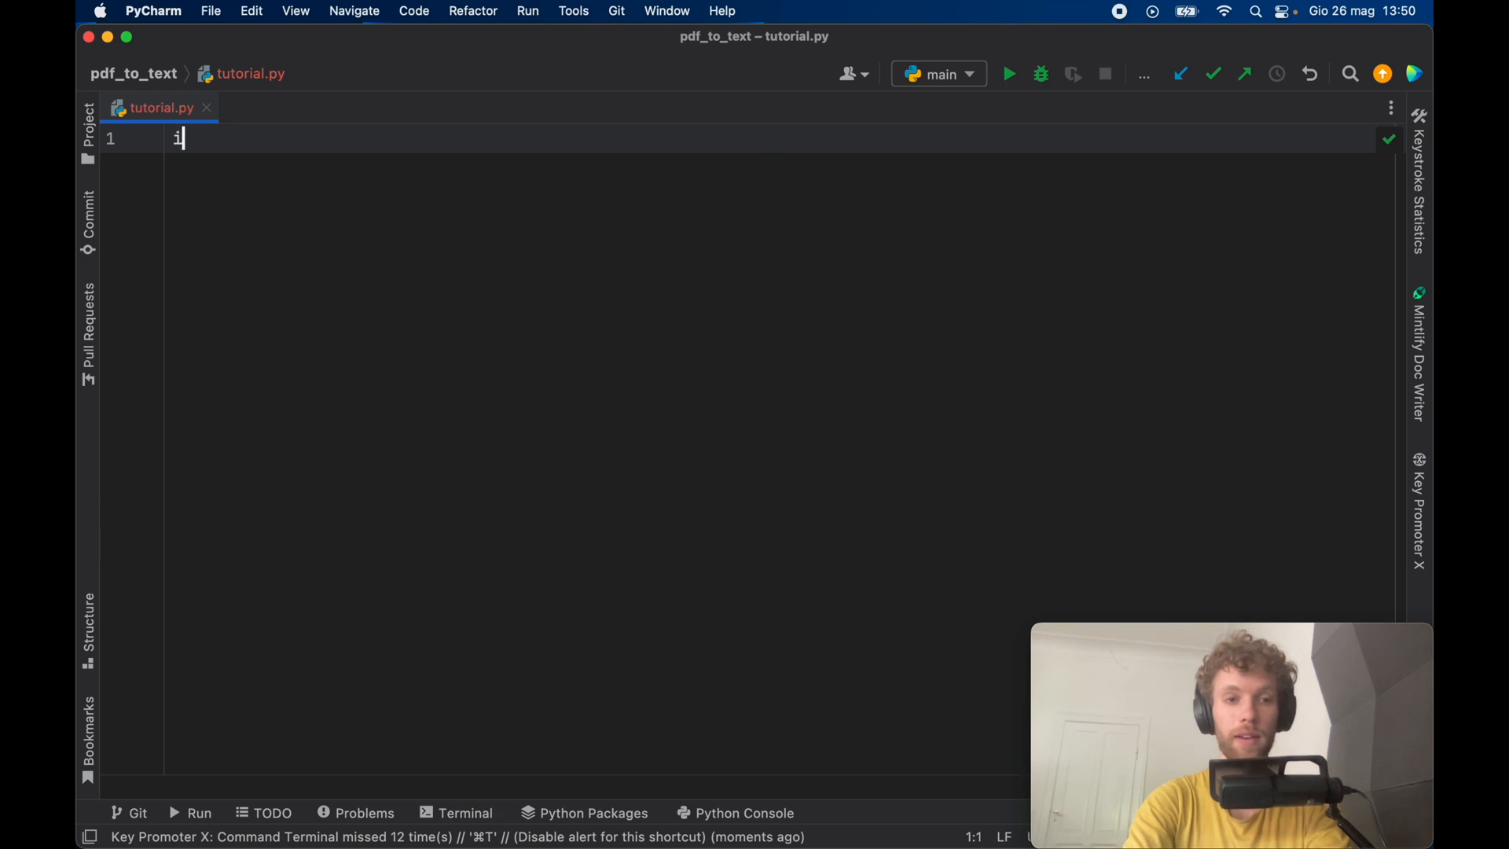
# - Import PyPDF2 and declare extract_text_from_pdf(pdf_file: str) -> [str]
pyautogui.write('mport PyPDF2')
pyautogui.write('def')
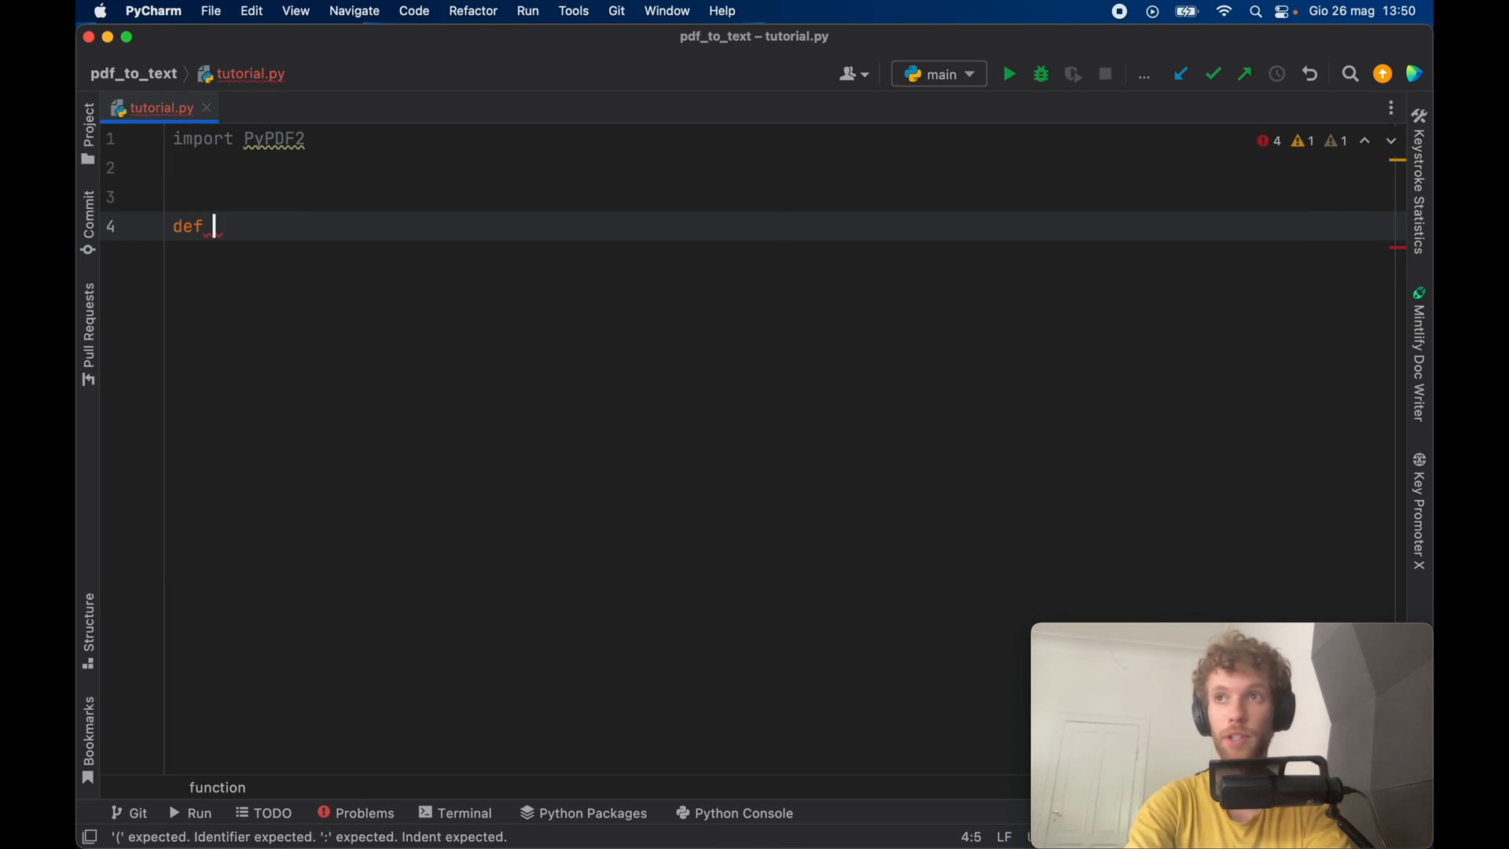
pyautogui.write('extract')
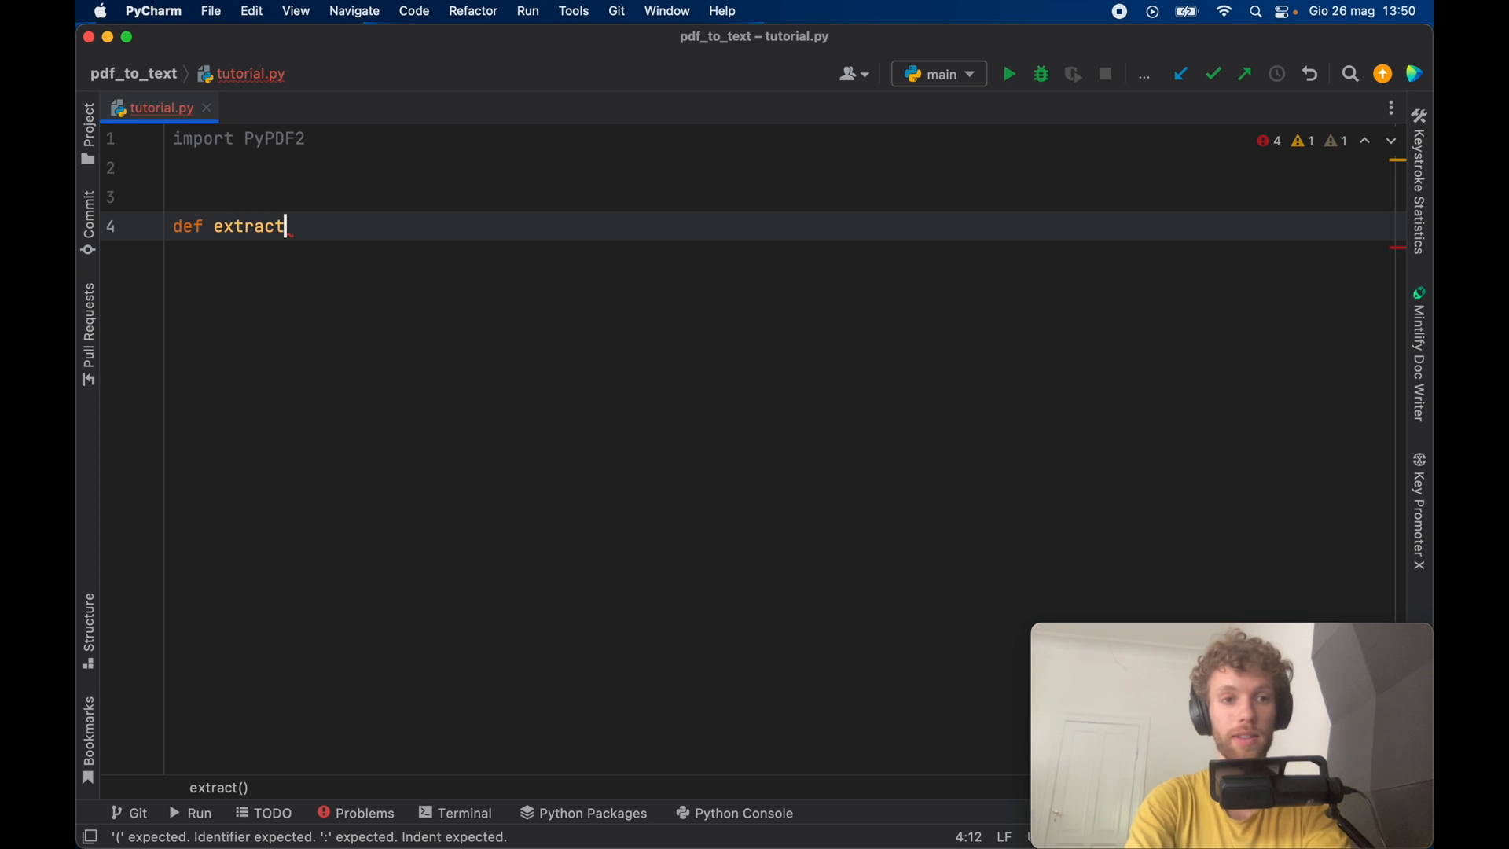
pyautogui.write('_text_from')
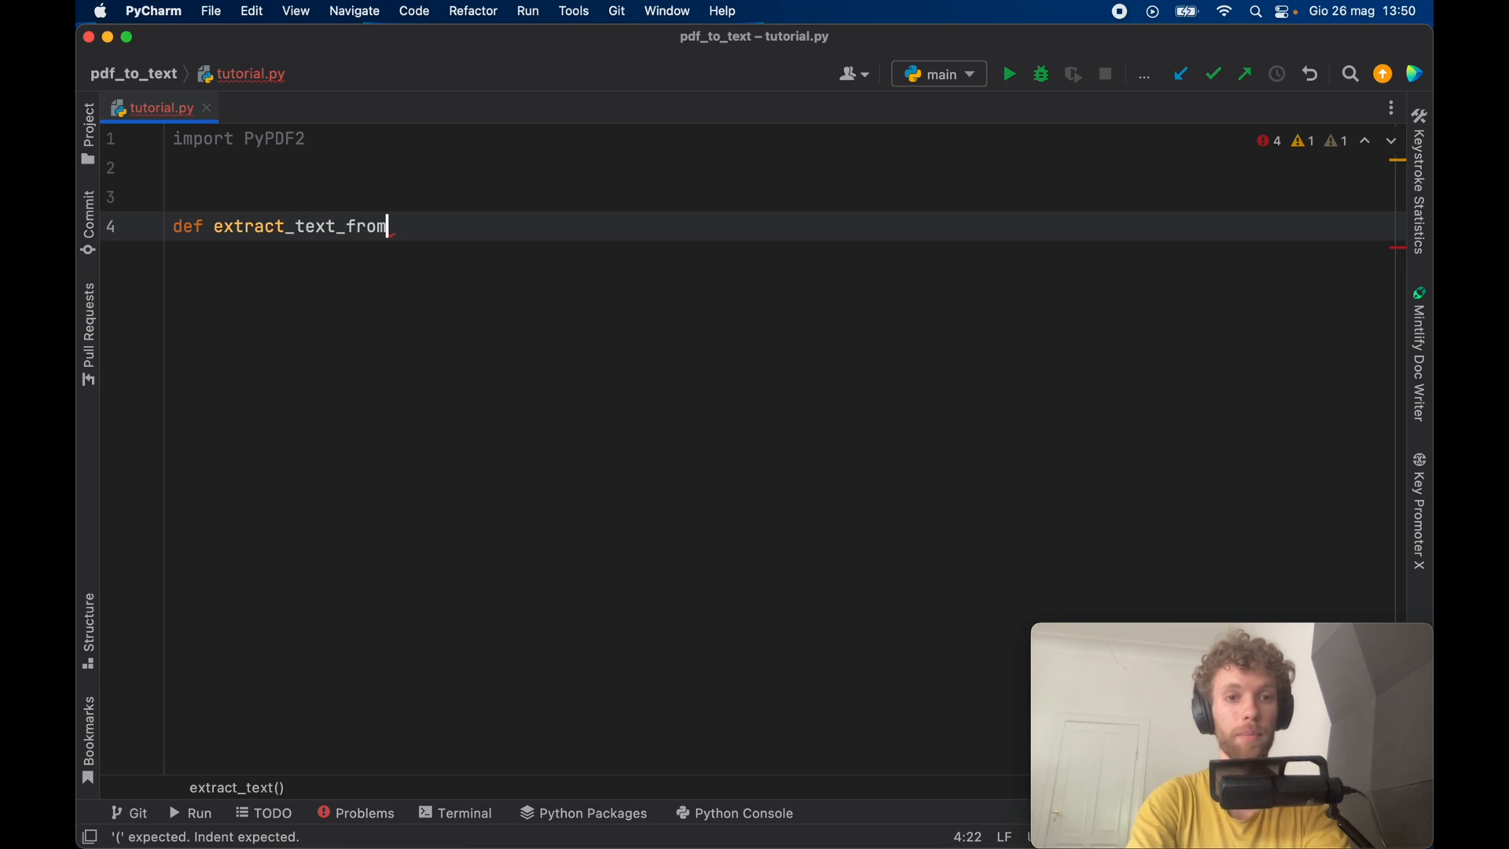
pyautogui.write('_pdf(pdf_file: str) ->')
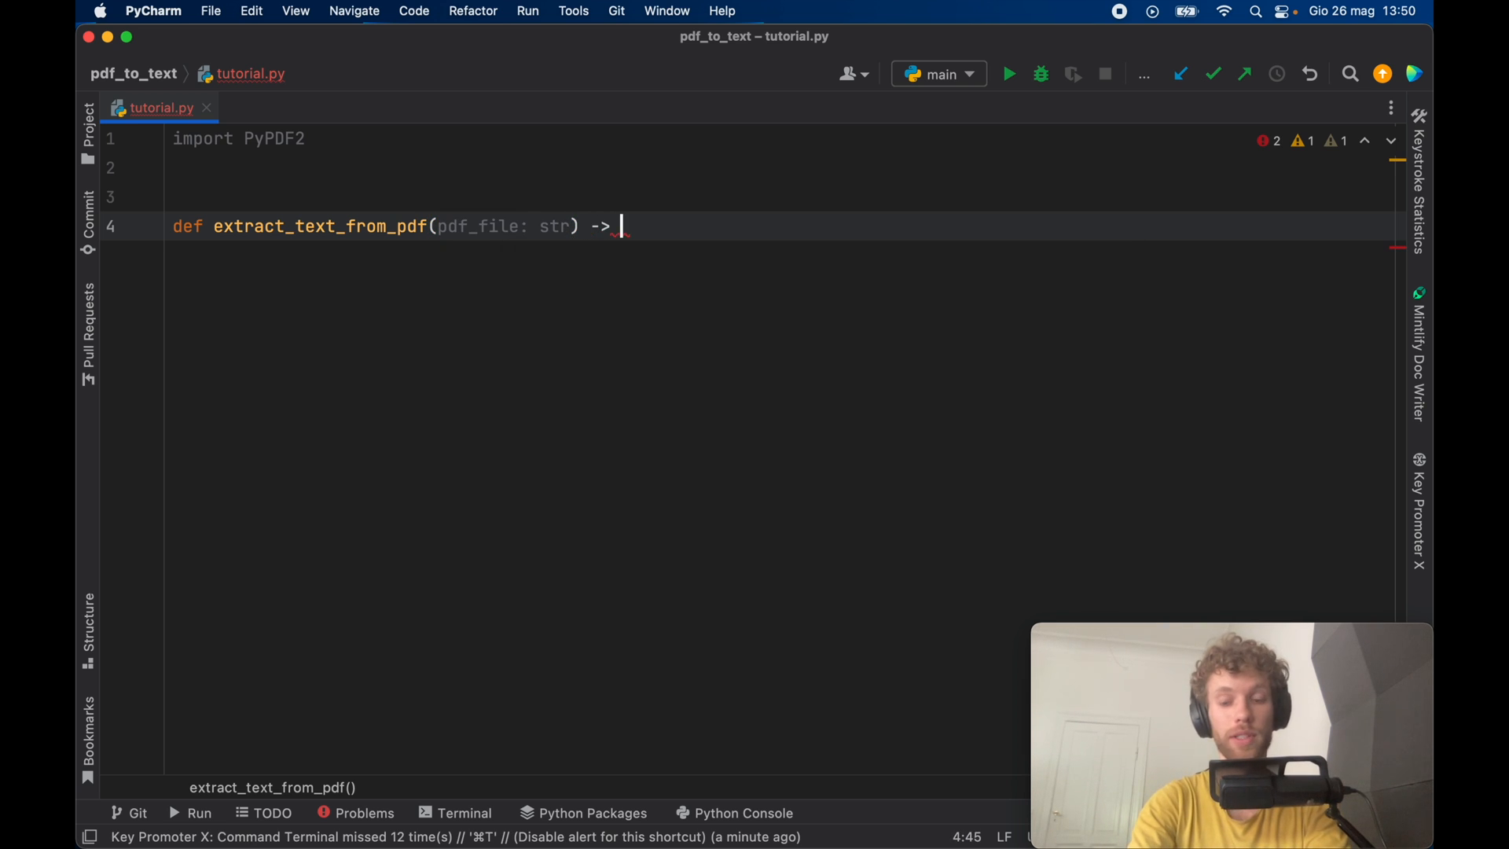
pyautogui.write('[str]:')
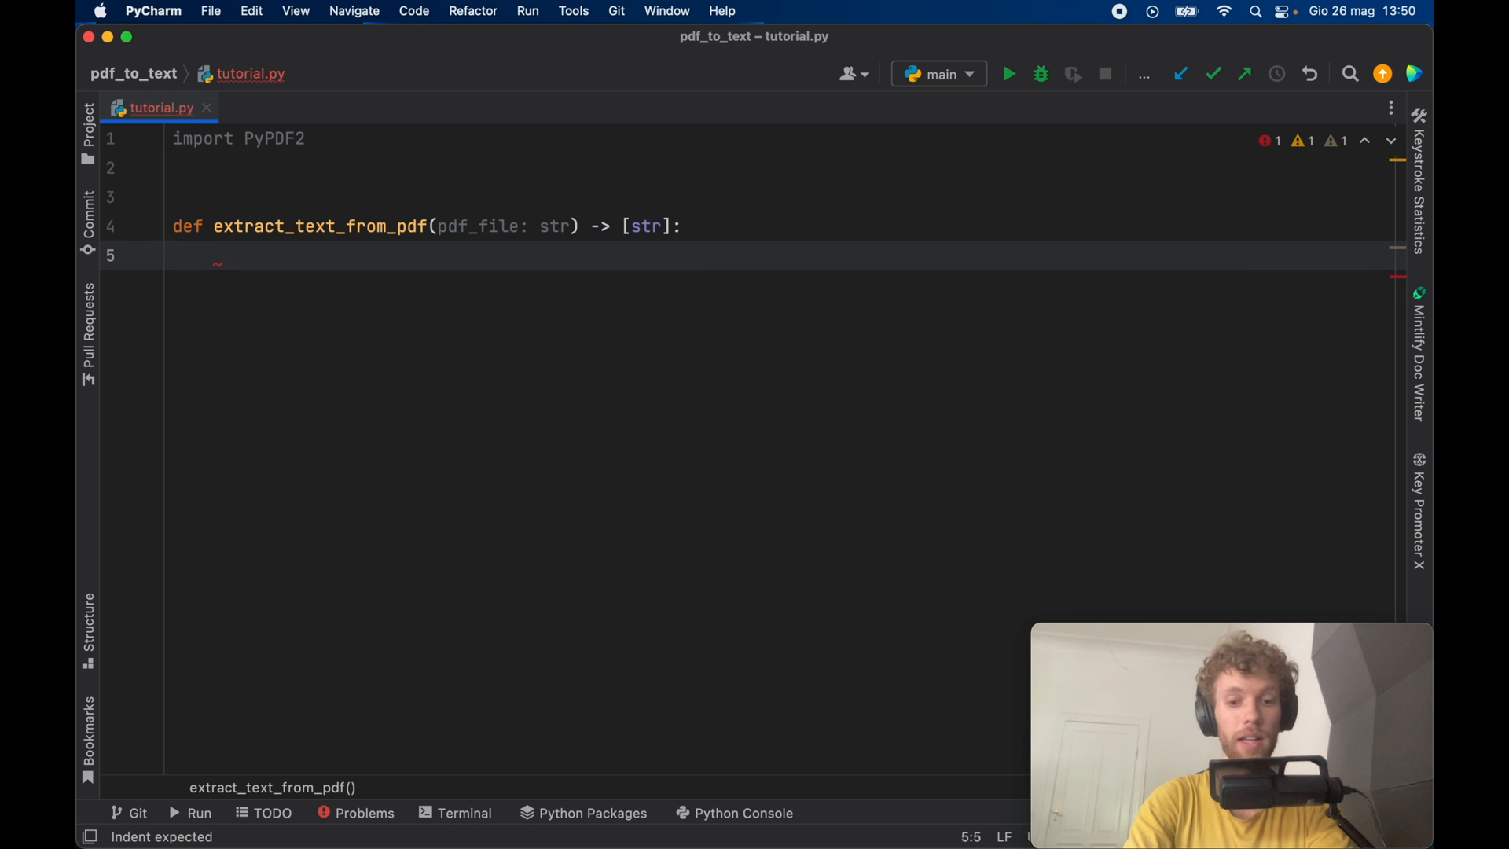
# - Open pdf_file in binary read mode as pdf using a with statement
pyautogui.write('with open(pdf_file')
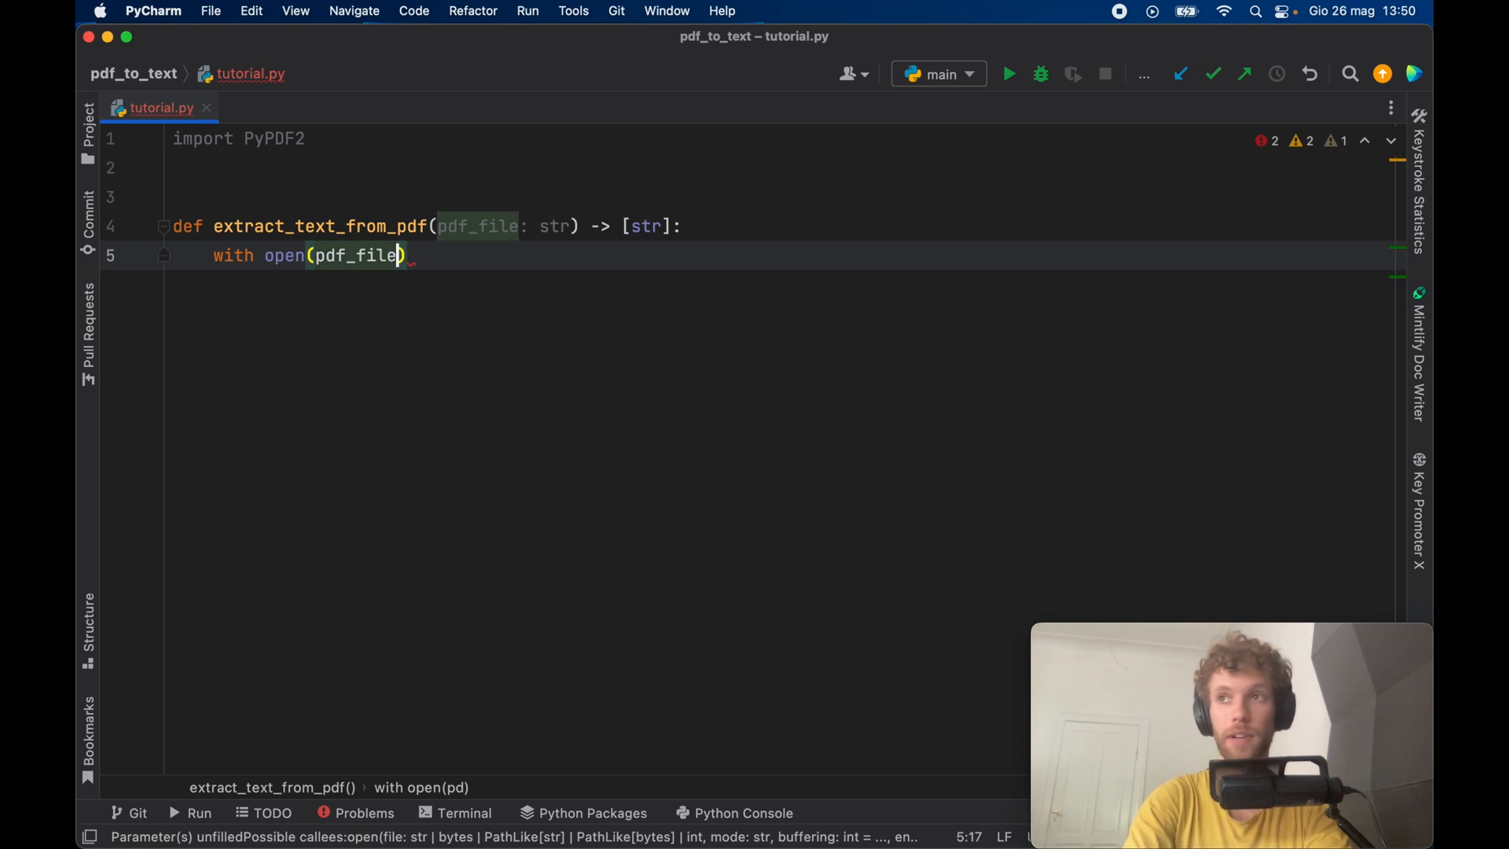
pyautogui.write(", 'rb'")
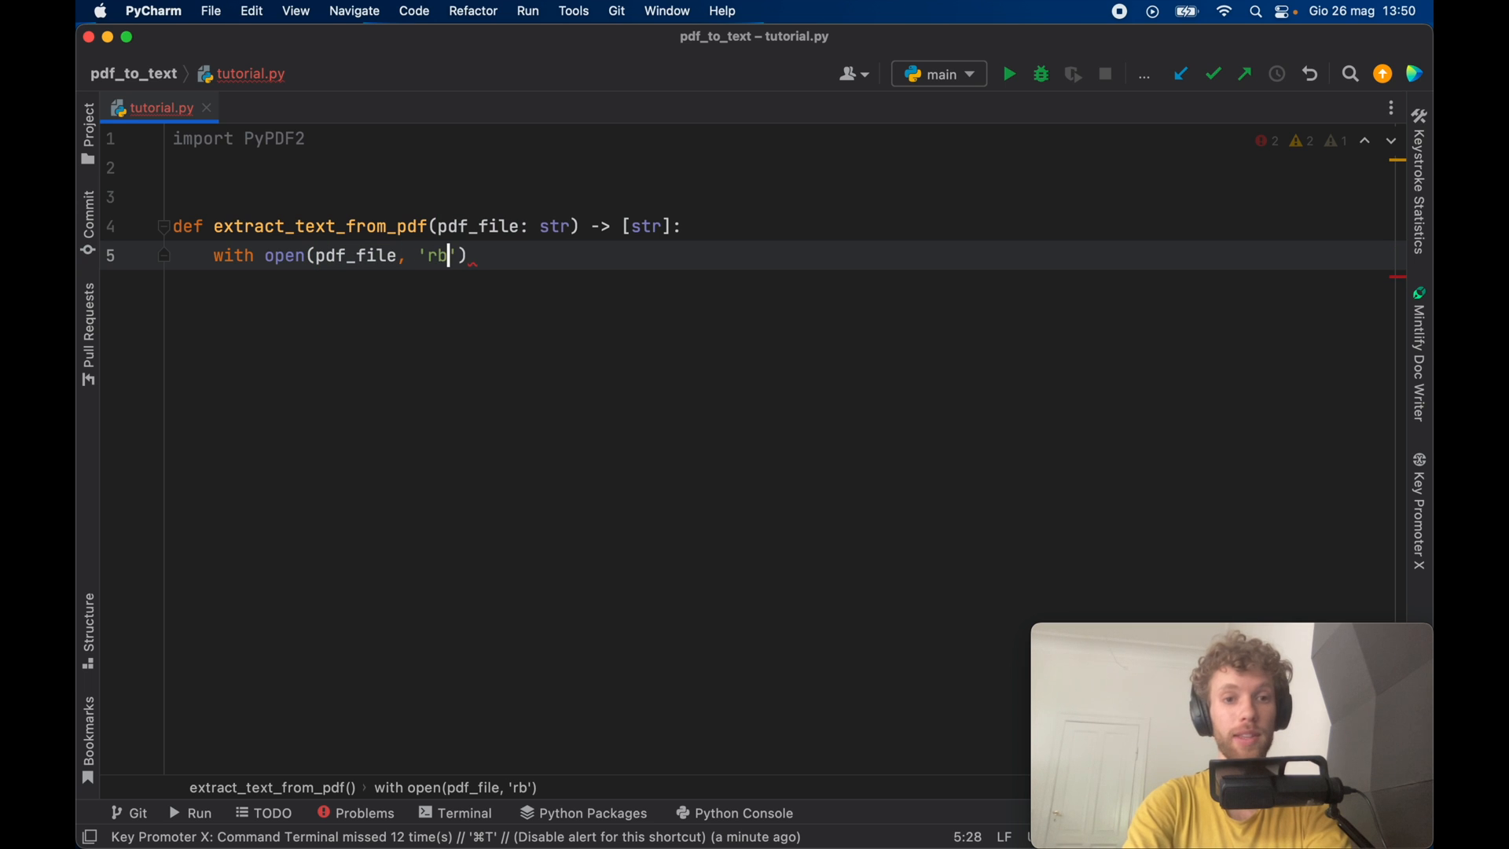
pyautogui.write(')')
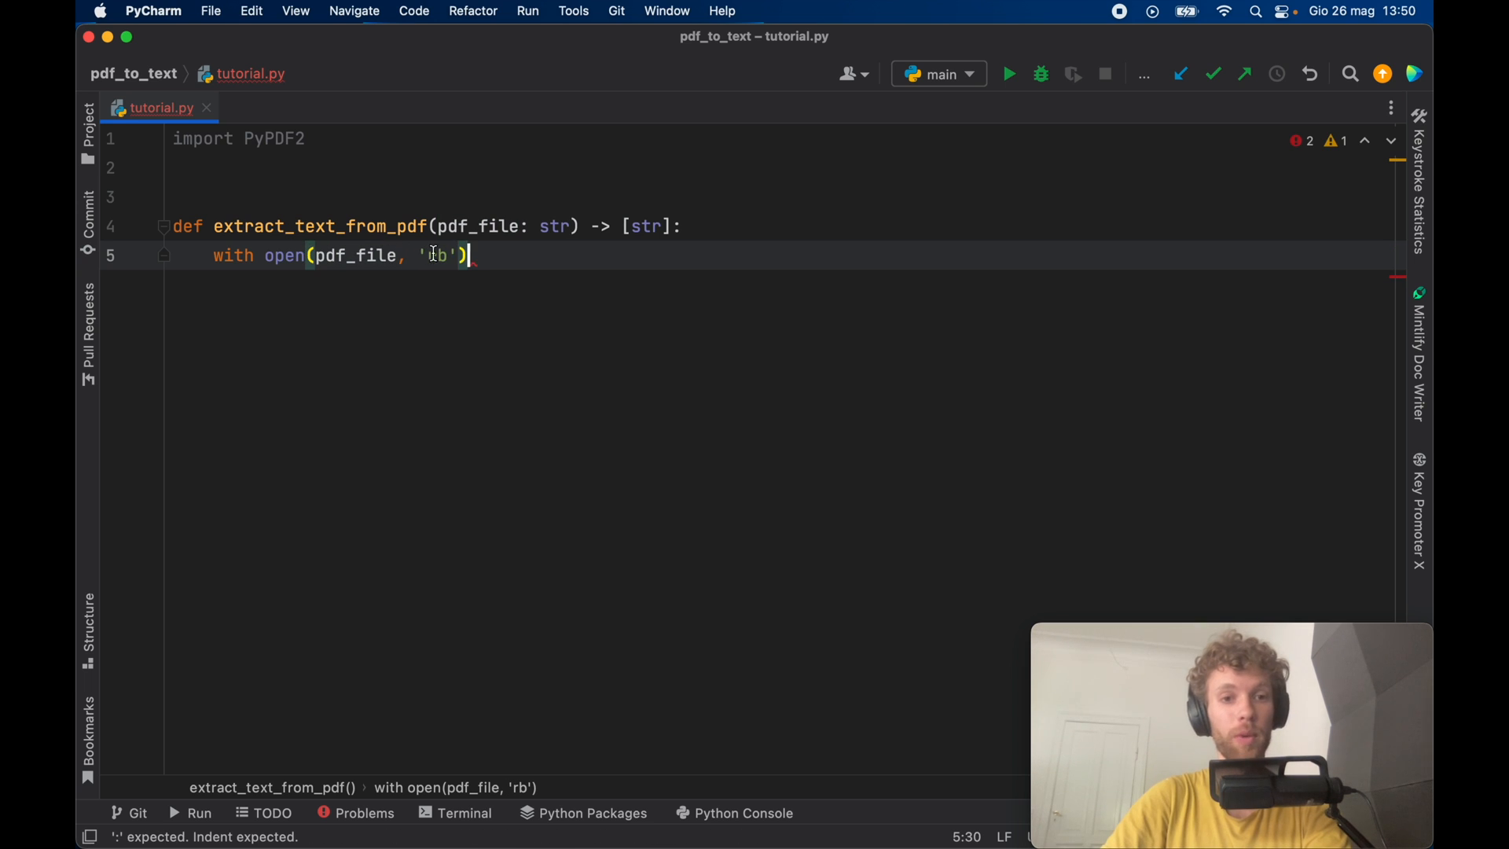
pyautogui.write('as')
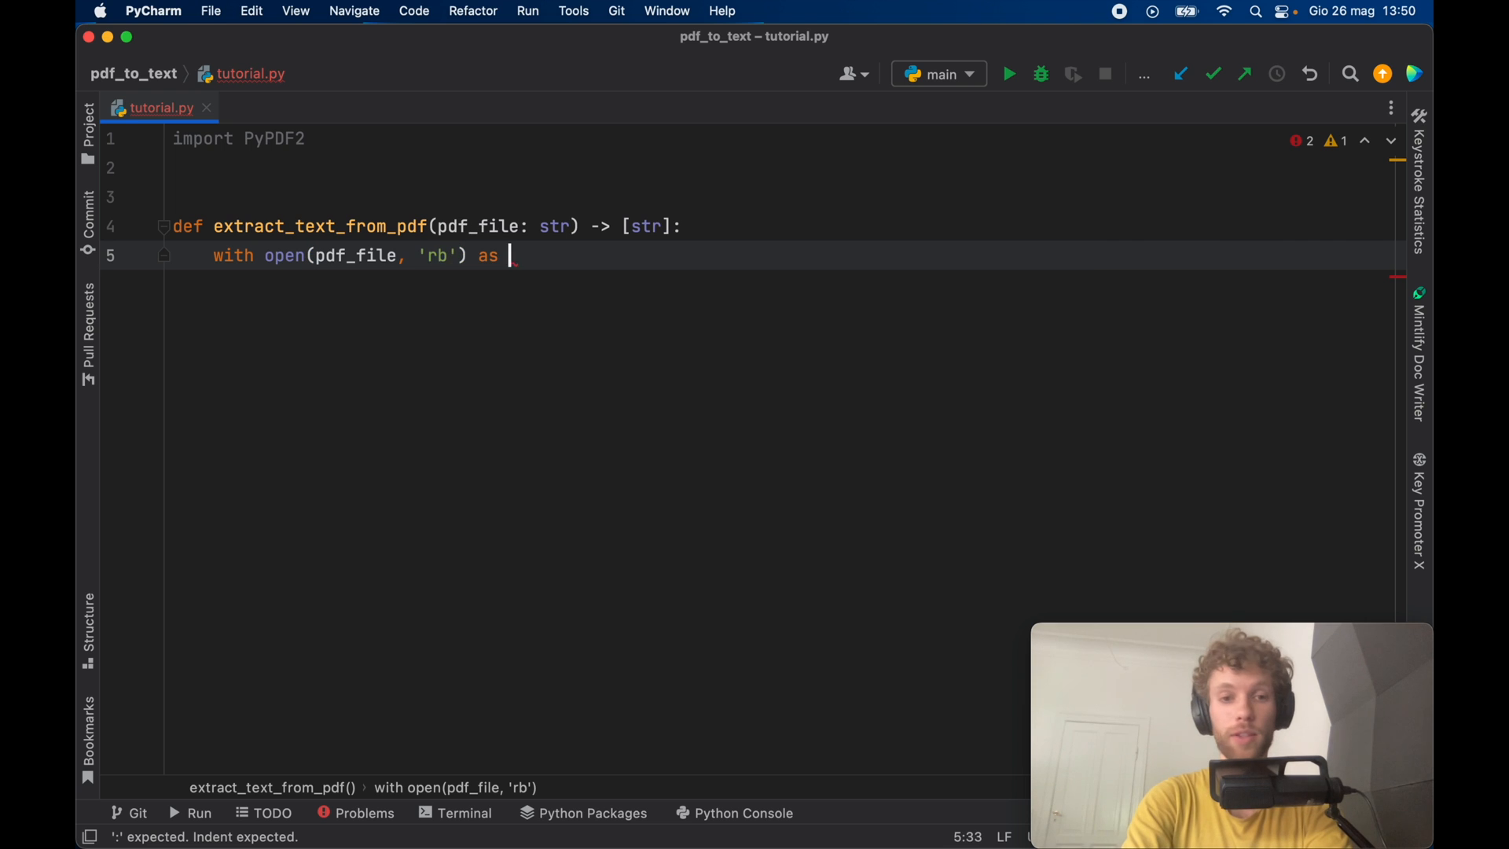
pyautogui.write('pdf:')
pyautogui.write('reader =')
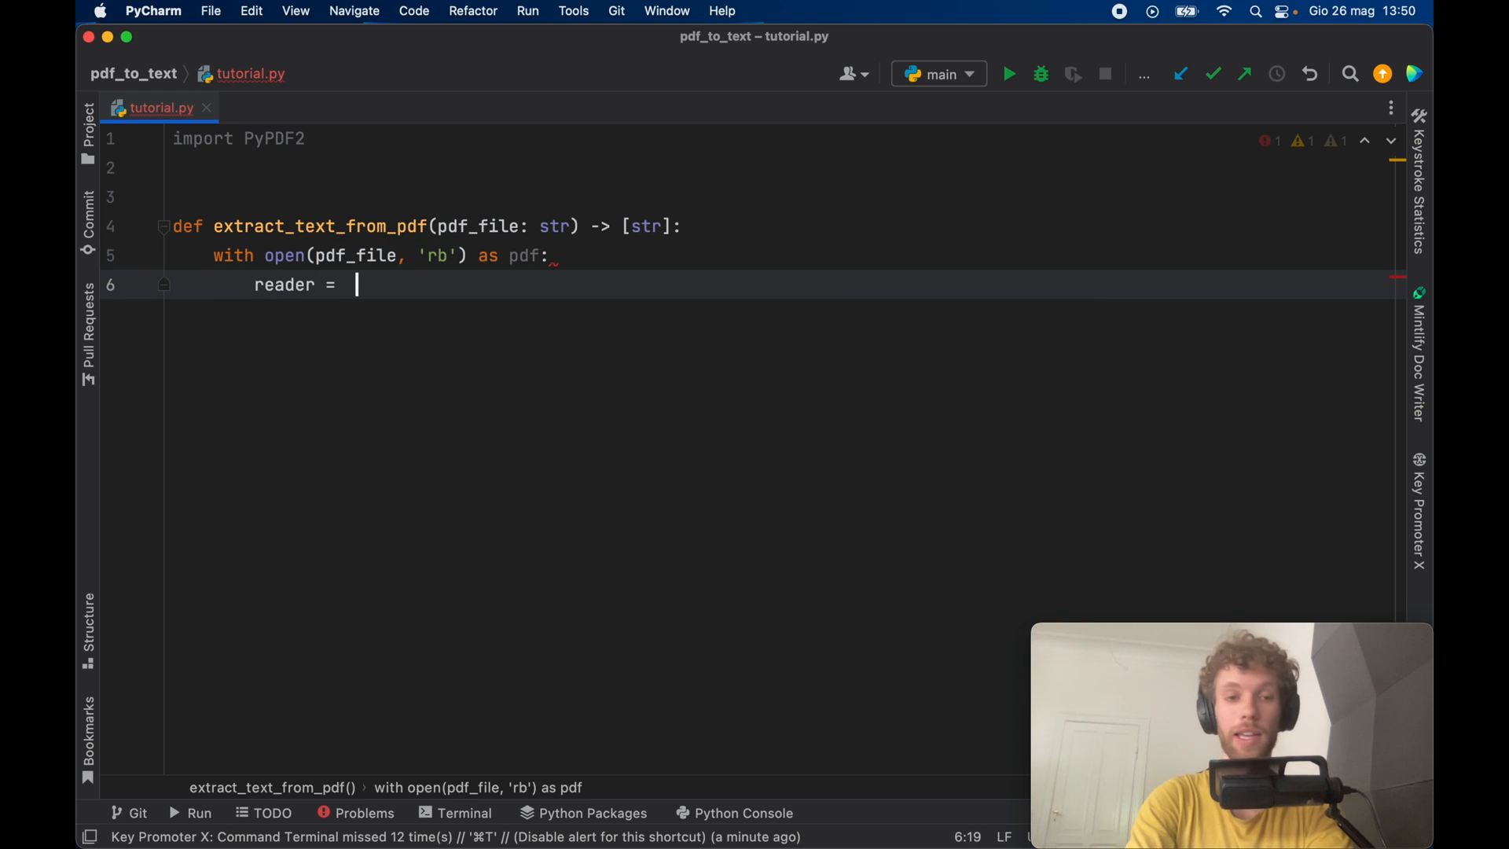
# - Create reader = PyPDF2.PdfFileReader(pdf, strict=False) and an empty pdf_text list
pyautogui.write('PyPDF2.')
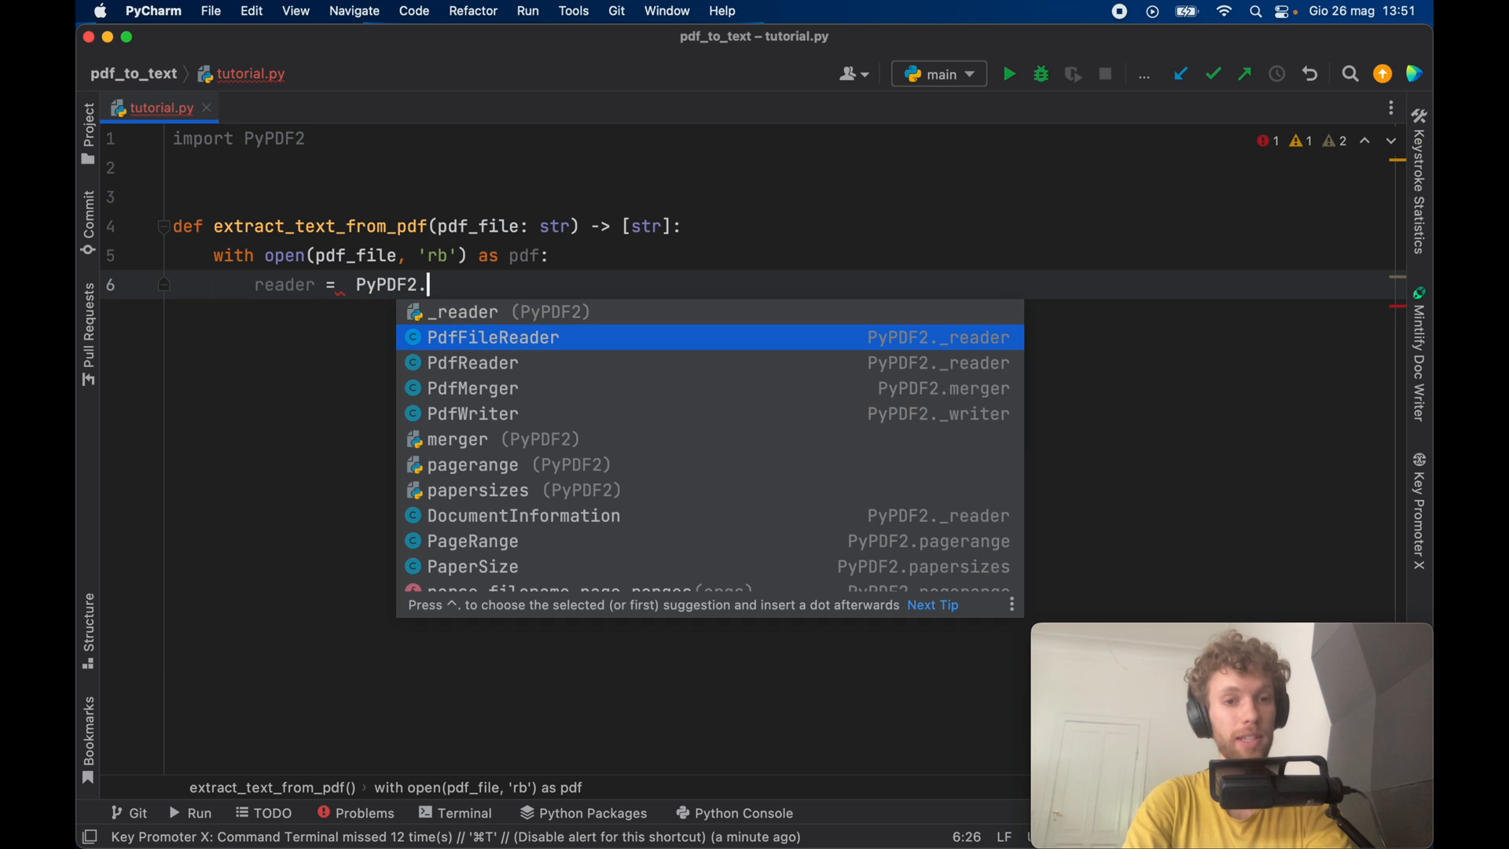
pyautogui.write('PdfFileReader(pd')
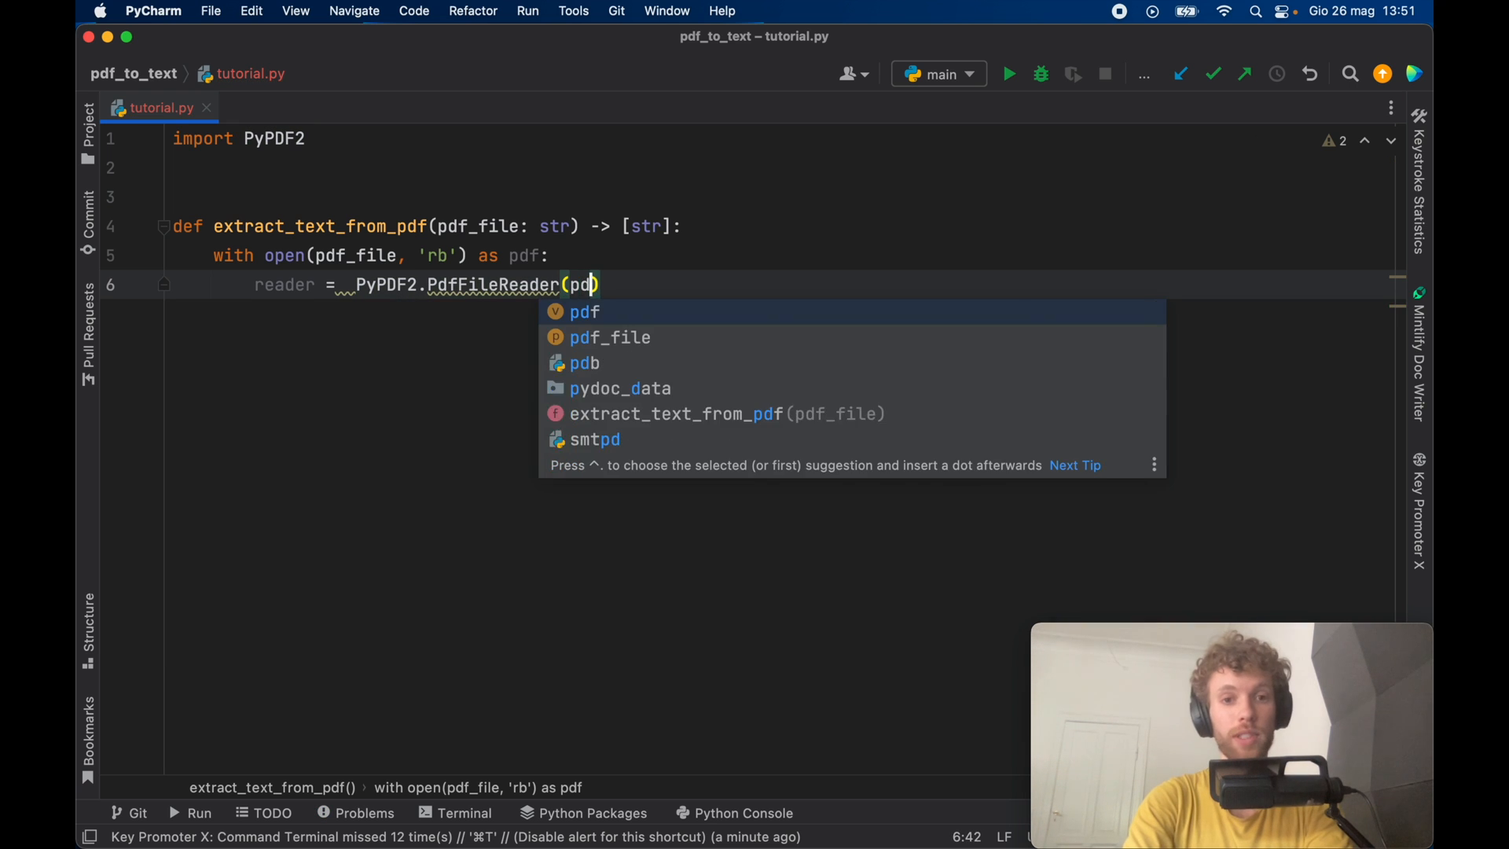
pyautogui.write(', strict= F')
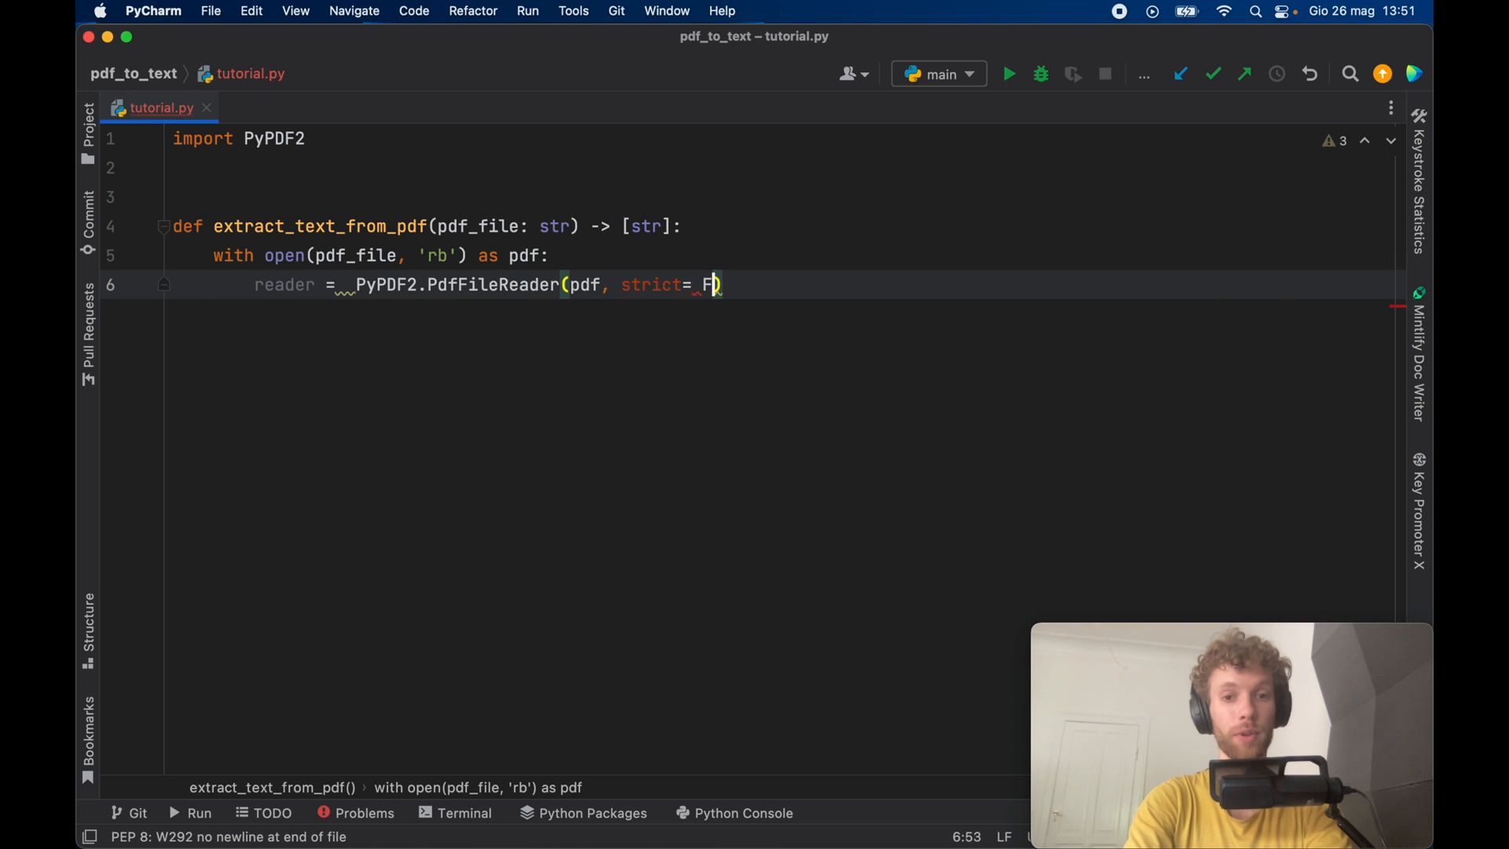
pyautogui.write('alse)')
pyautogui.write('pdf_text =')
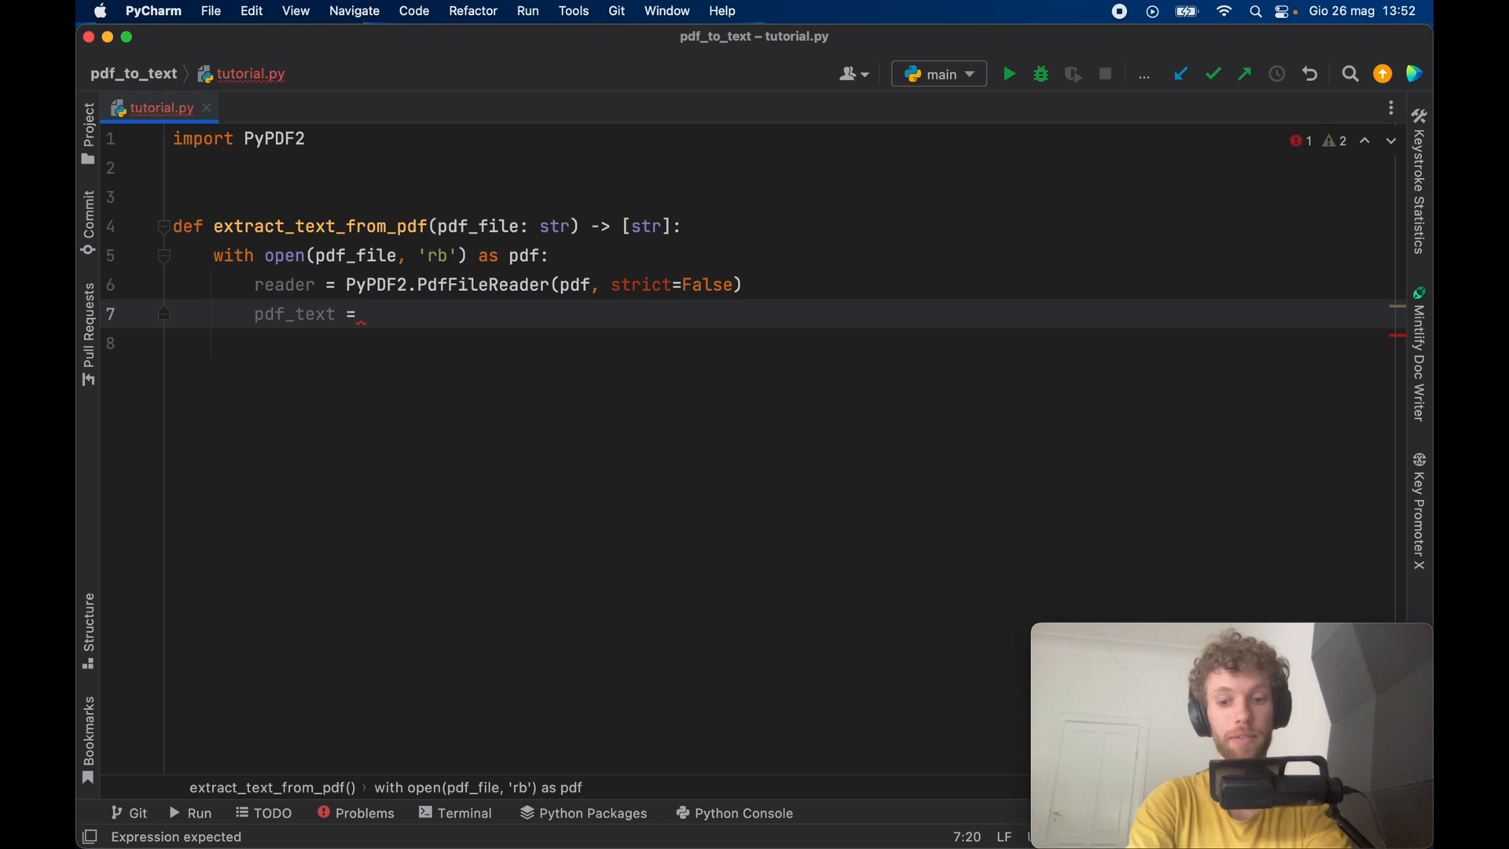
pyautogui.write('[]')
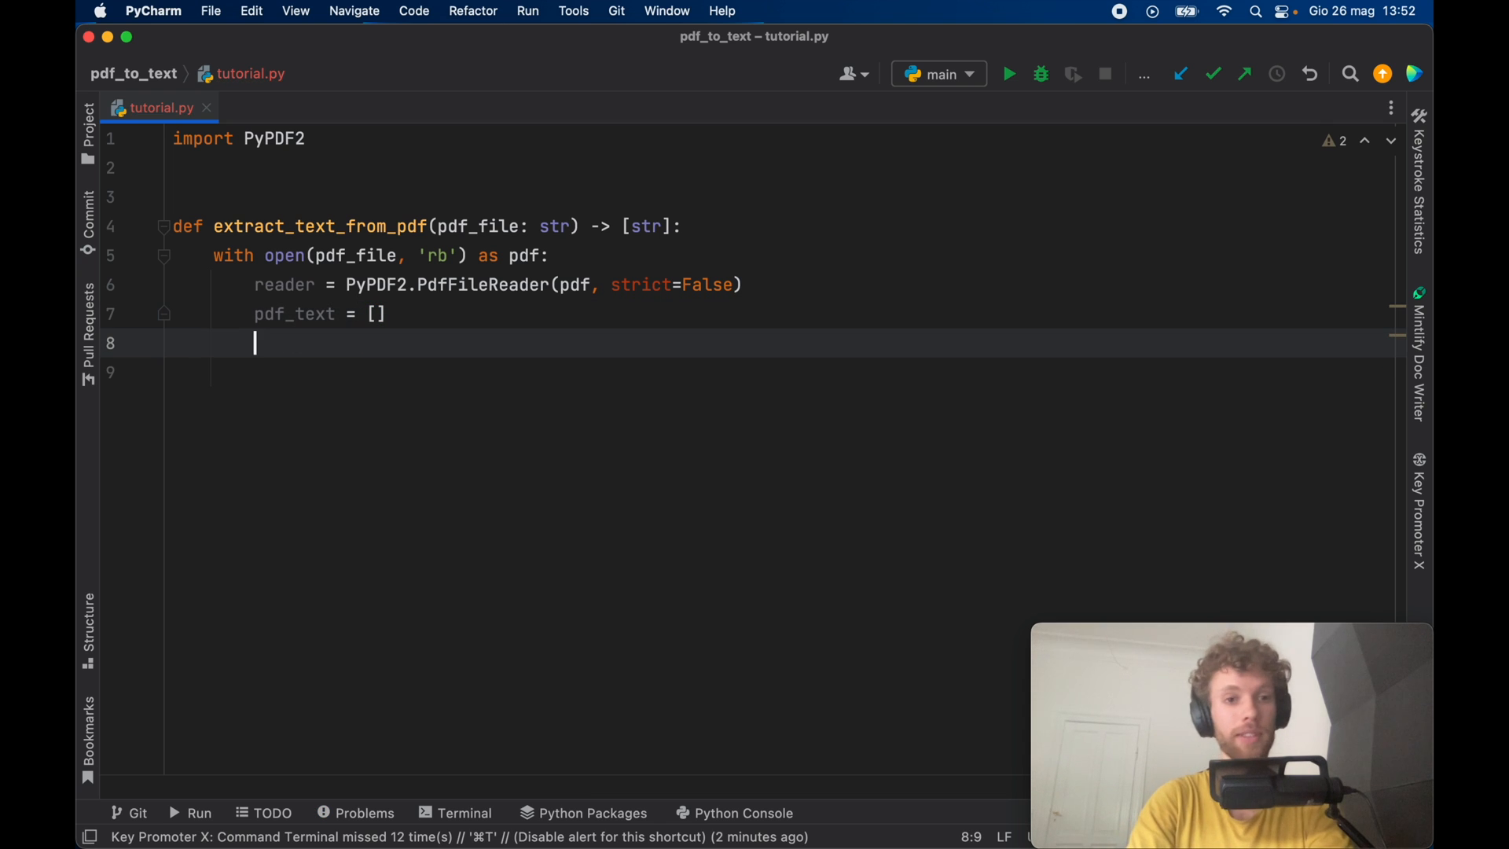
# - Loop over reader.pages appending each page.extract_text() to pdf_text, then return pdf_text
pyautogui.write('for page')
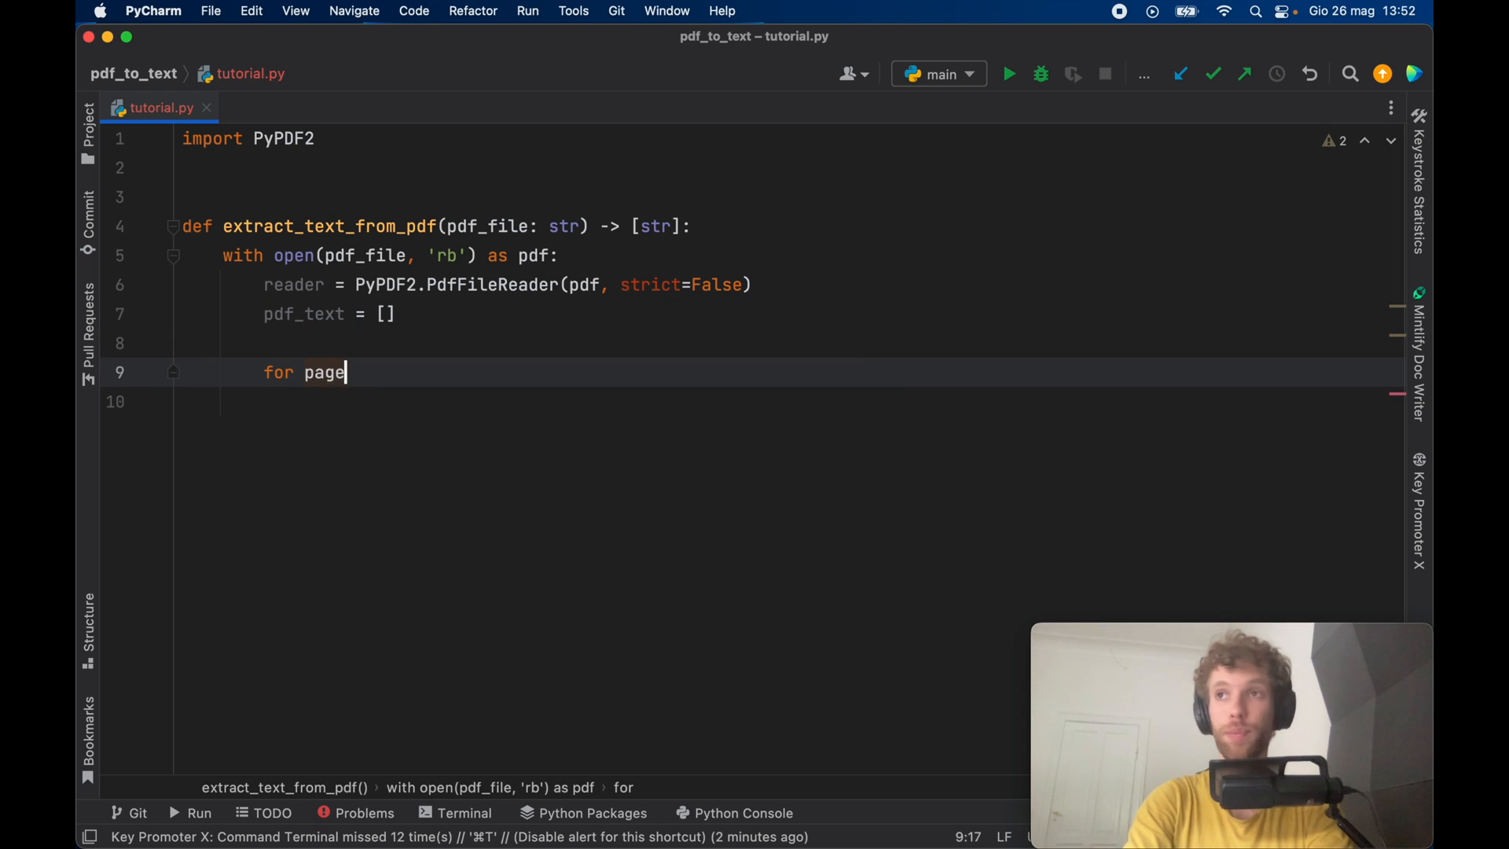
pyautogui.write('in range')
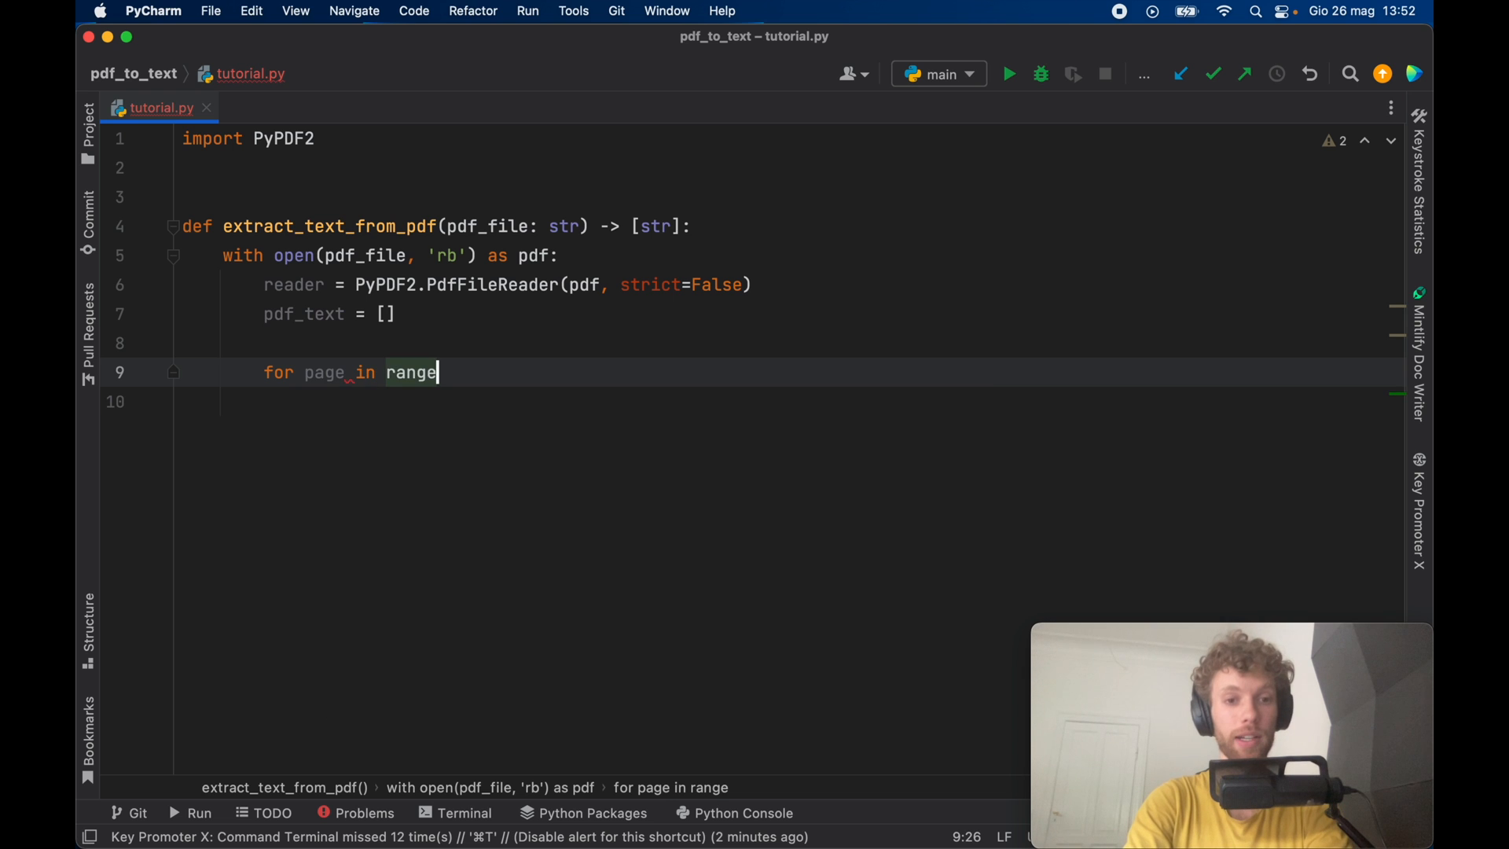
pyautogui.write('reader.pages:')
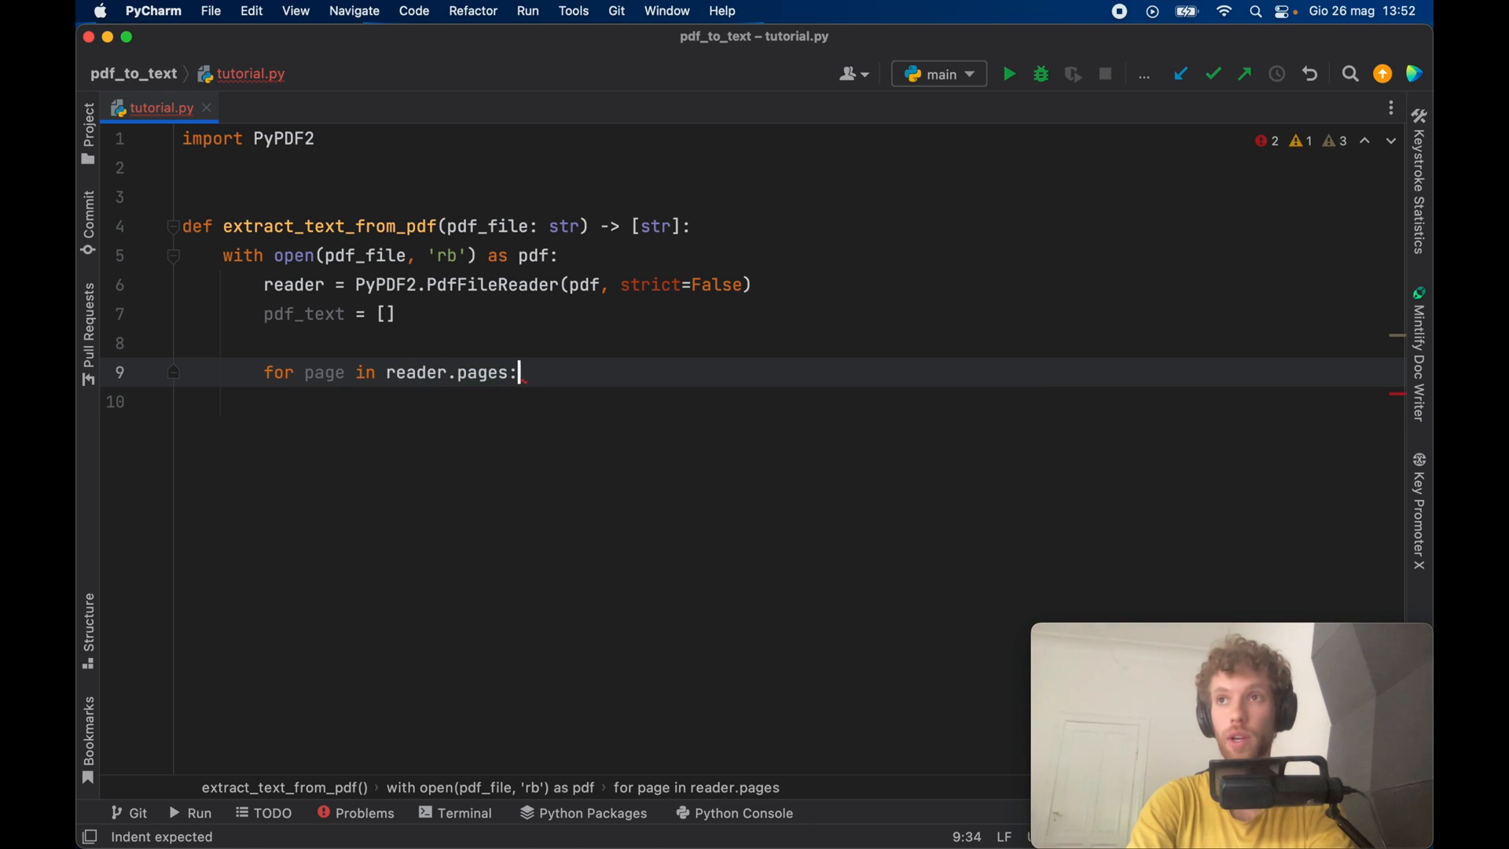
pyautogui.write('content =')
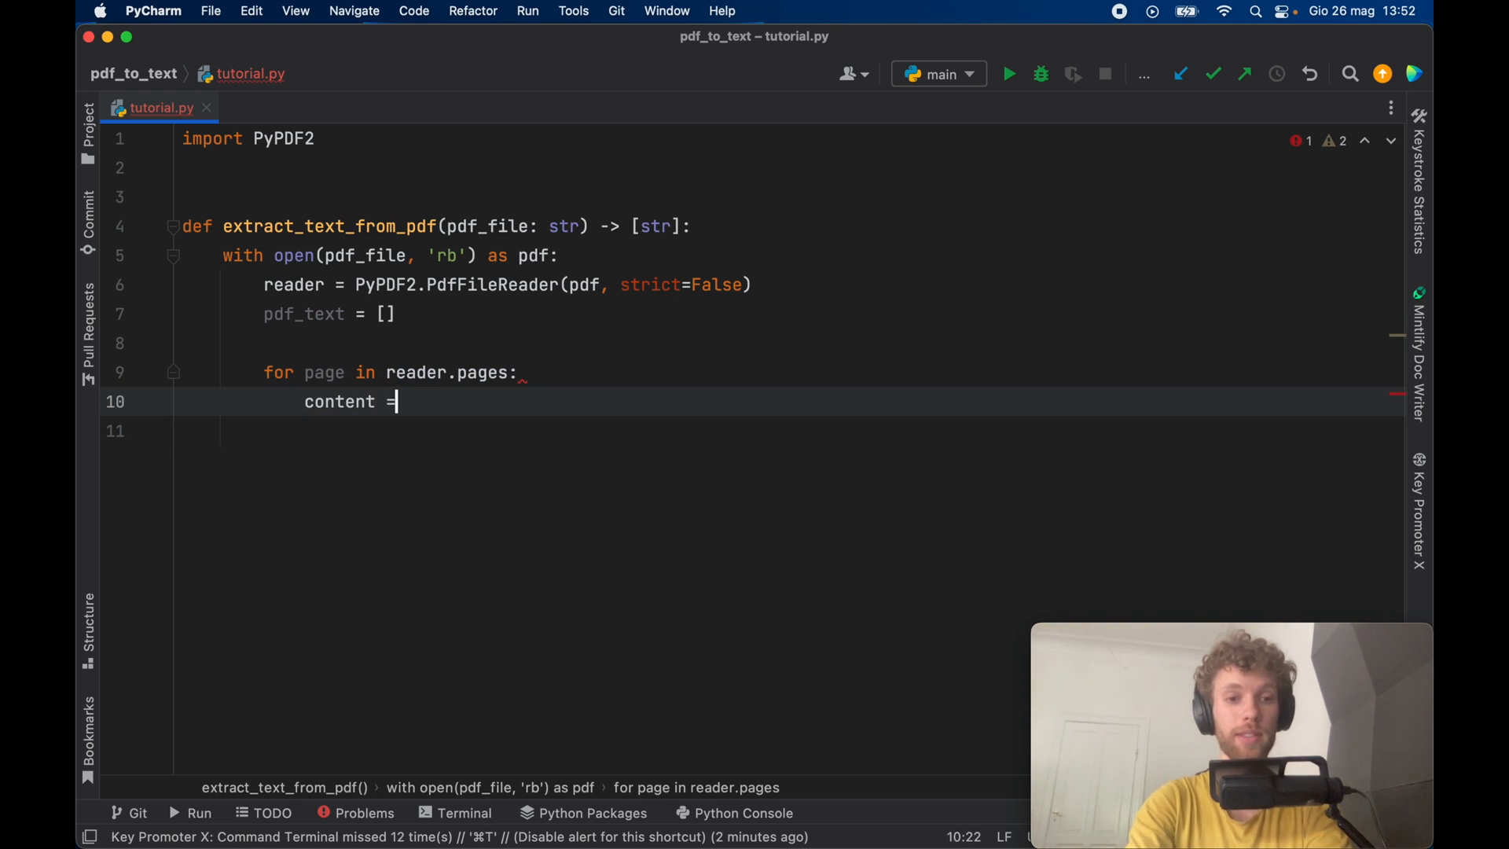
pyautogui.write('page.')
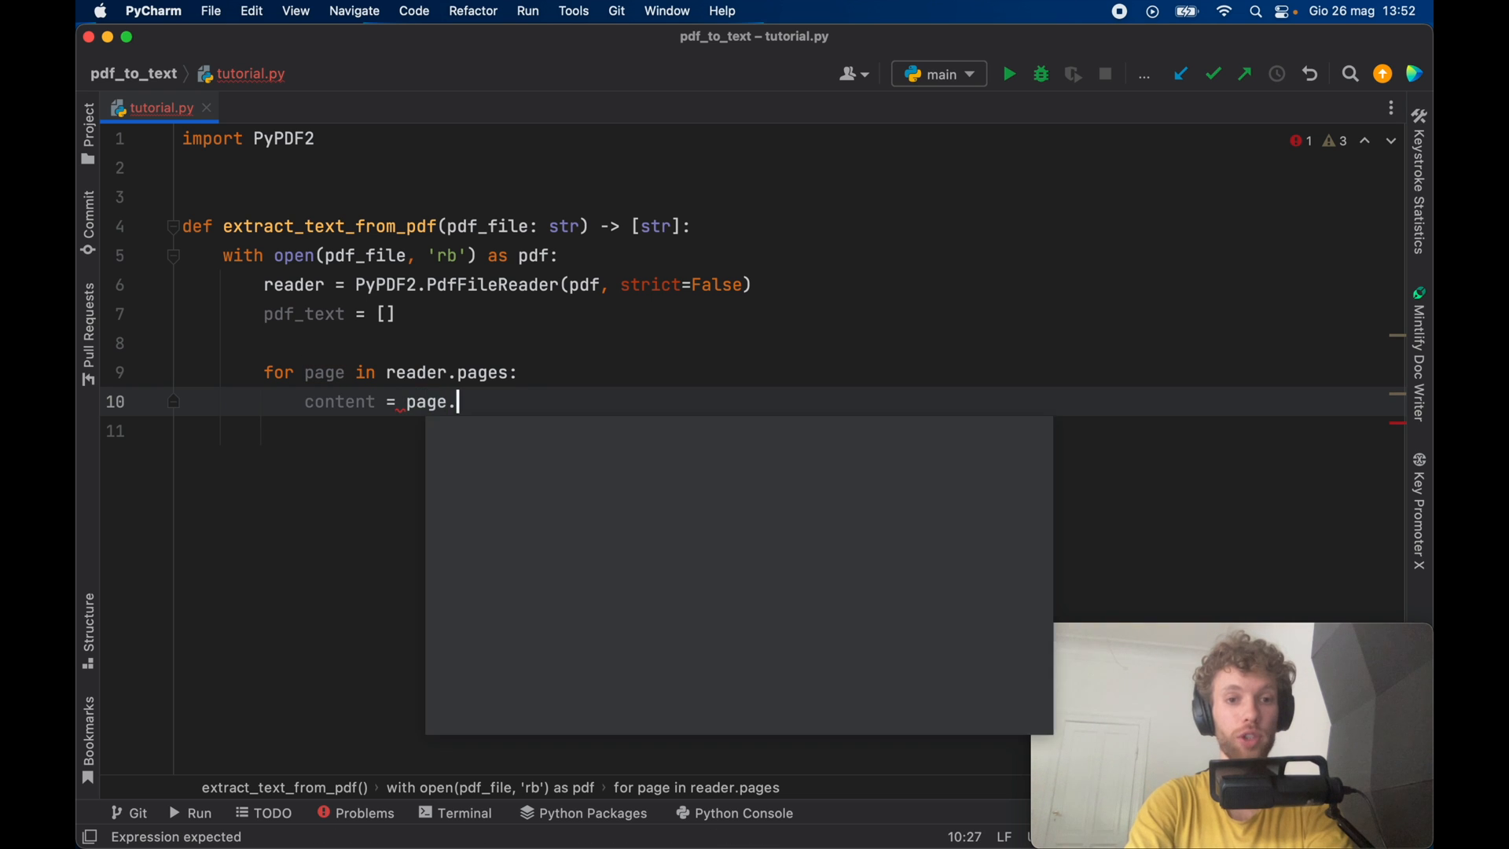
pyautogui.write('extract_')
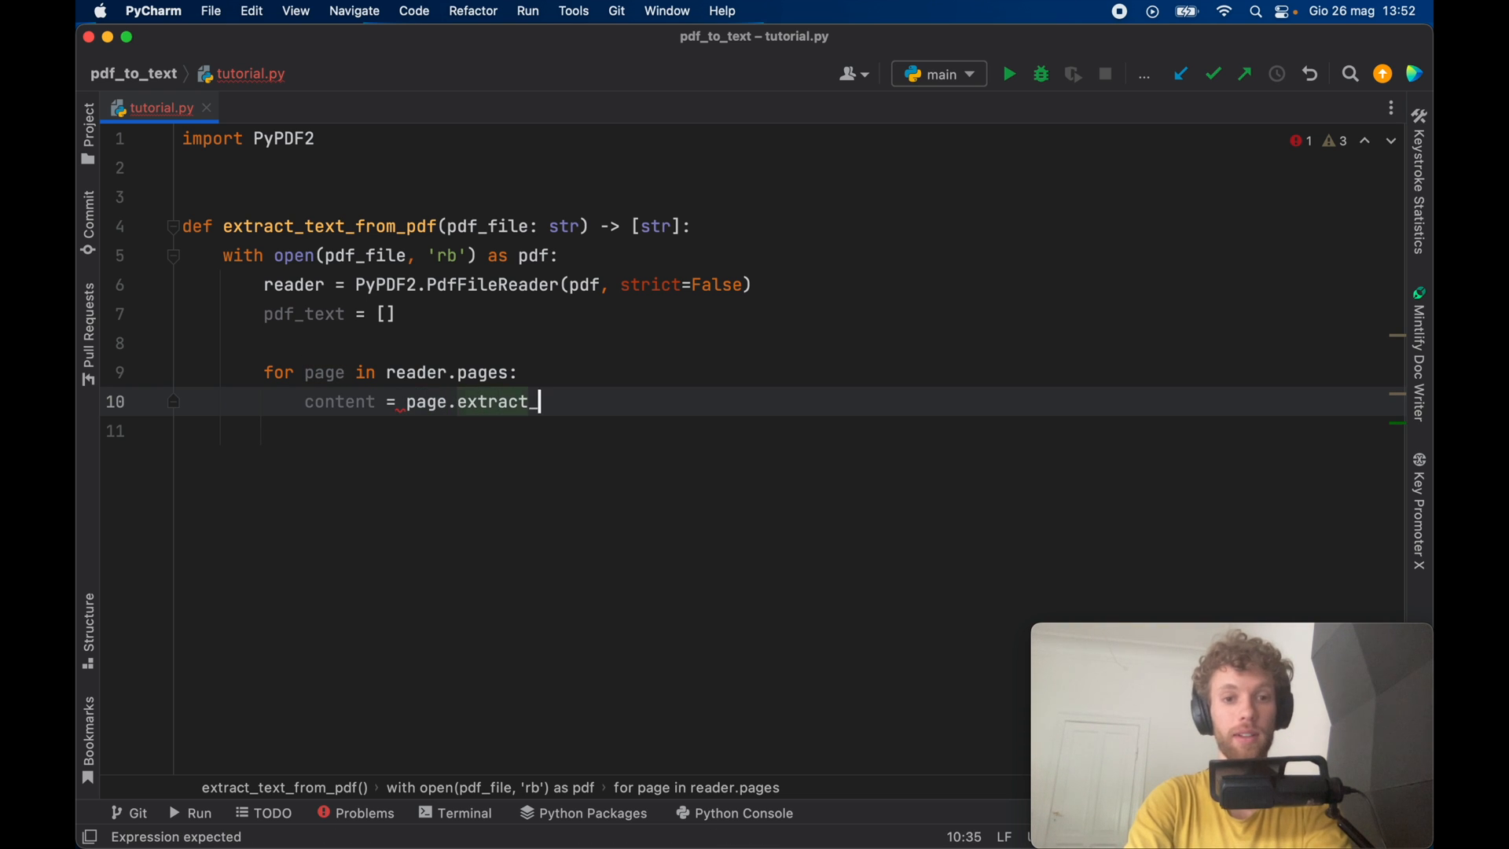
pyautogui.write('text()')
pyautogui.click(783, 431)
pyautogui.write('pdf_text.append(')
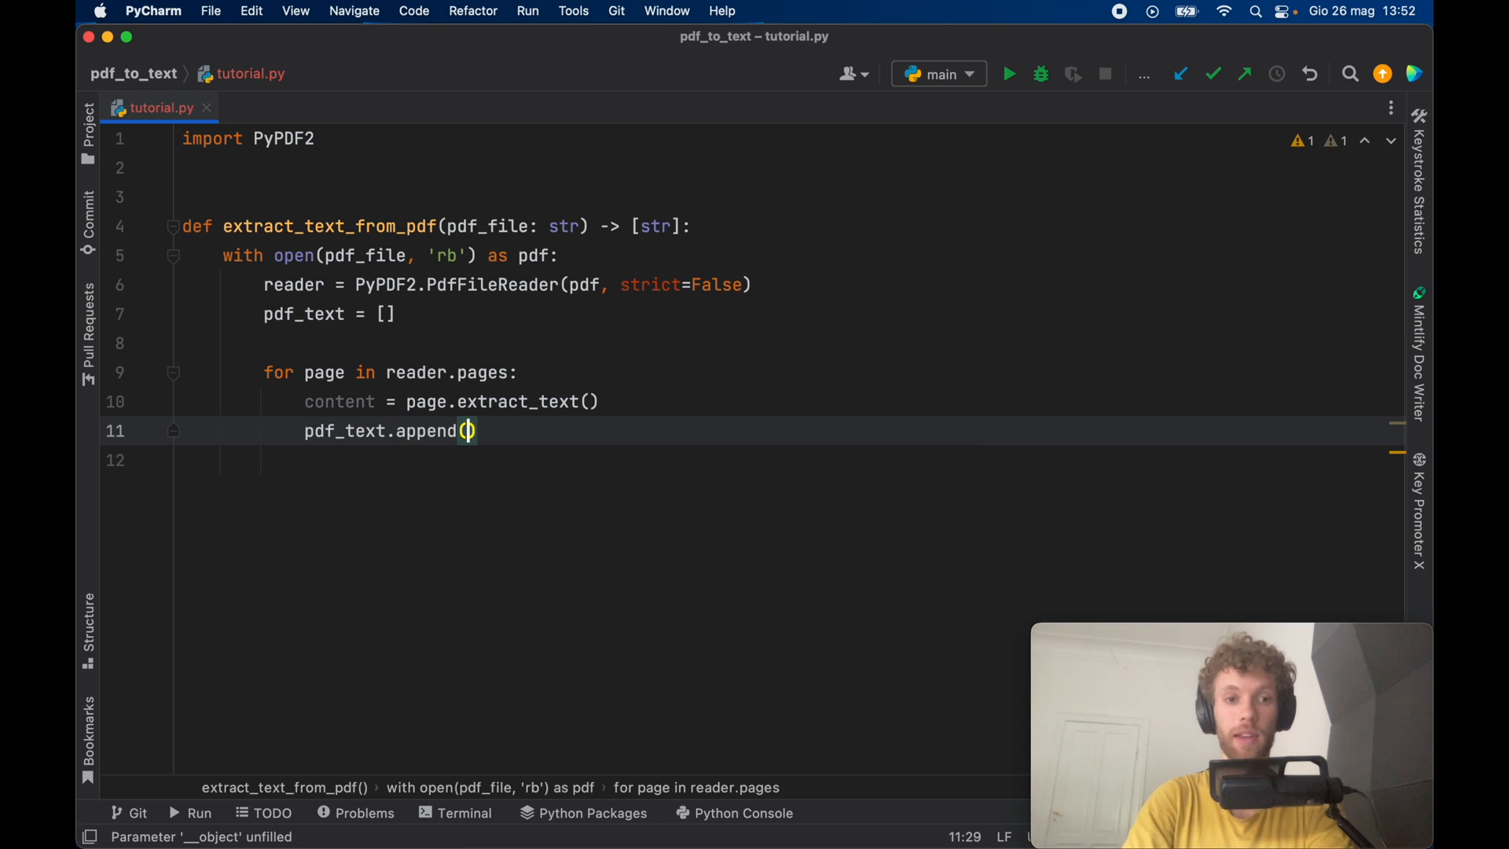
pyautogui.write('content')
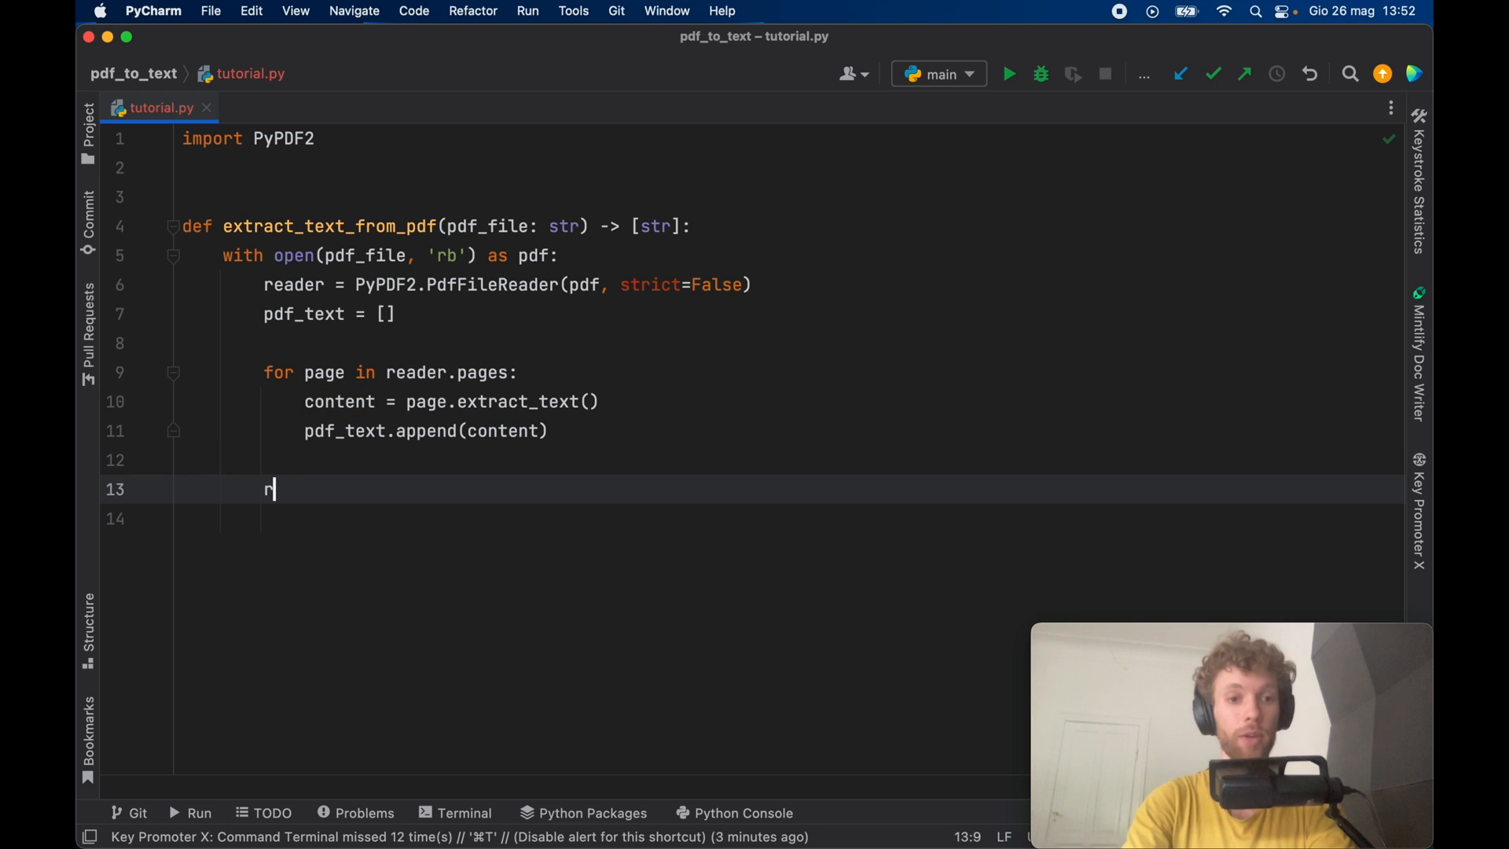
pyautogui.write('eturn pd')
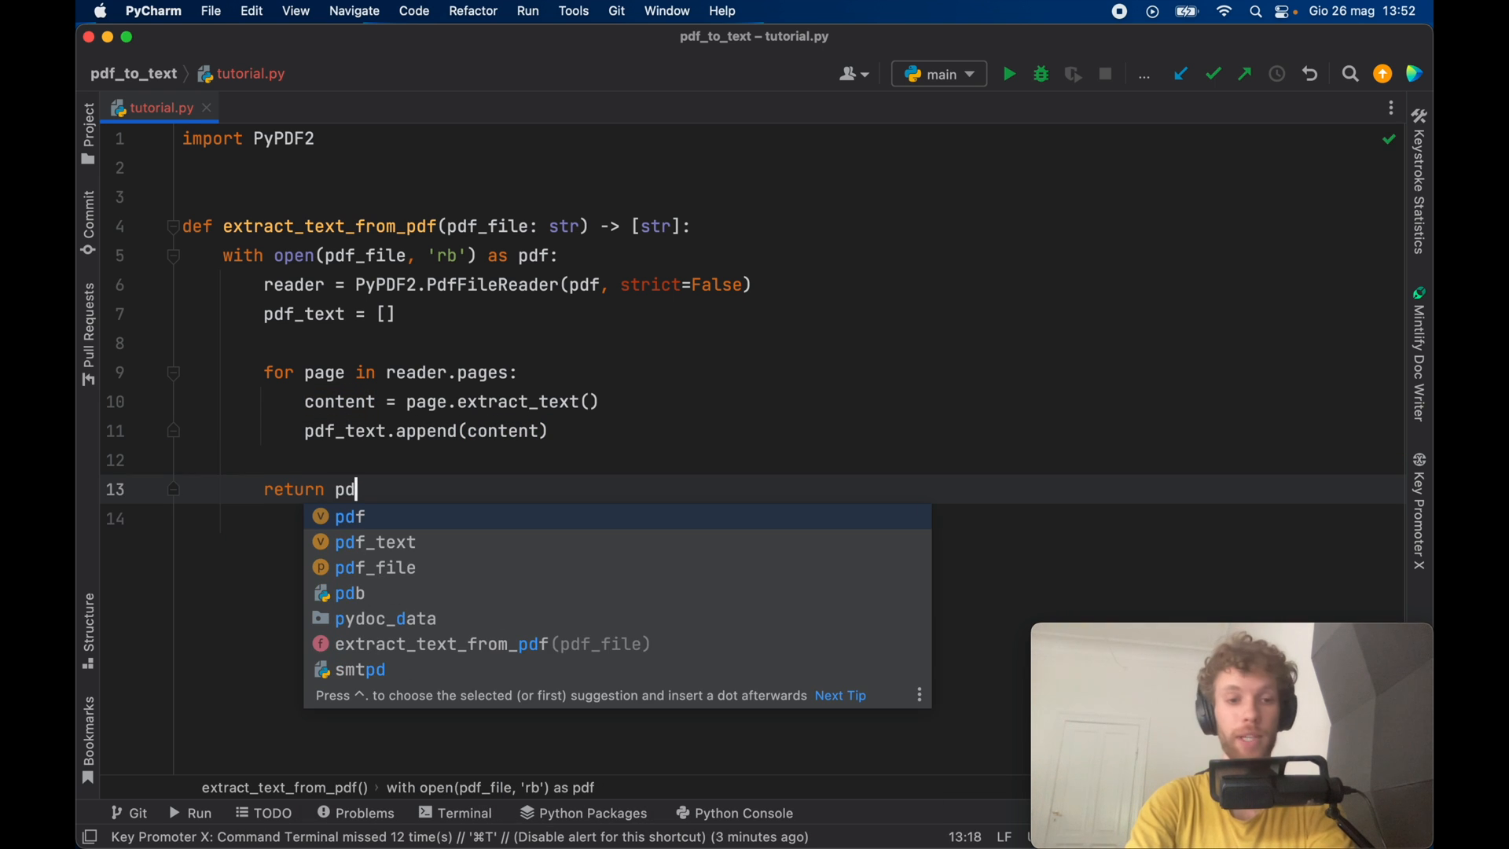
pyautogui.click(374, 541)
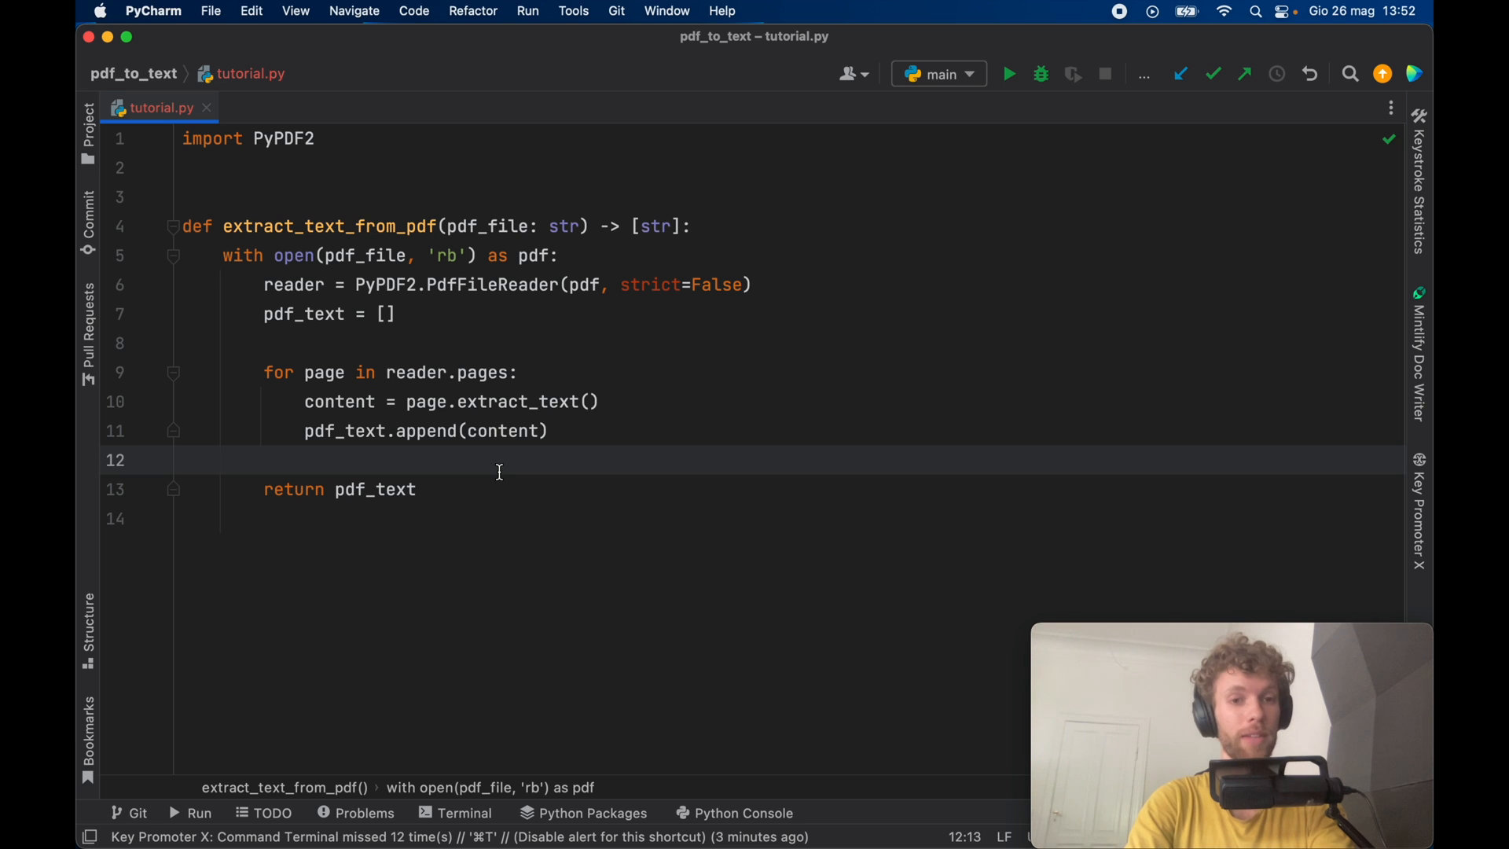
pyautogui.moveTo(192, 325)
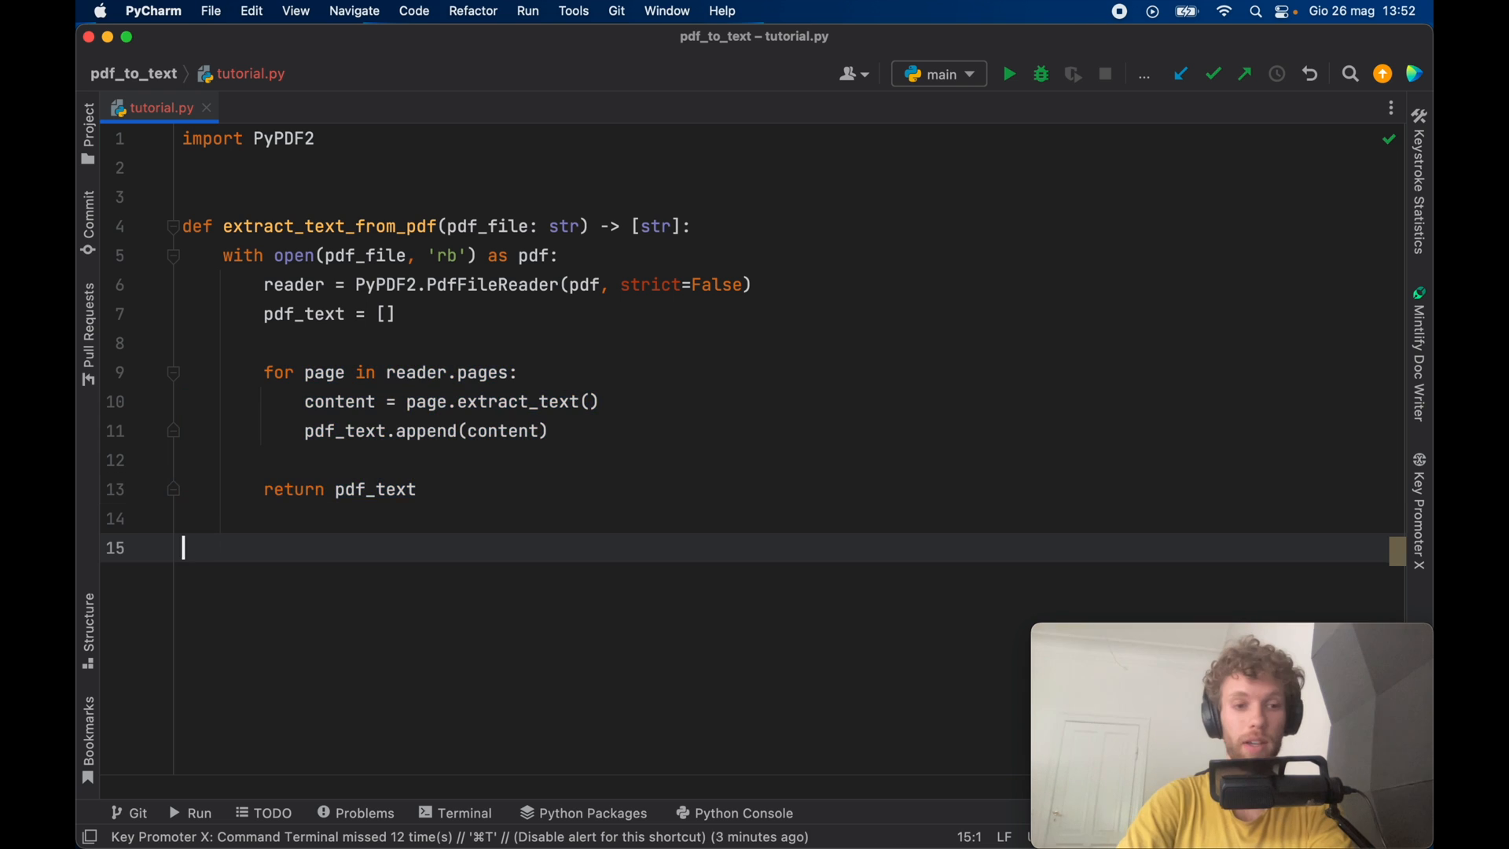
# - Add a __main__ block assigning extracted_text from 'sample.pdf' and printing each text in a loop
pyautogui.write("if __name__ == '__main__':")
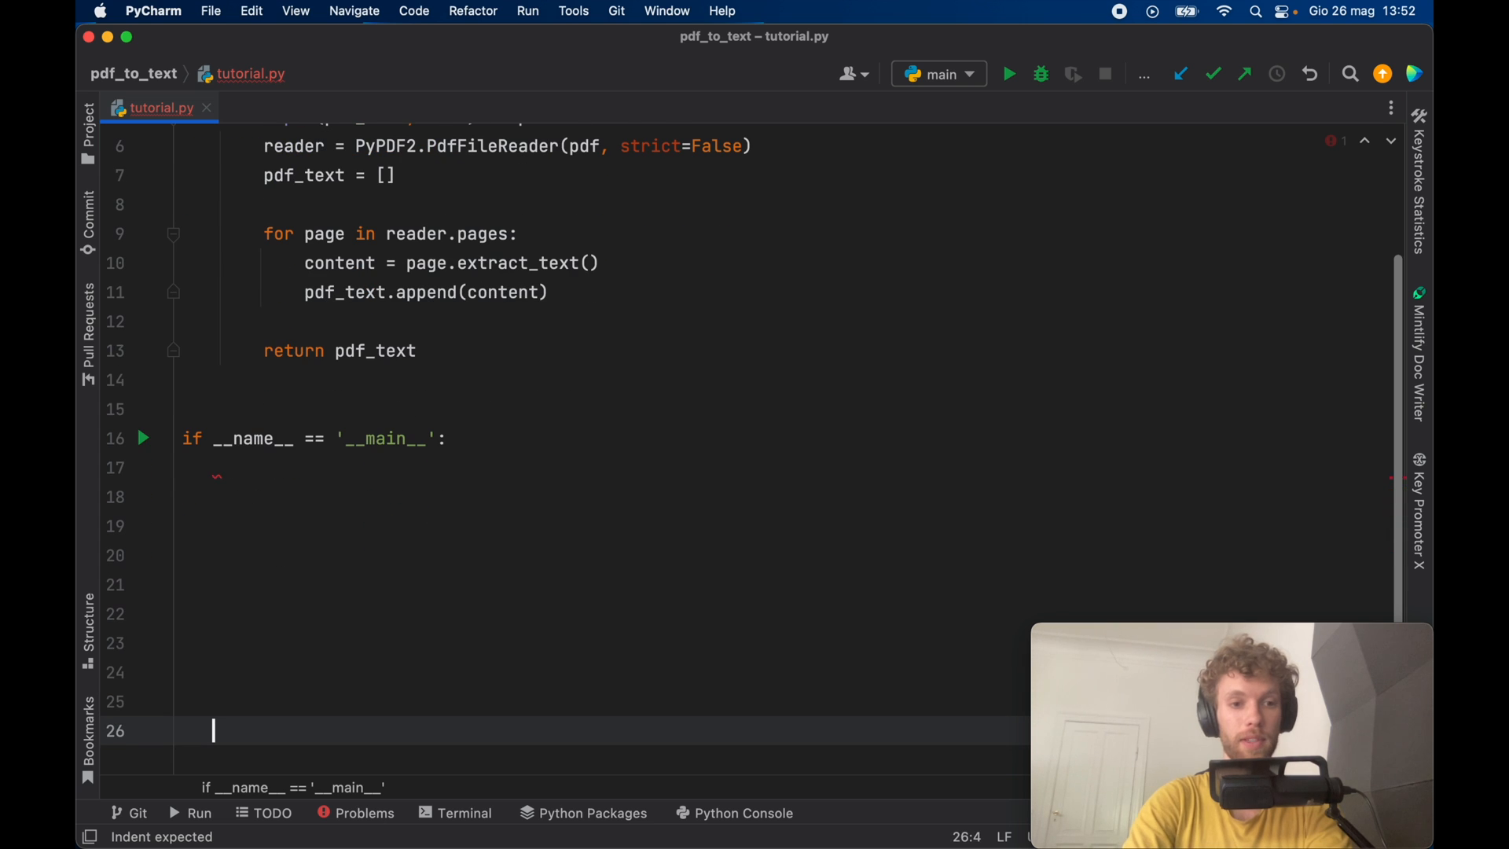
pyautogui.write('e')
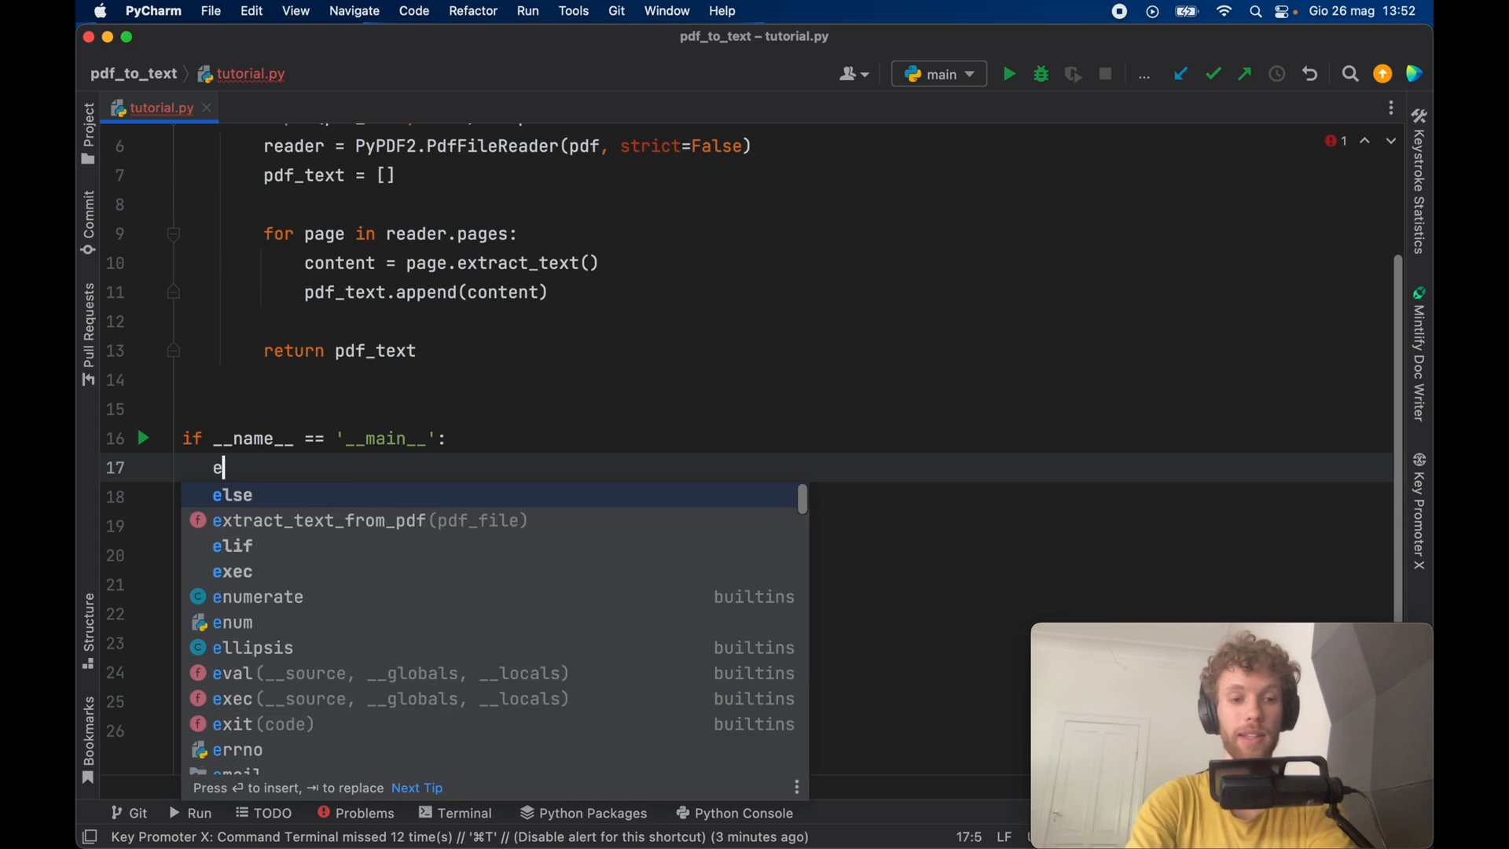
pyautogui.write('xtracted')
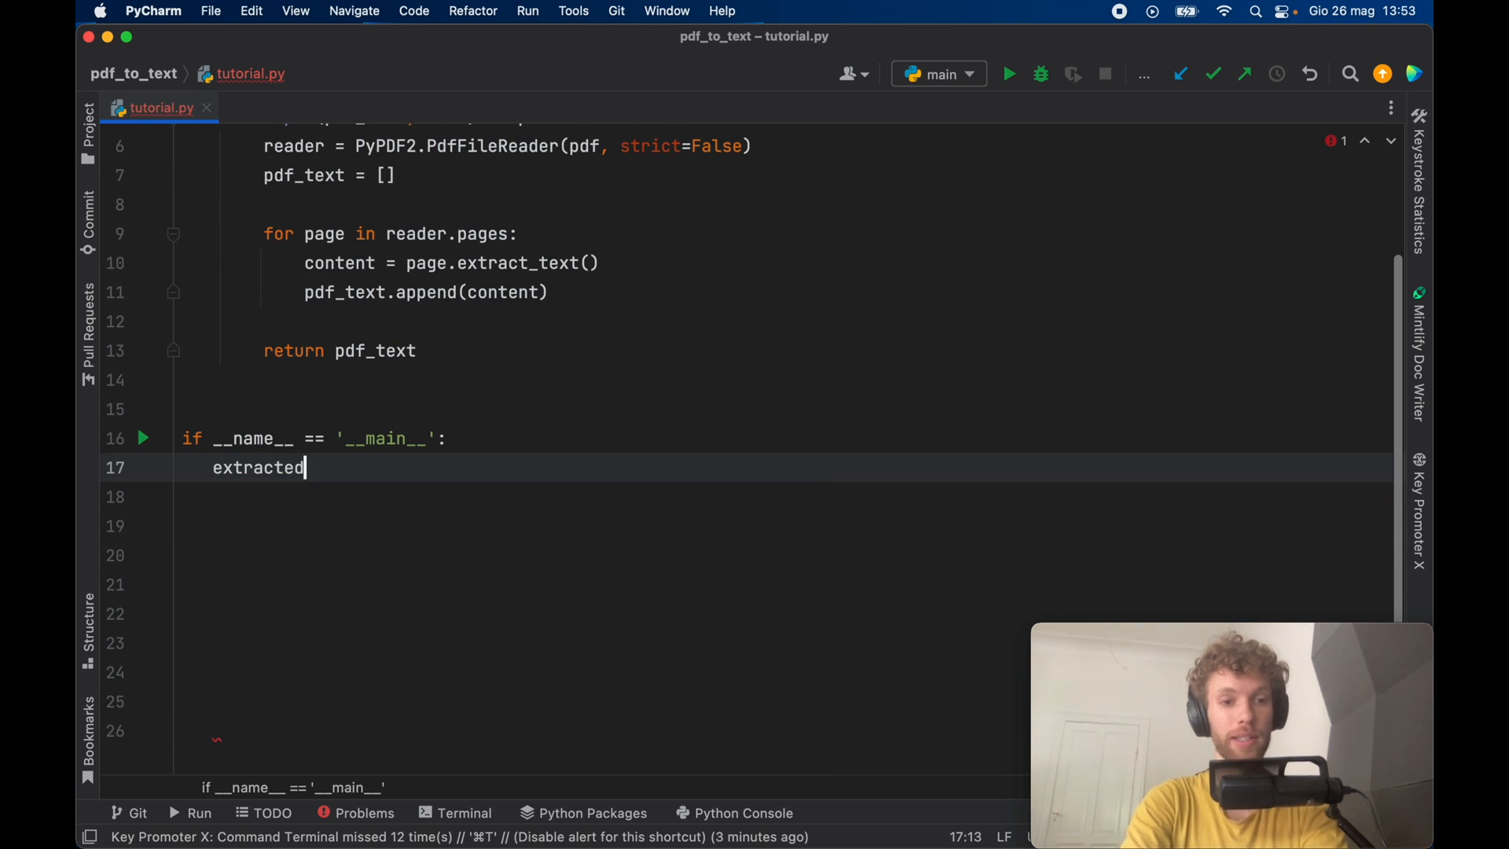
pyautogui.write("_text = extract_text_from_pdf('")
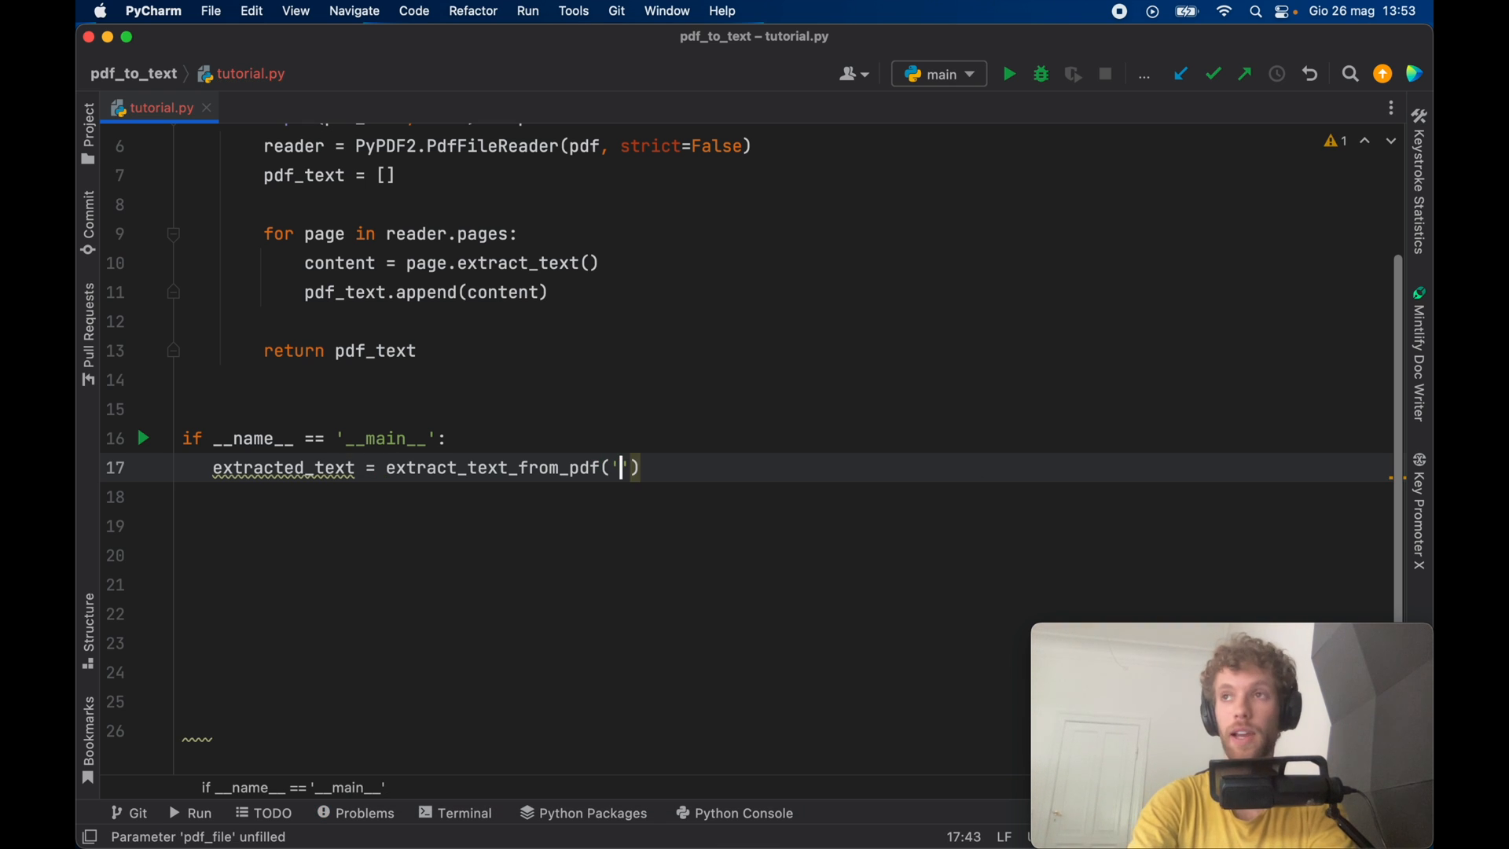
pyautogui.write('s')
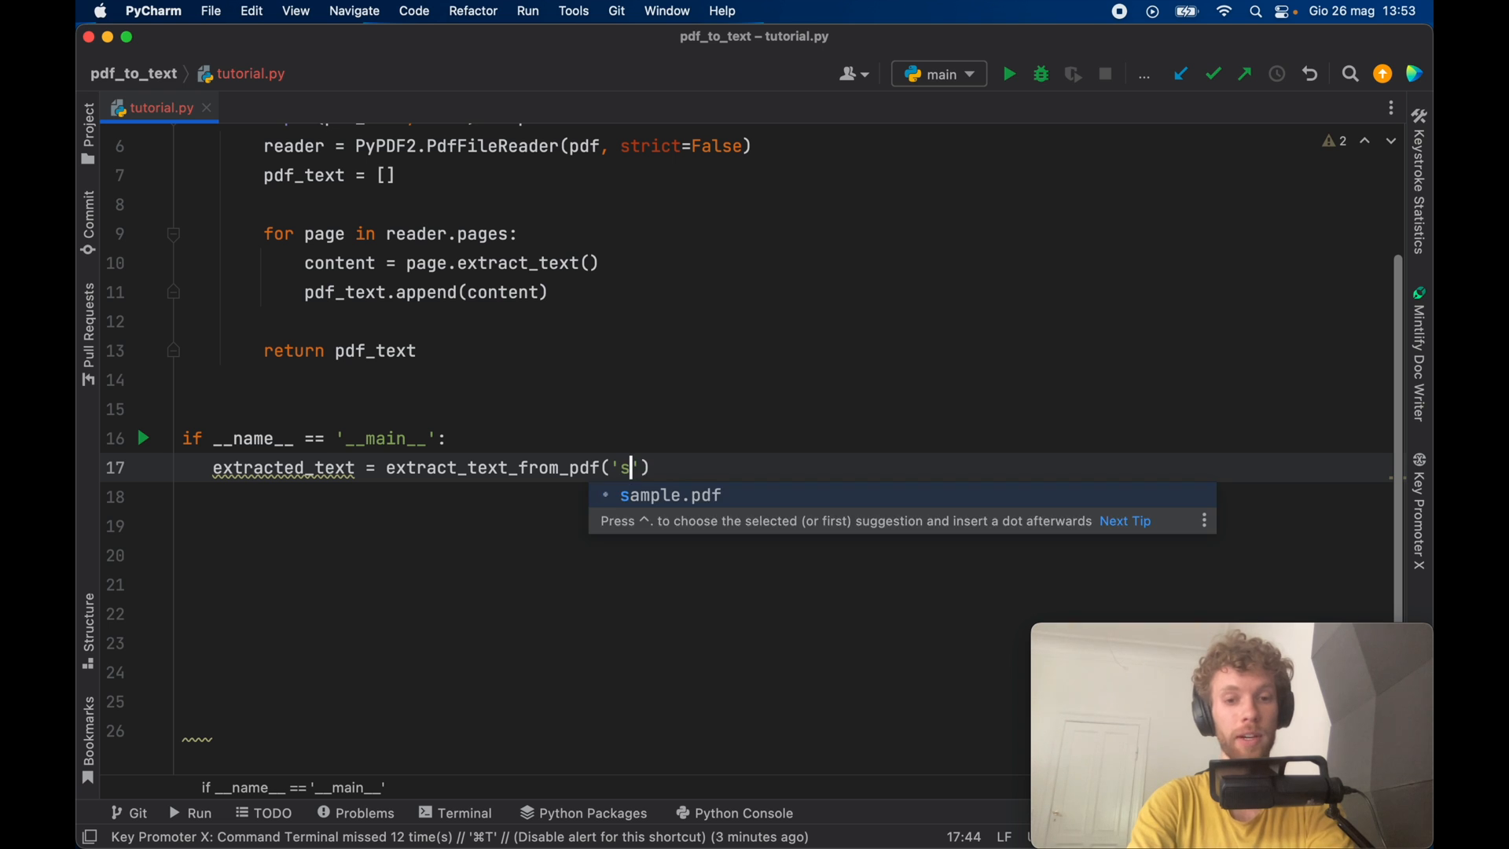
pyautogui.write('ample.pd')
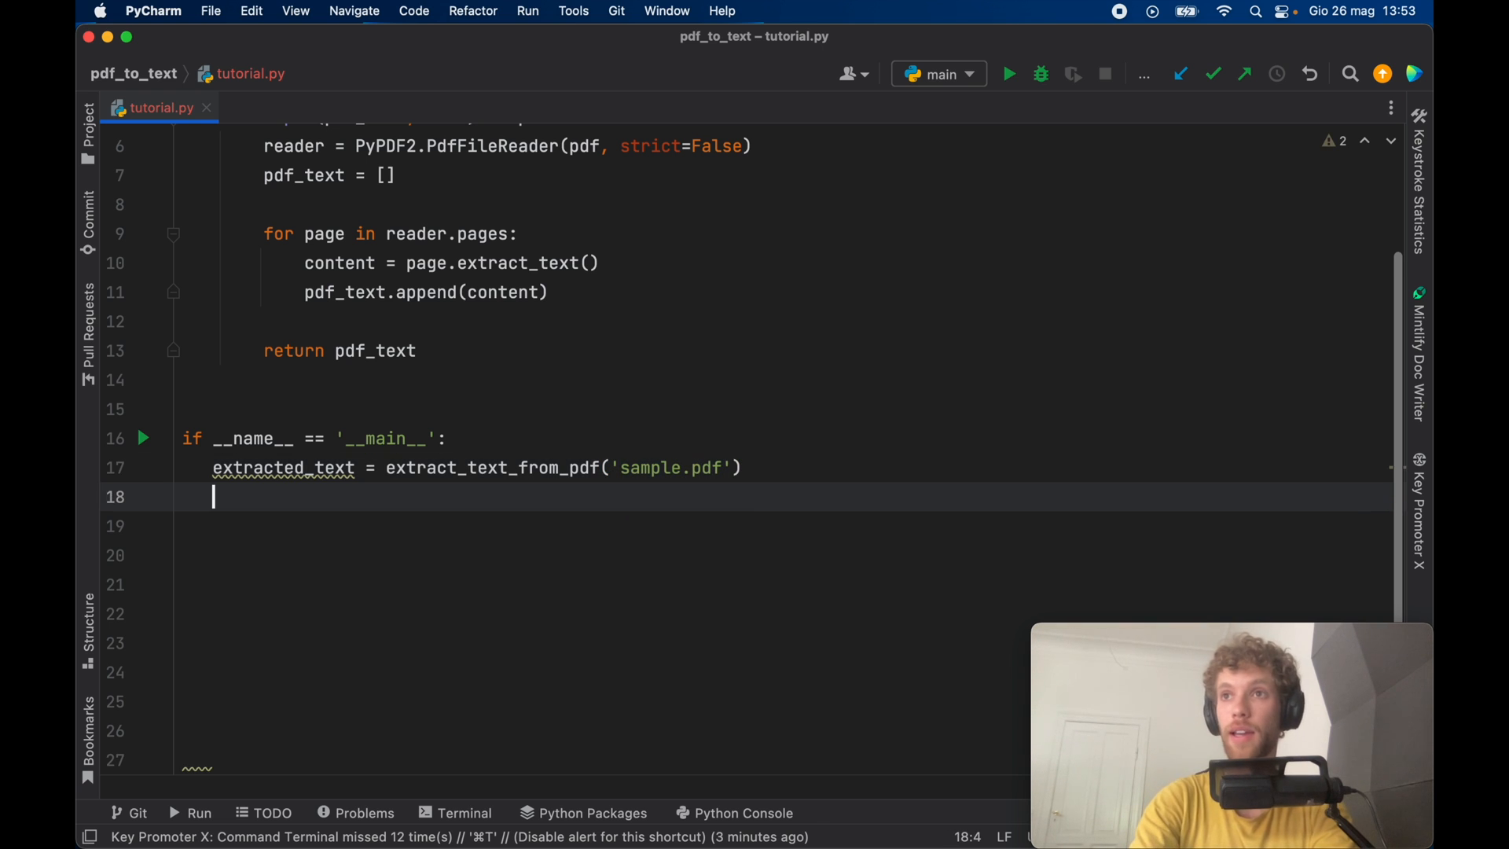
pyautogui.write('for text')
pyautogui.click(783, 526)
pyautogui.write('print(text)')
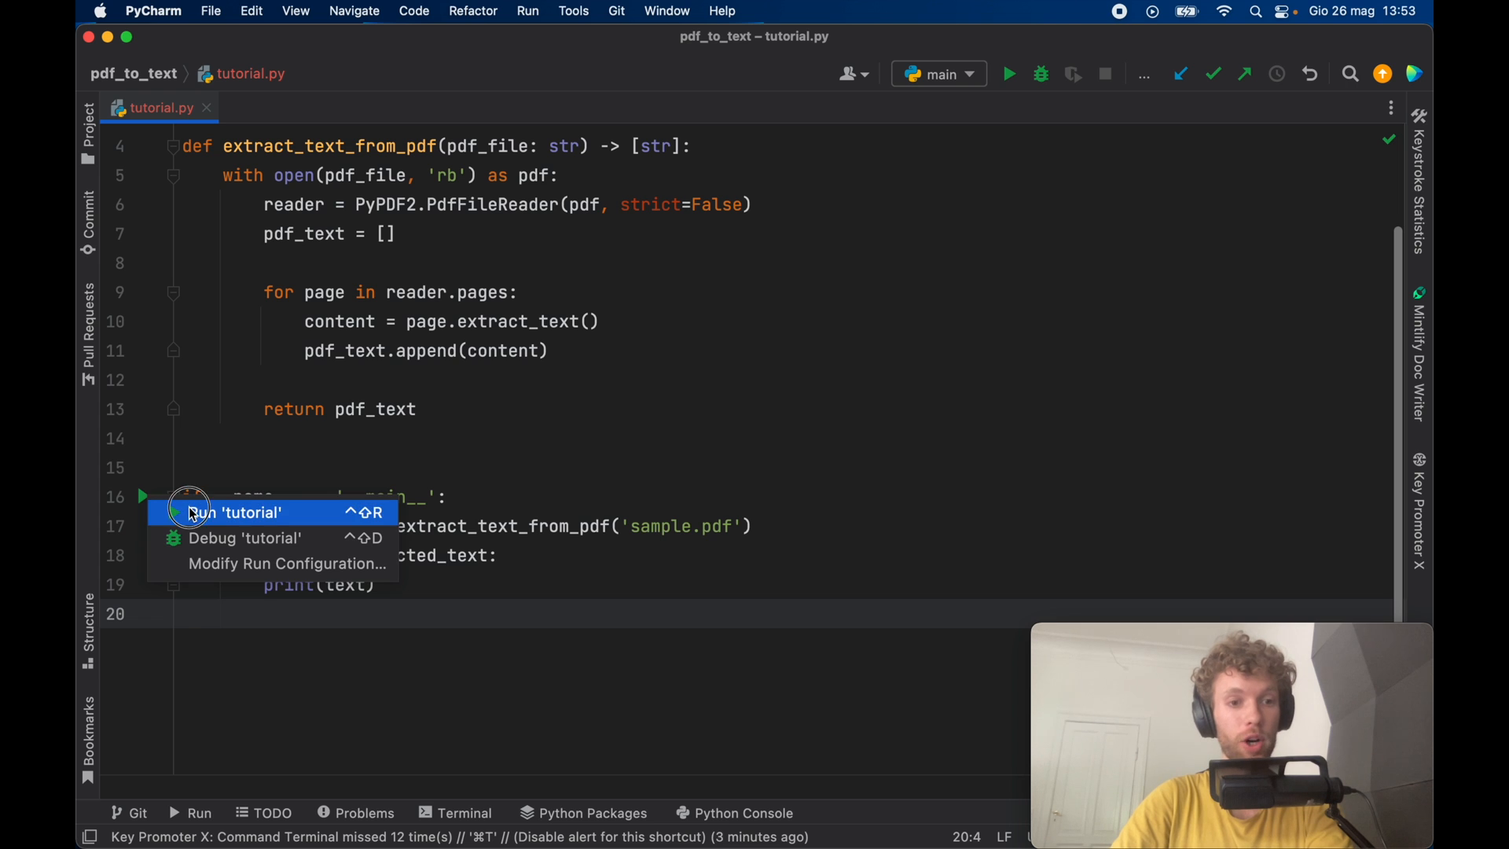
# - Run tutorial.py on sample.pdf, then switch the call to coffee.pdf and view its printed references
pyautogui.click(236, 512)
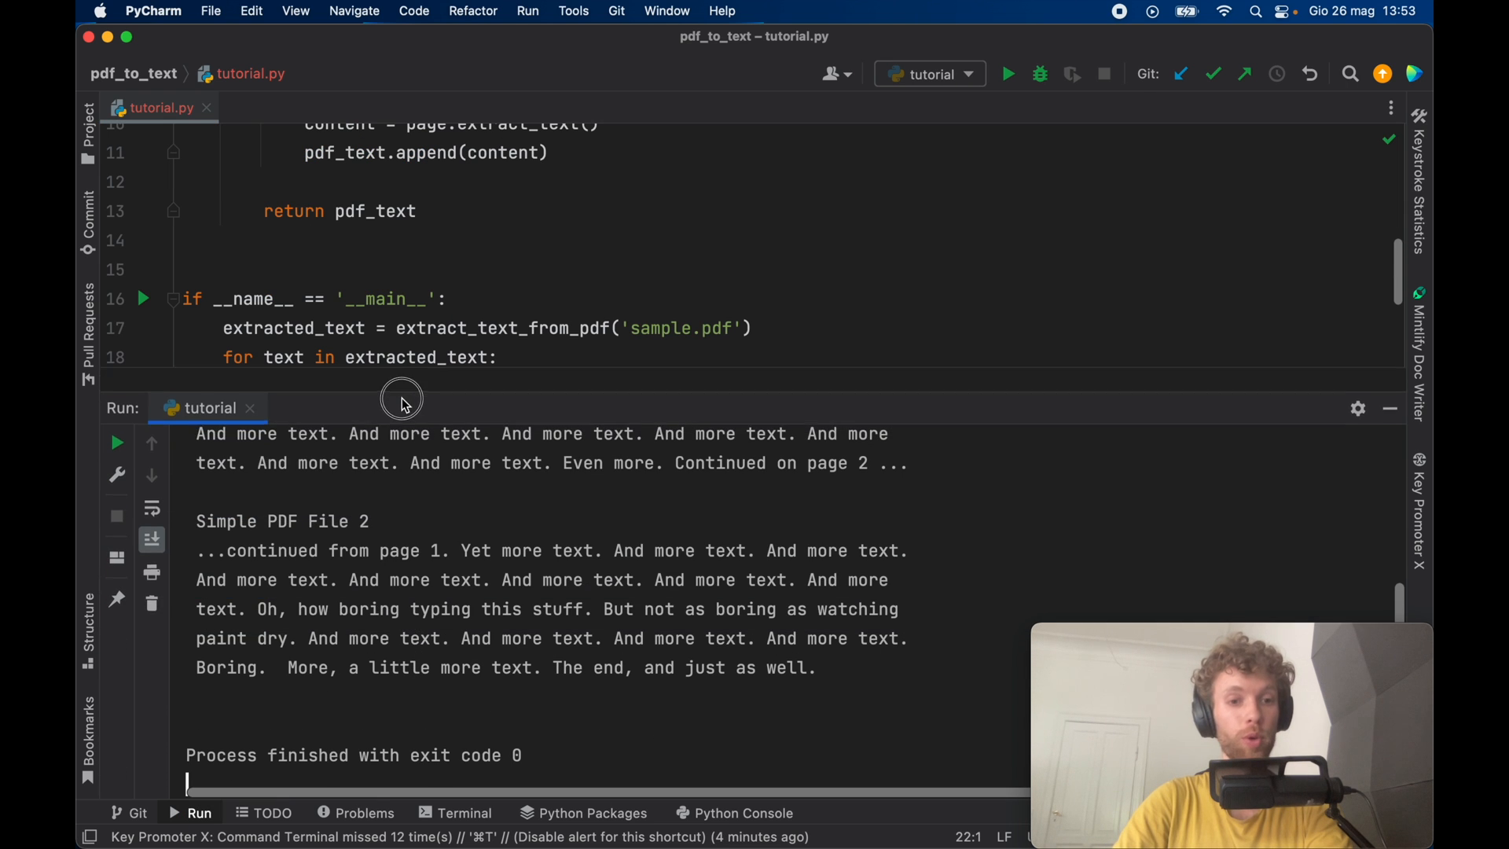
pyautogui.scroll(3)
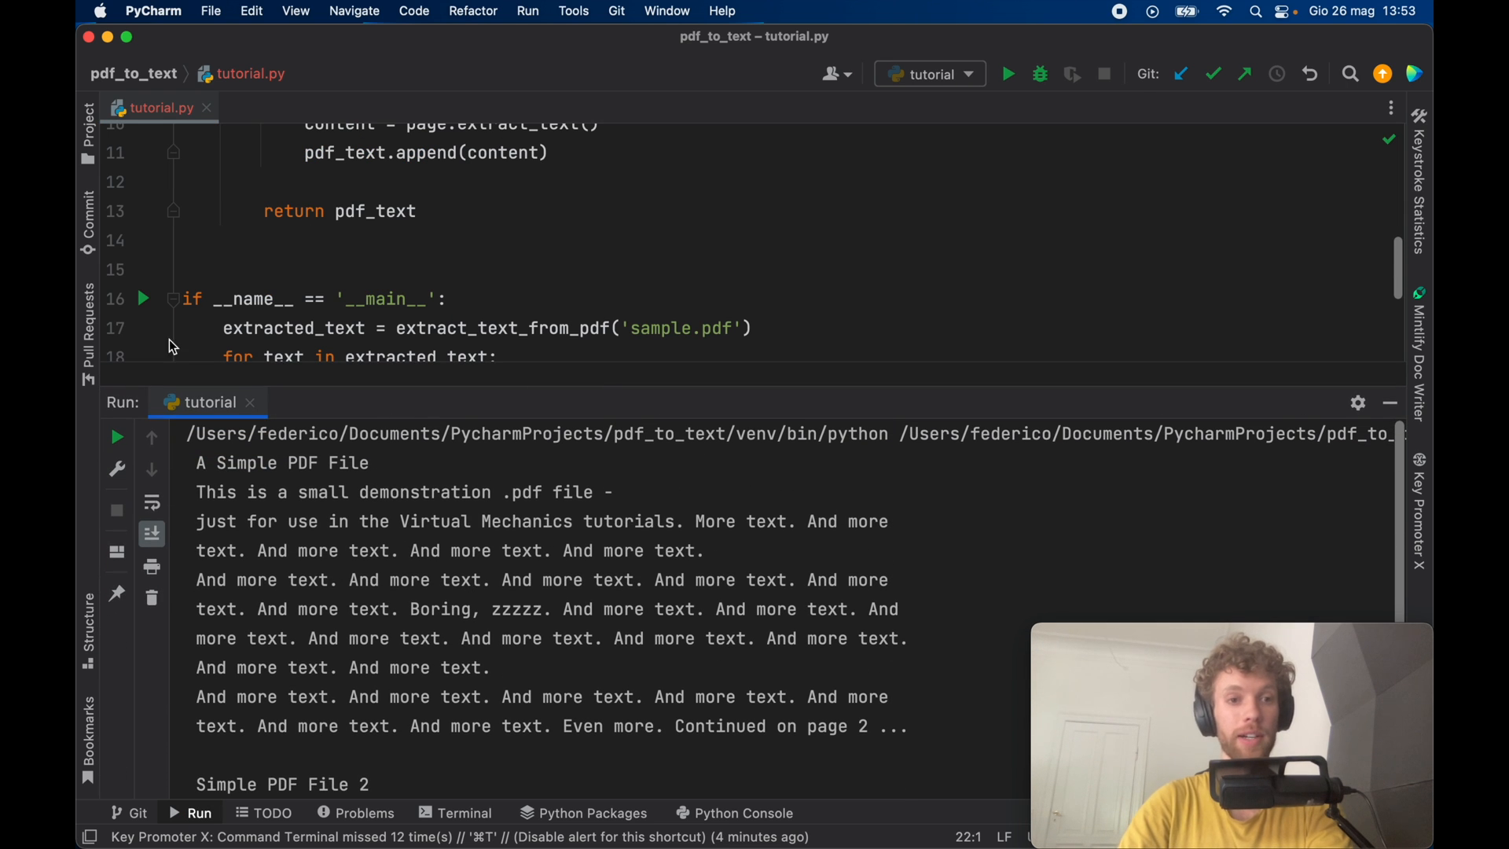
pyautogui.write('coffe')
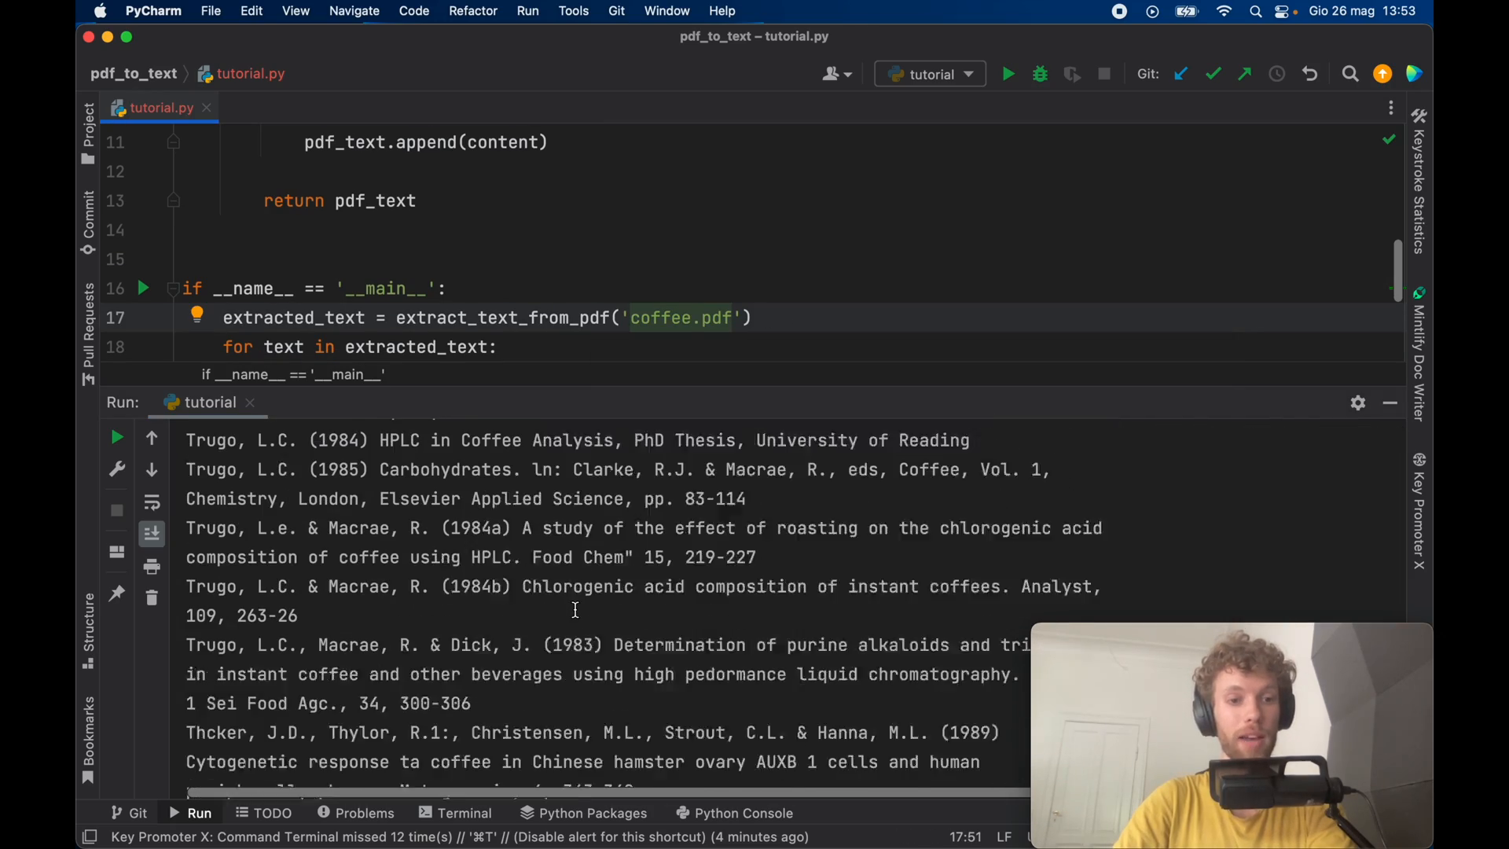
pyautogui.scroll(-3)
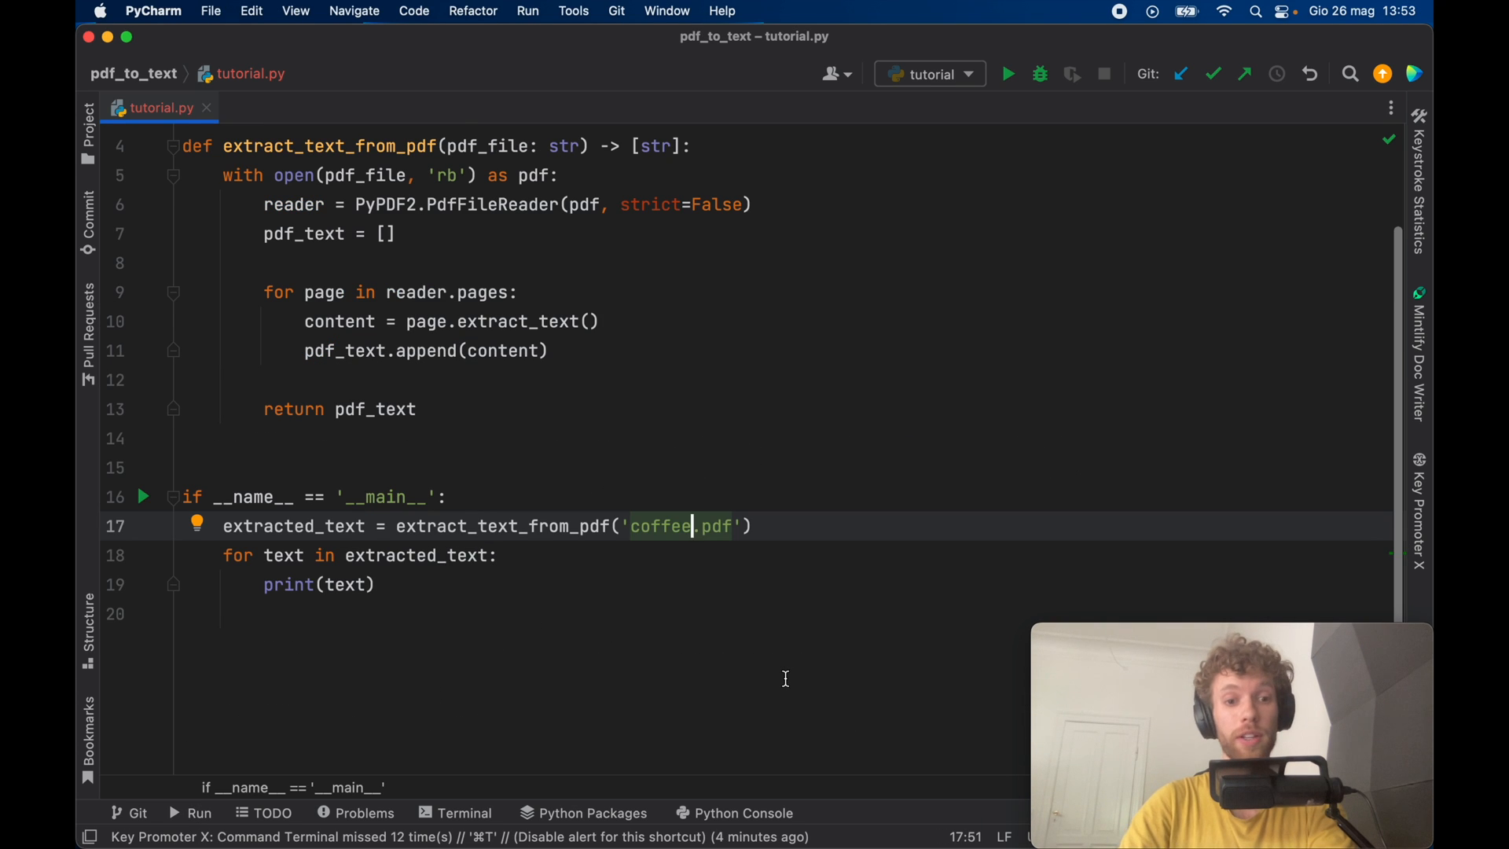
pyautogui.moveTo(764, 580)
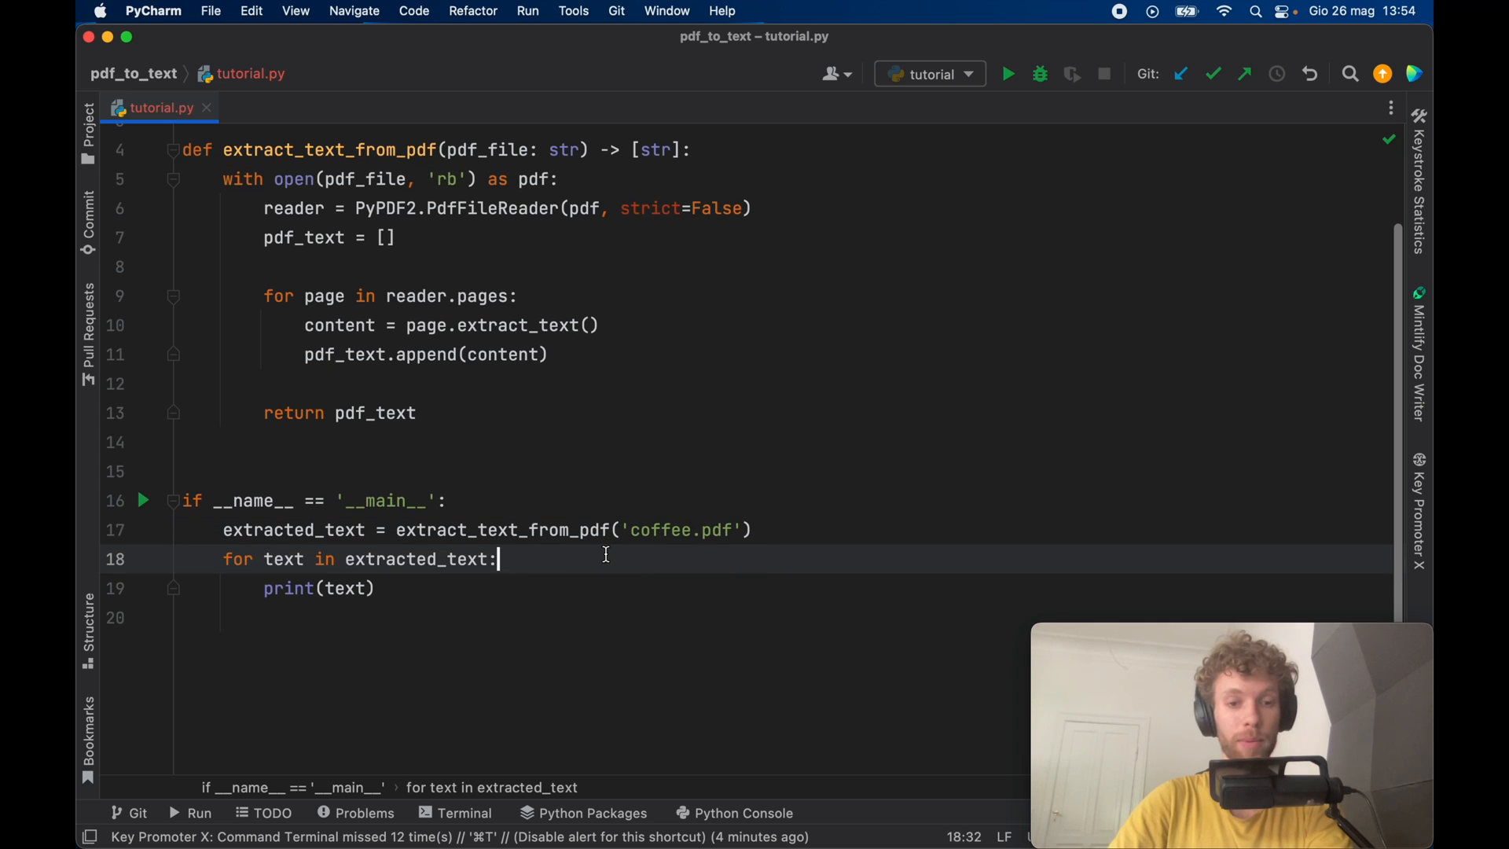
# - Add split_message = re.split(r'\s+|[,;?!.-]\s*', text.lower()) inside the loop and check the imports
pyautogui.write("split_message = re.split(r'\\s+|[,;?!.-]\\s*', text.lower())")
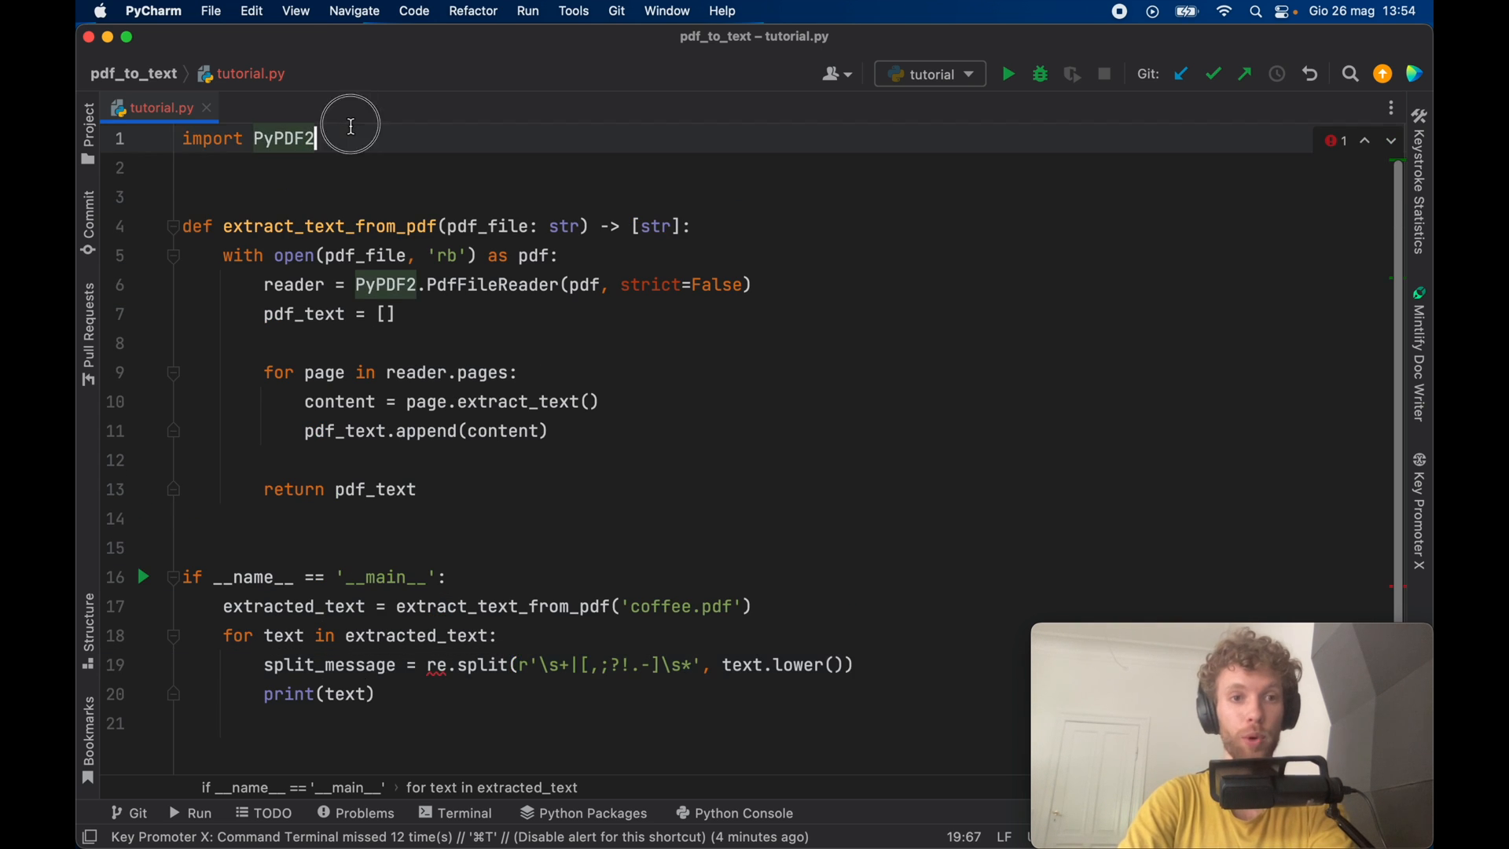
pyautogui.click(855, 555)
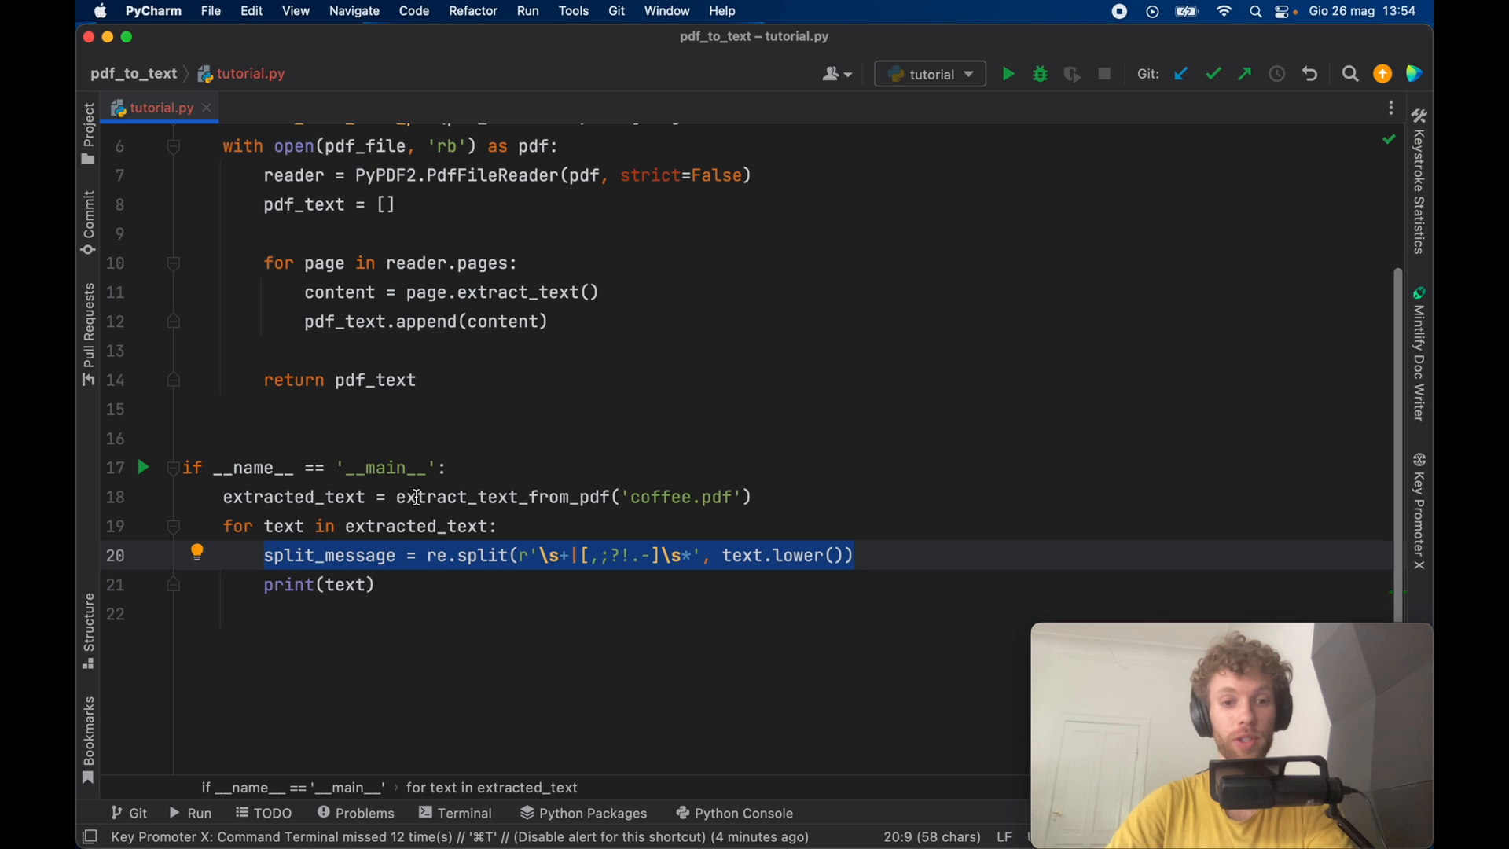
pyautogui.click(624, 555)
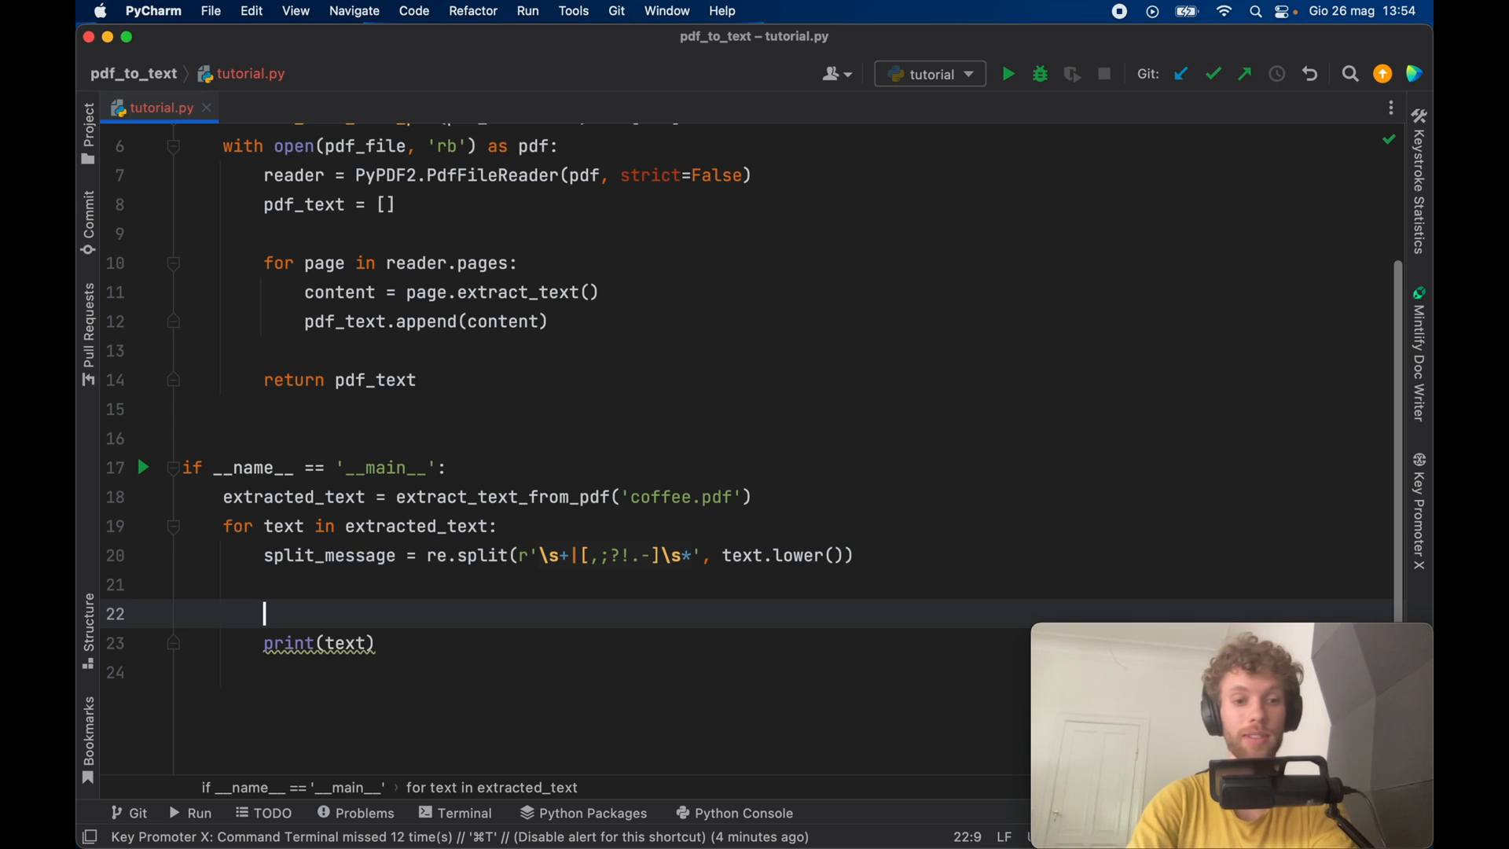
# - Increment coffee_count when 'coffee' is in split_message and initialise coffee_count = 0 before the loop
pyautogui.write("if 'c")
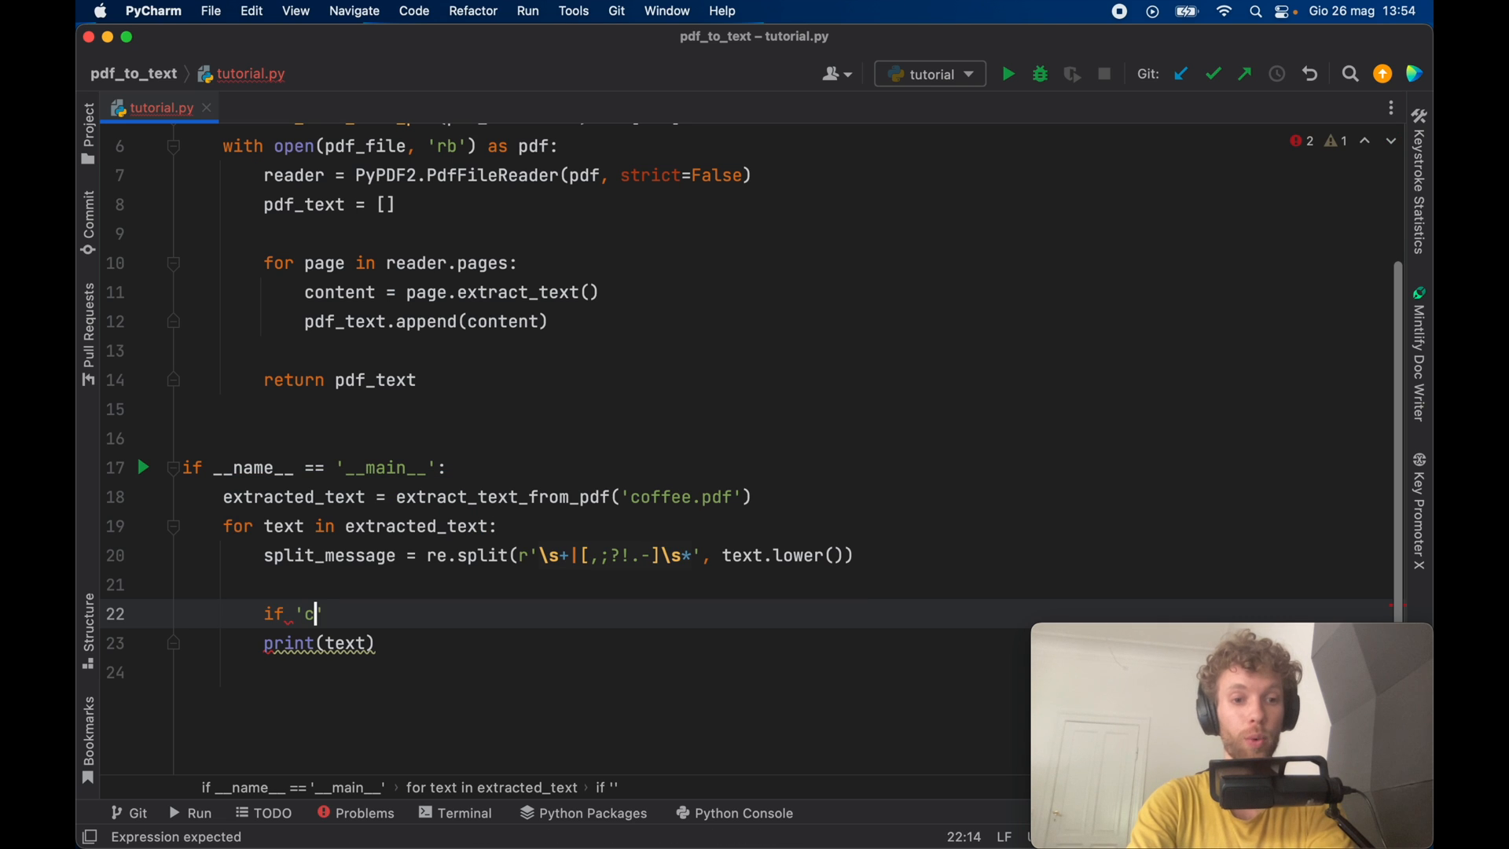
pyautogui.write("offee' in")
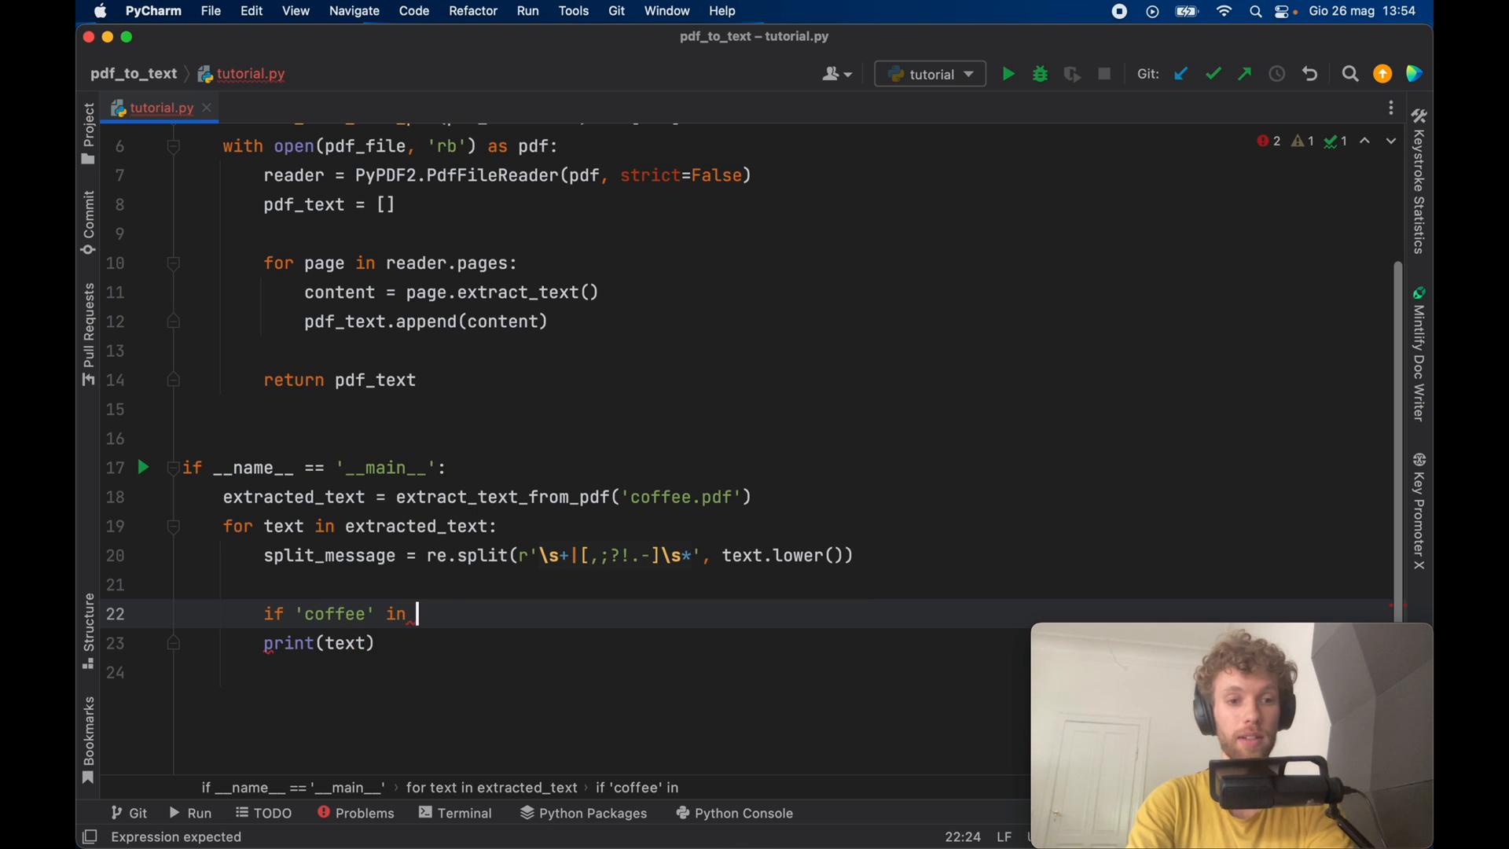
pyautogui.write('split_message:')
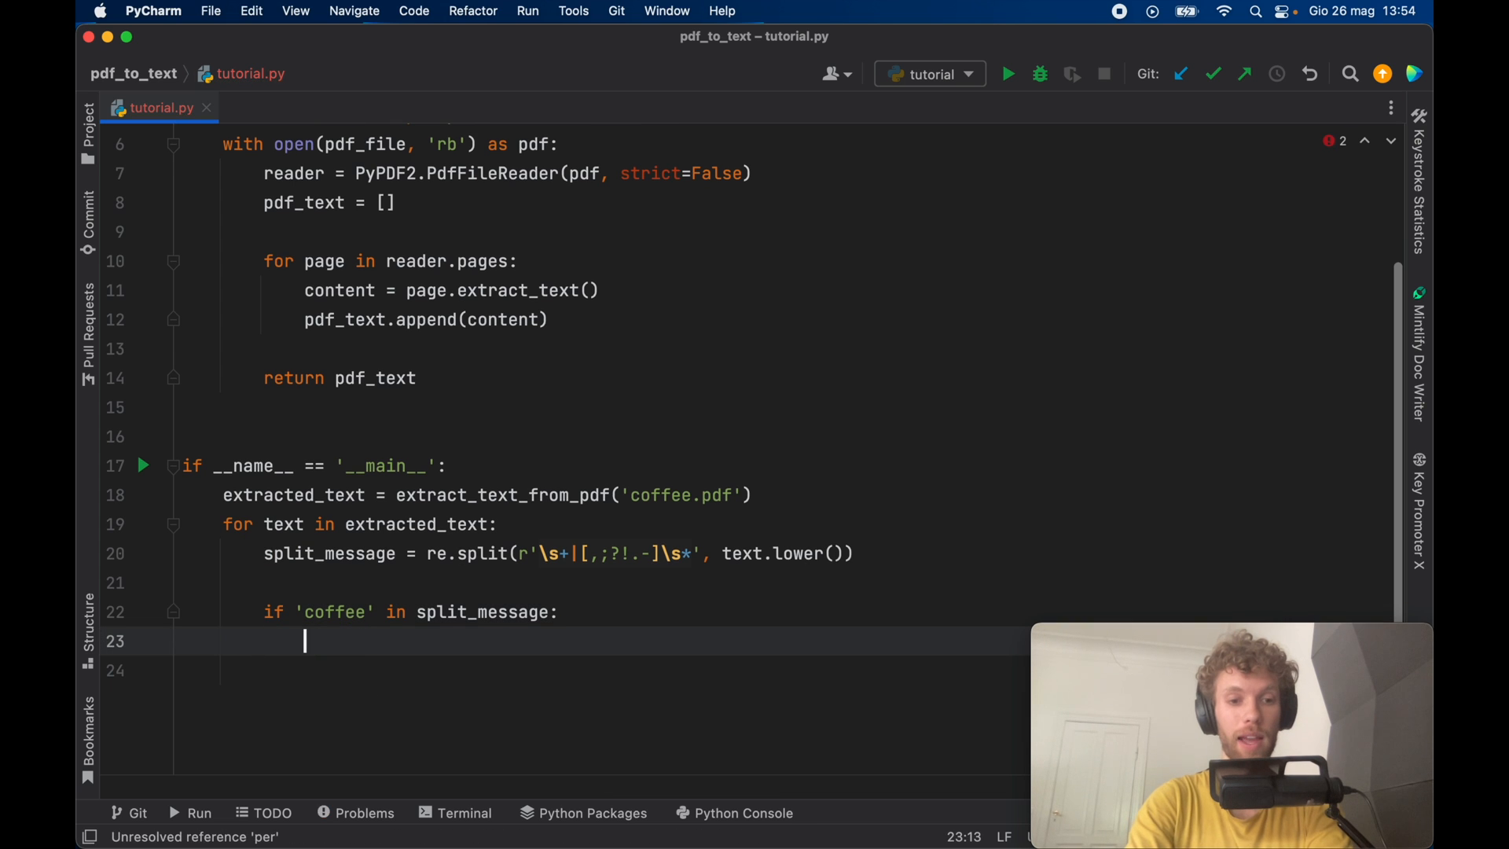
pyautogui.write('coffe')
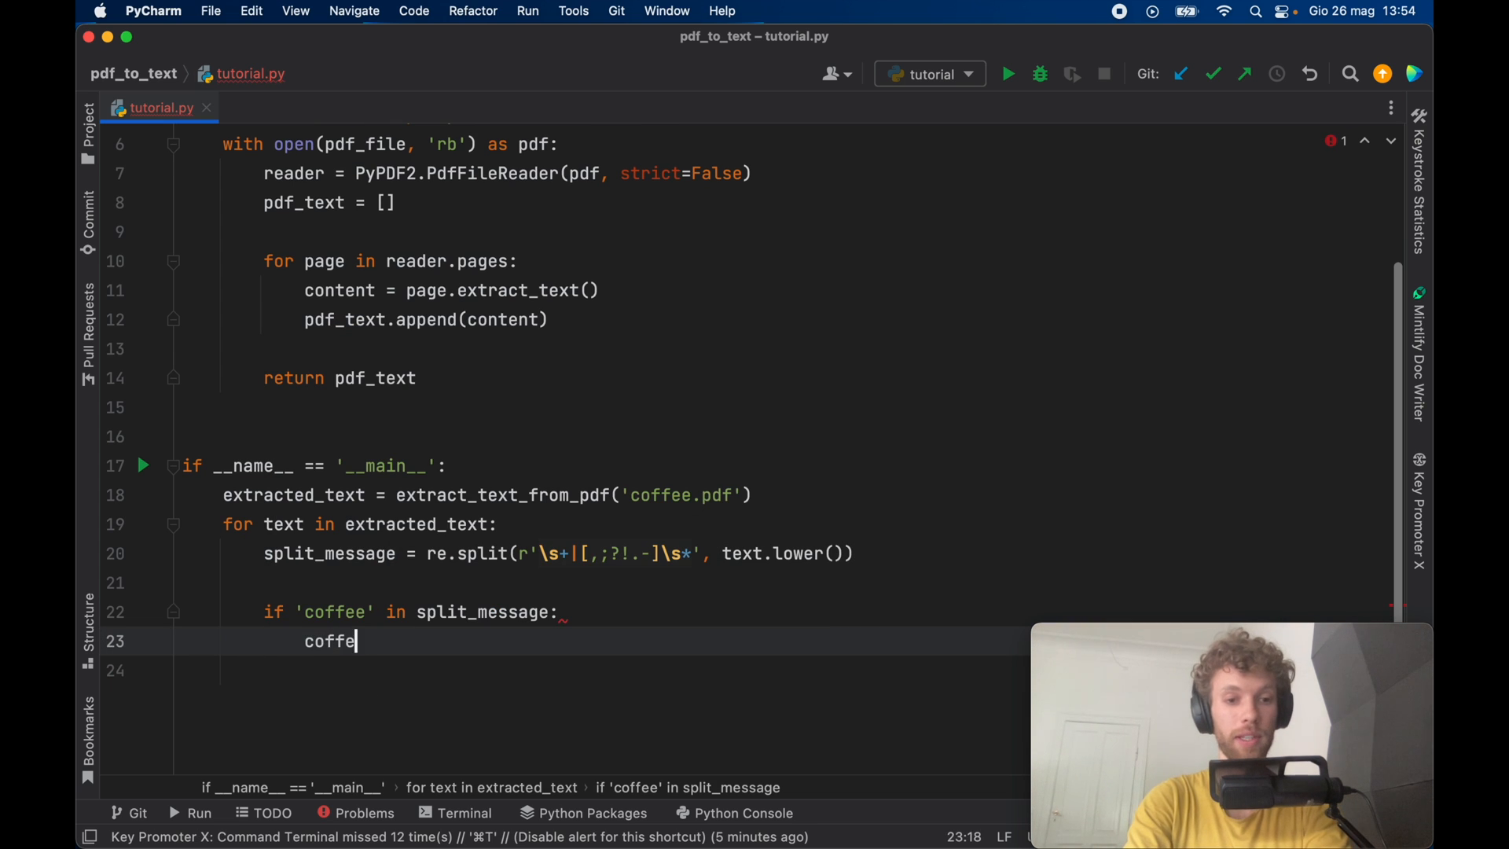
pyautogui.write('e_count +')
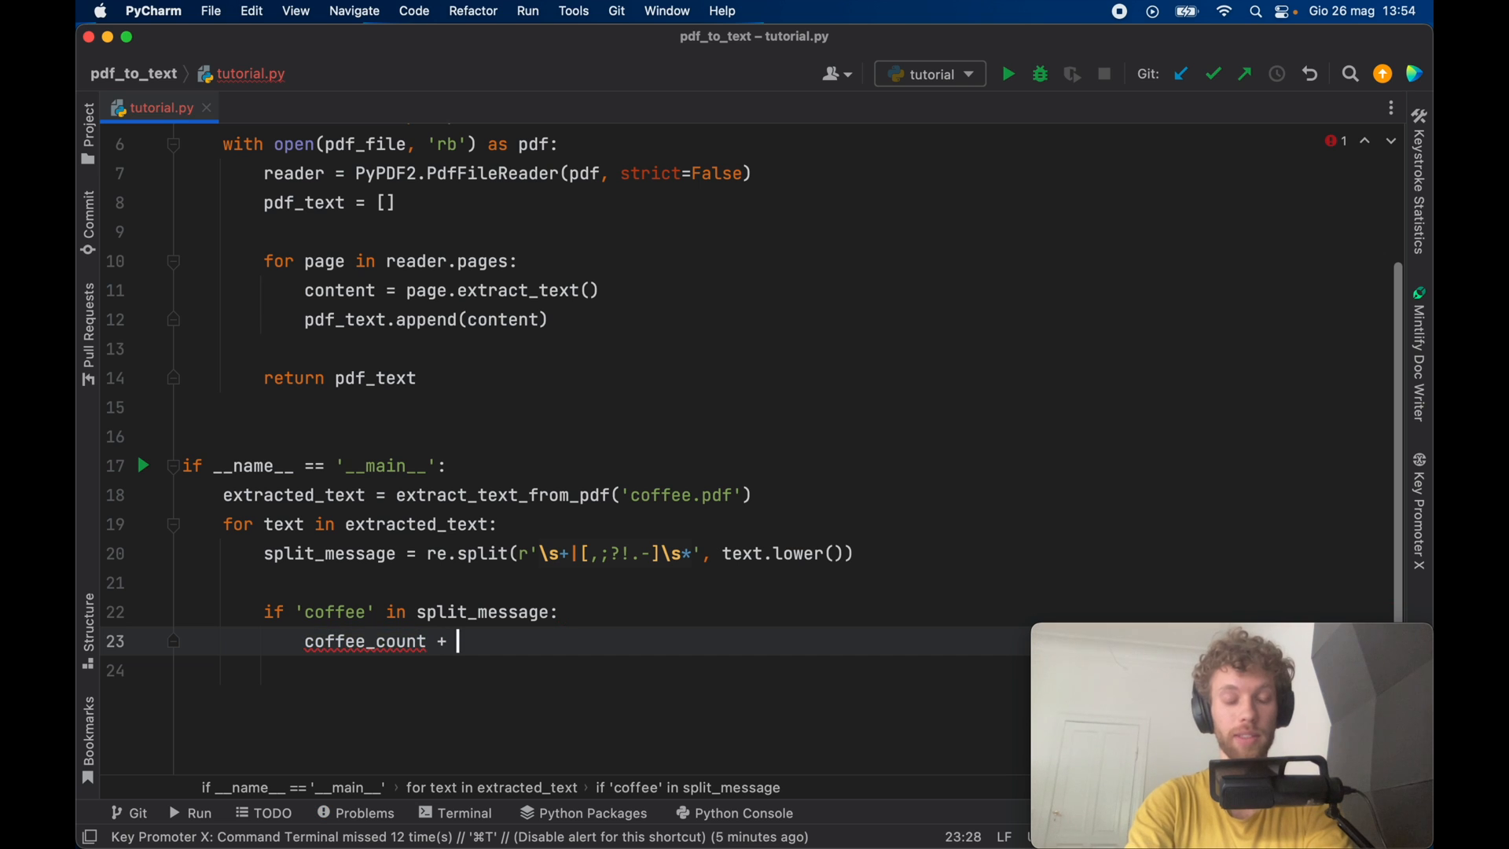
pyautogui.write('= 1')
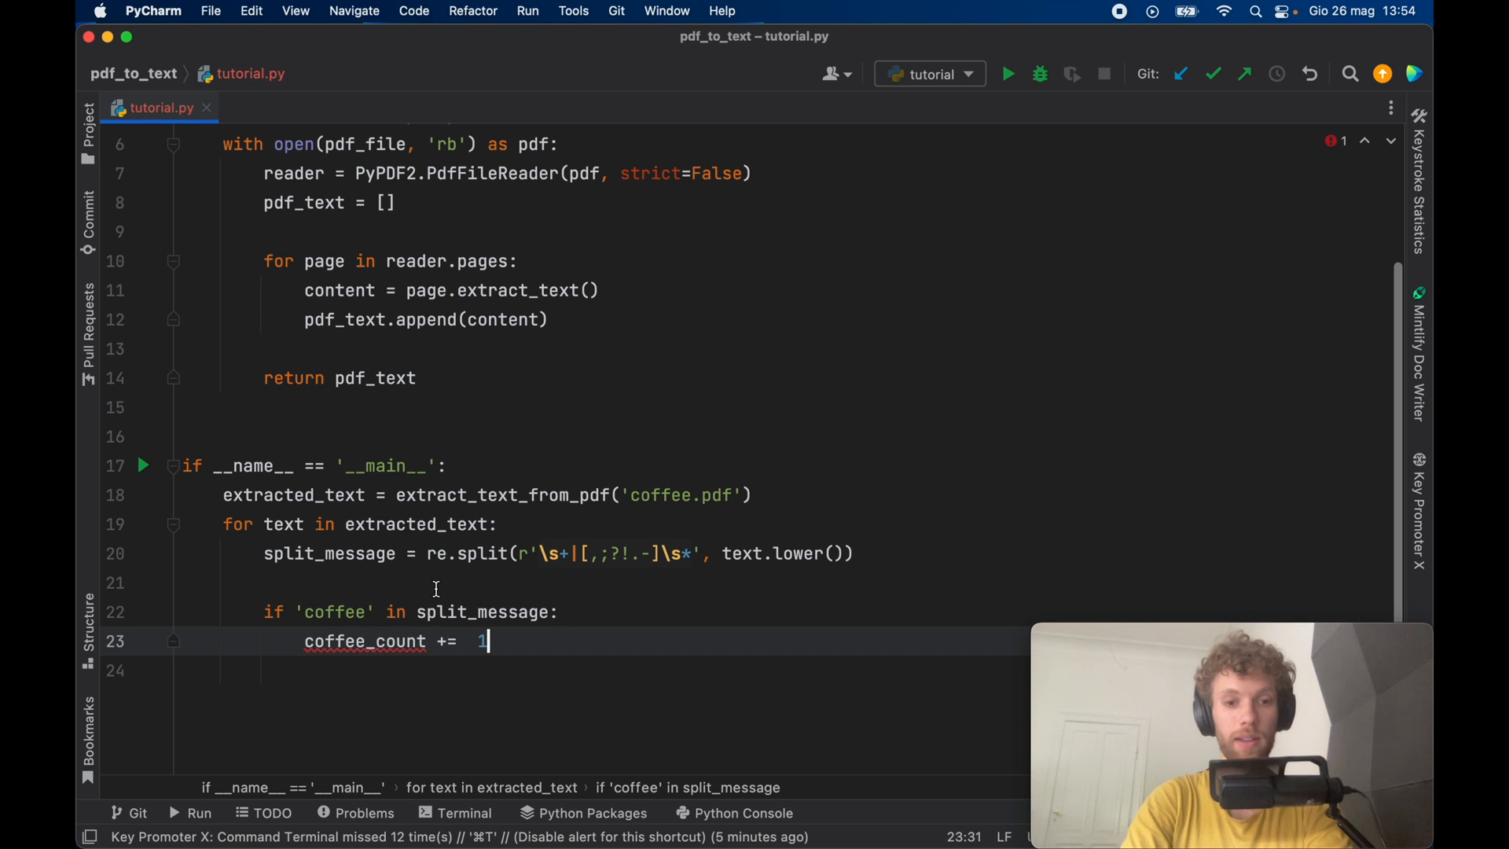
pyautogui.write('coffee')
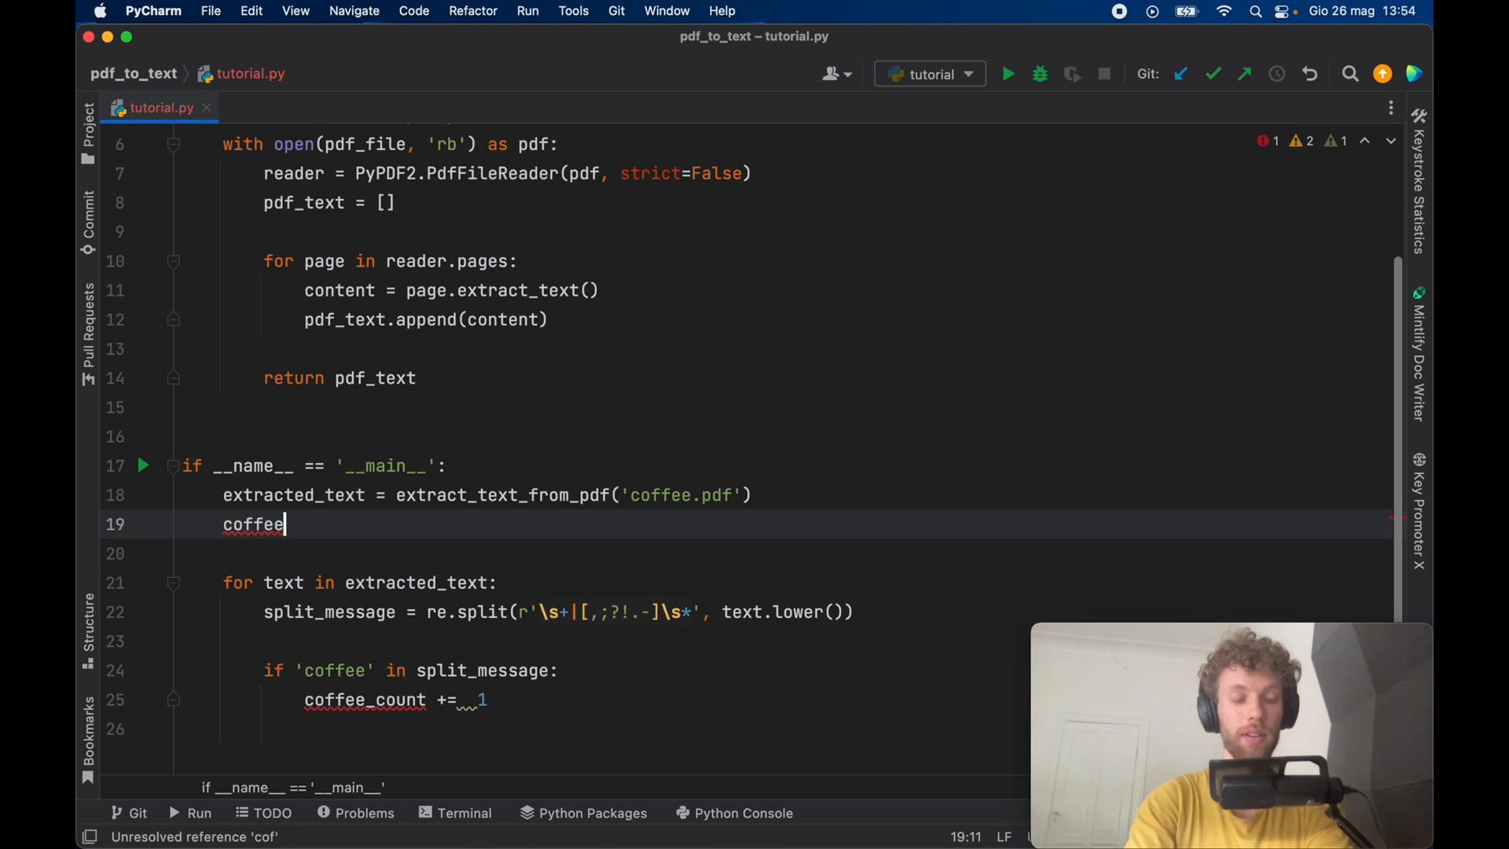
pyautogui.write('_count = 0')
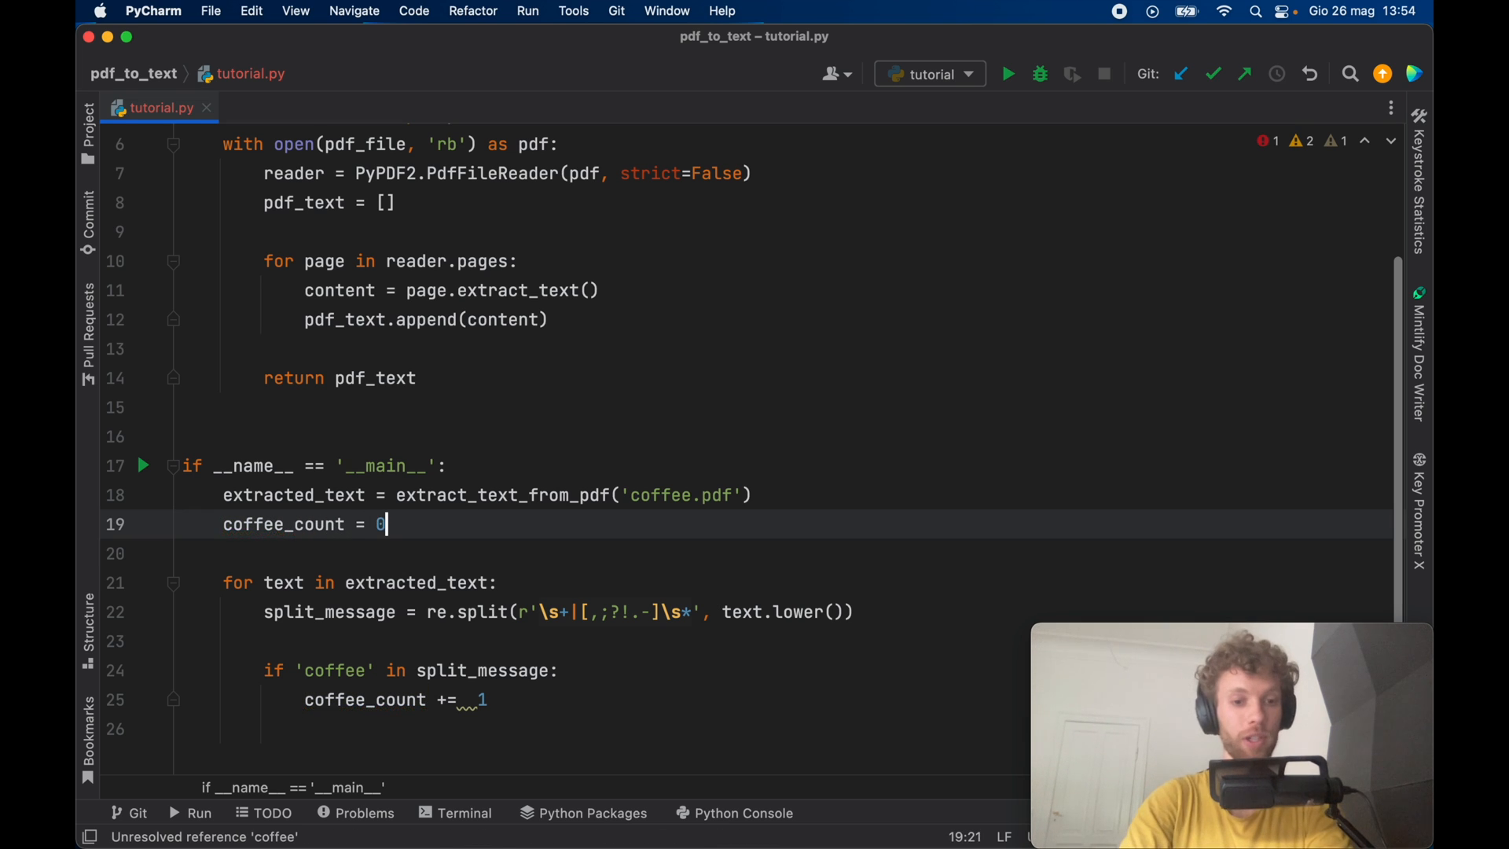
# - Print "Coffee found:" with coffee_count after each page
pyautogui.press('enter')
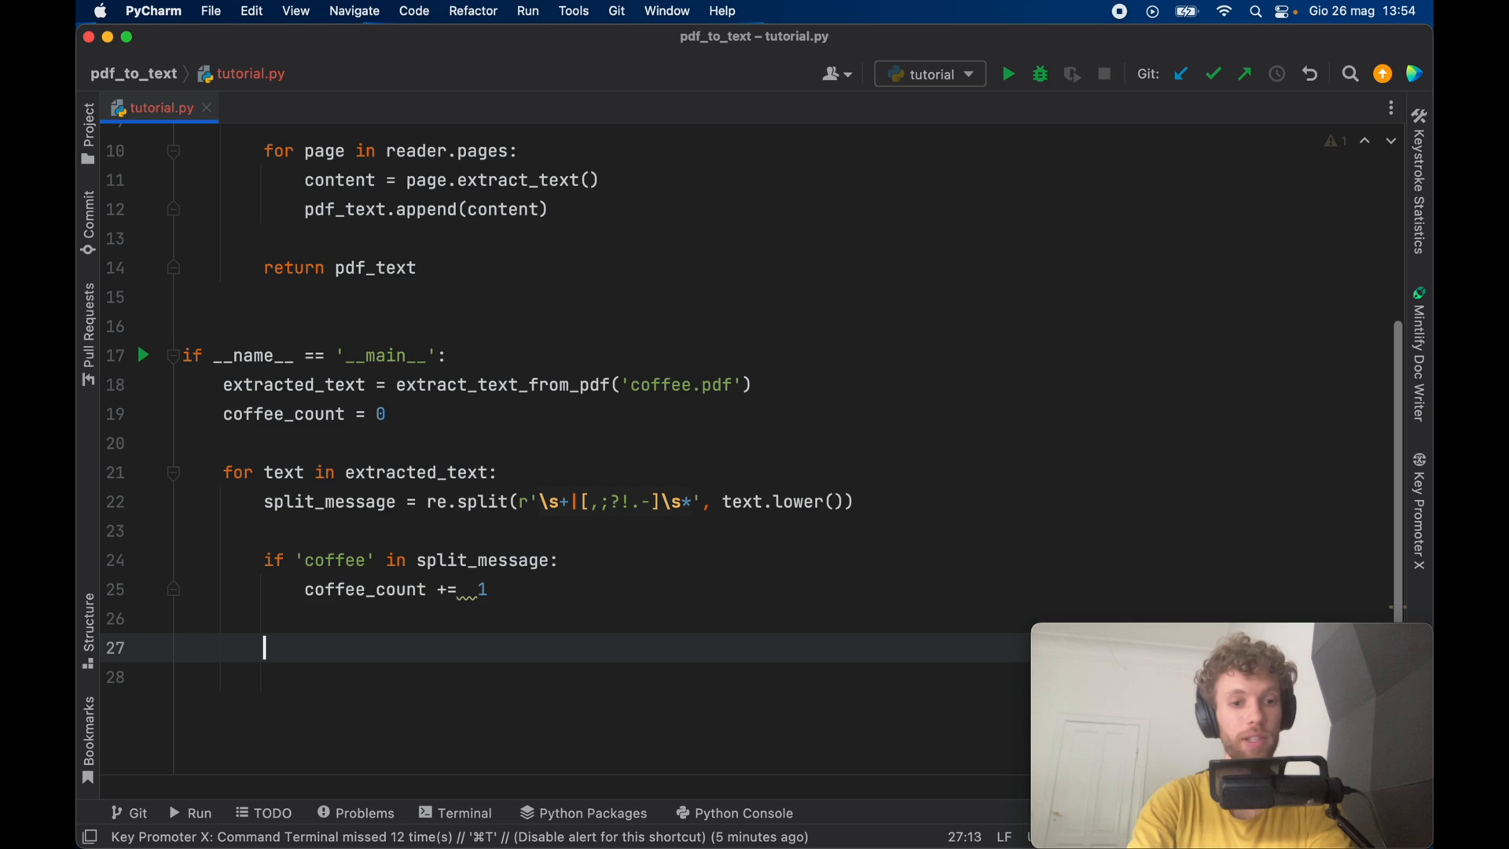
pyautogui.write('print("C")')
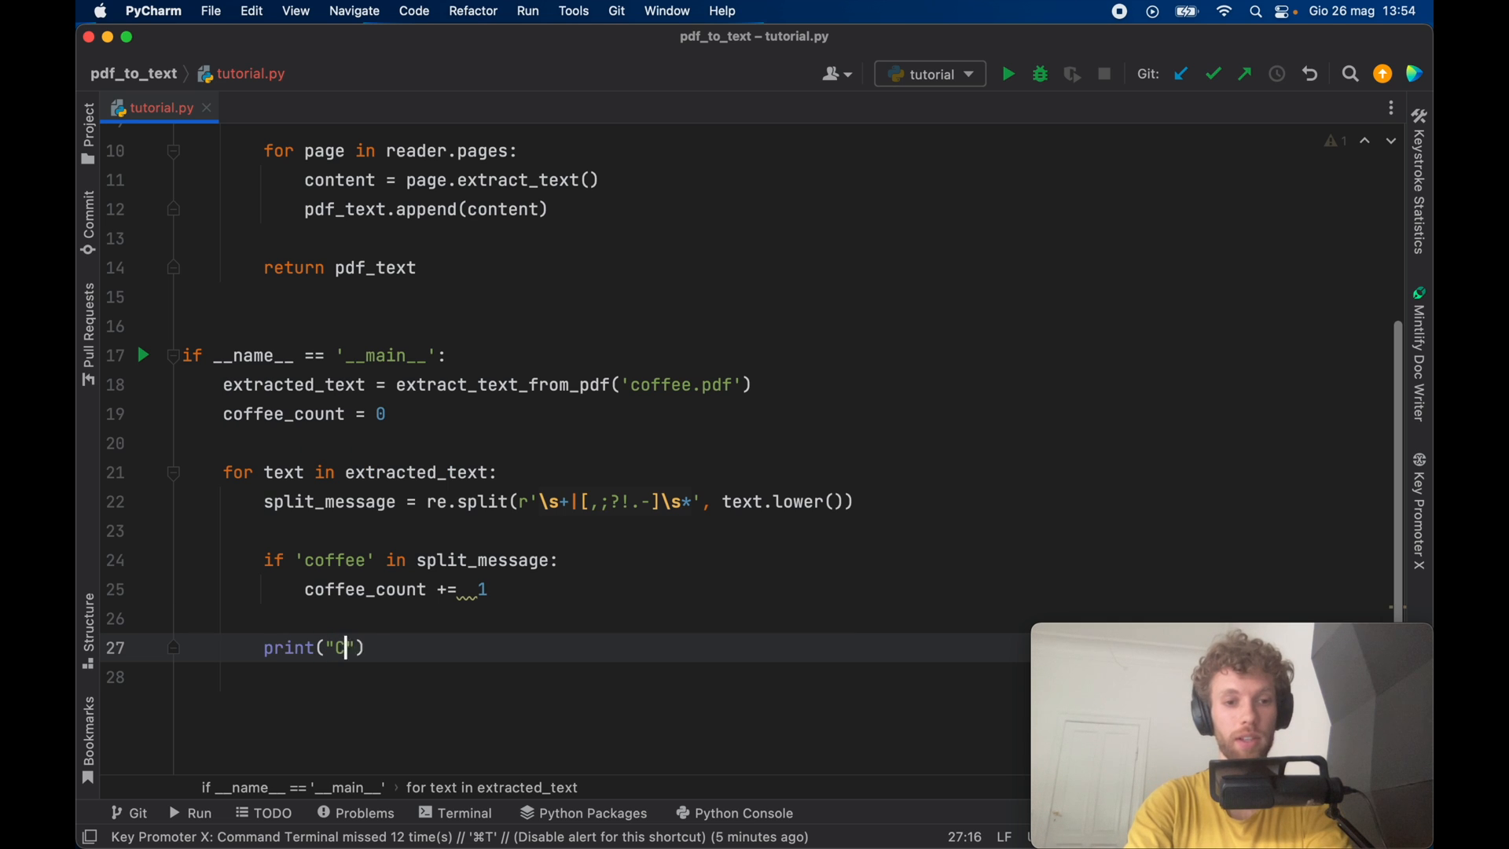
pyautogui.write('offee f')
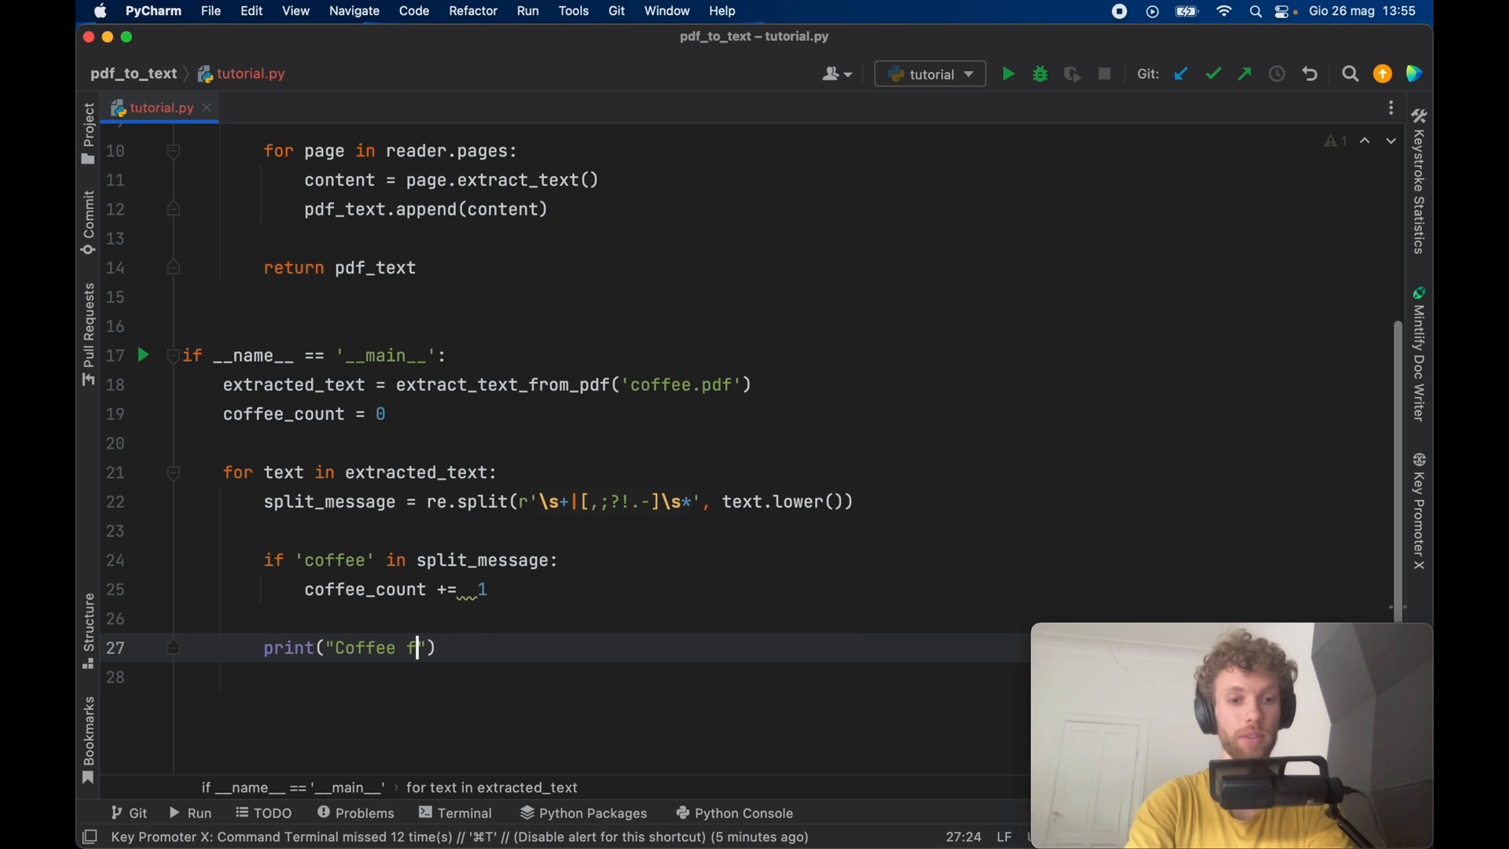
pyautogui.write('ound:')
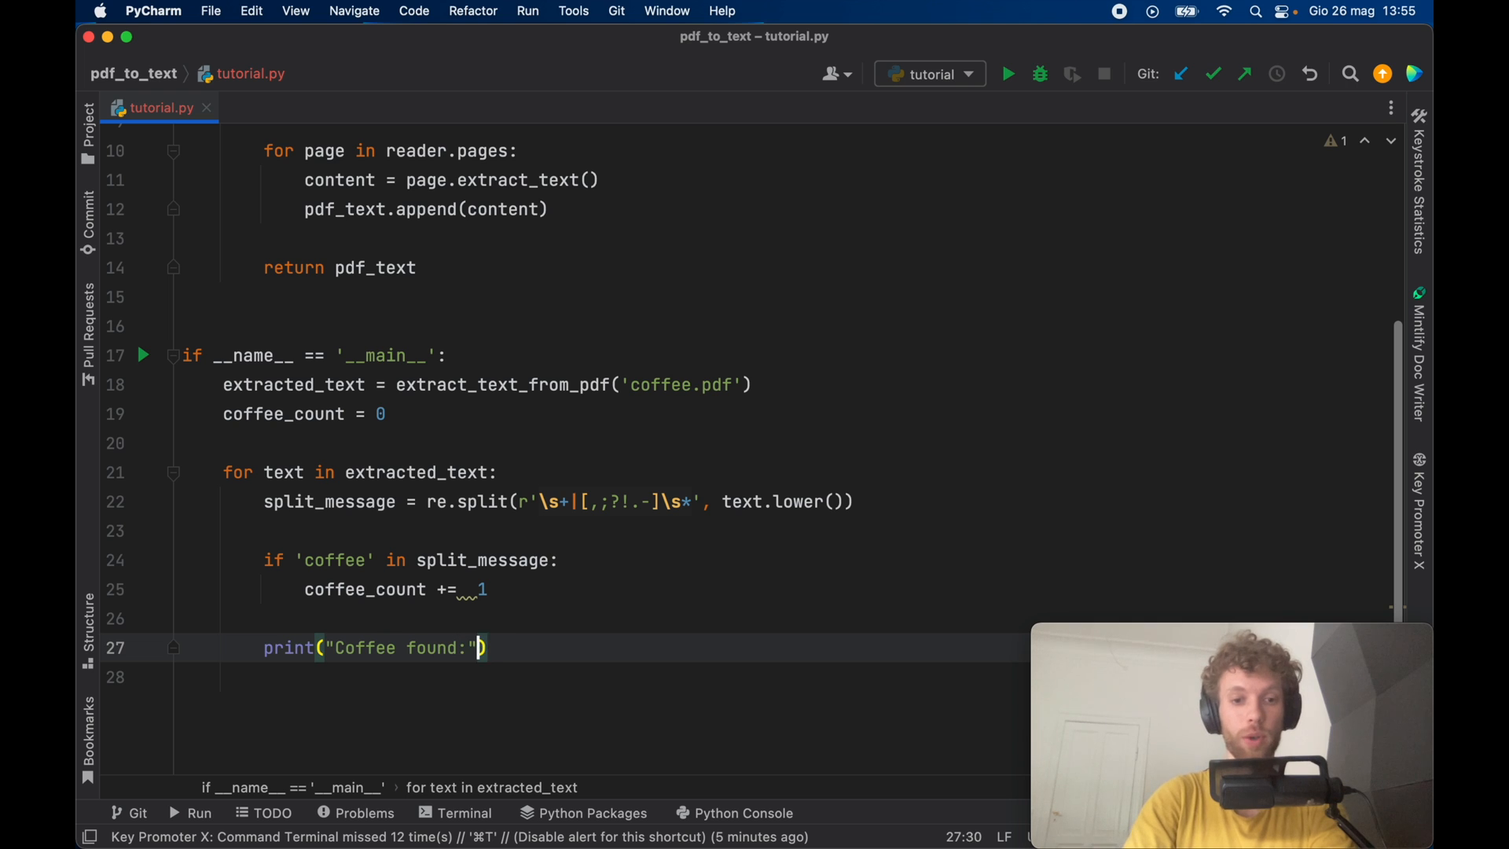
pyautogui.write(', coffee_count')
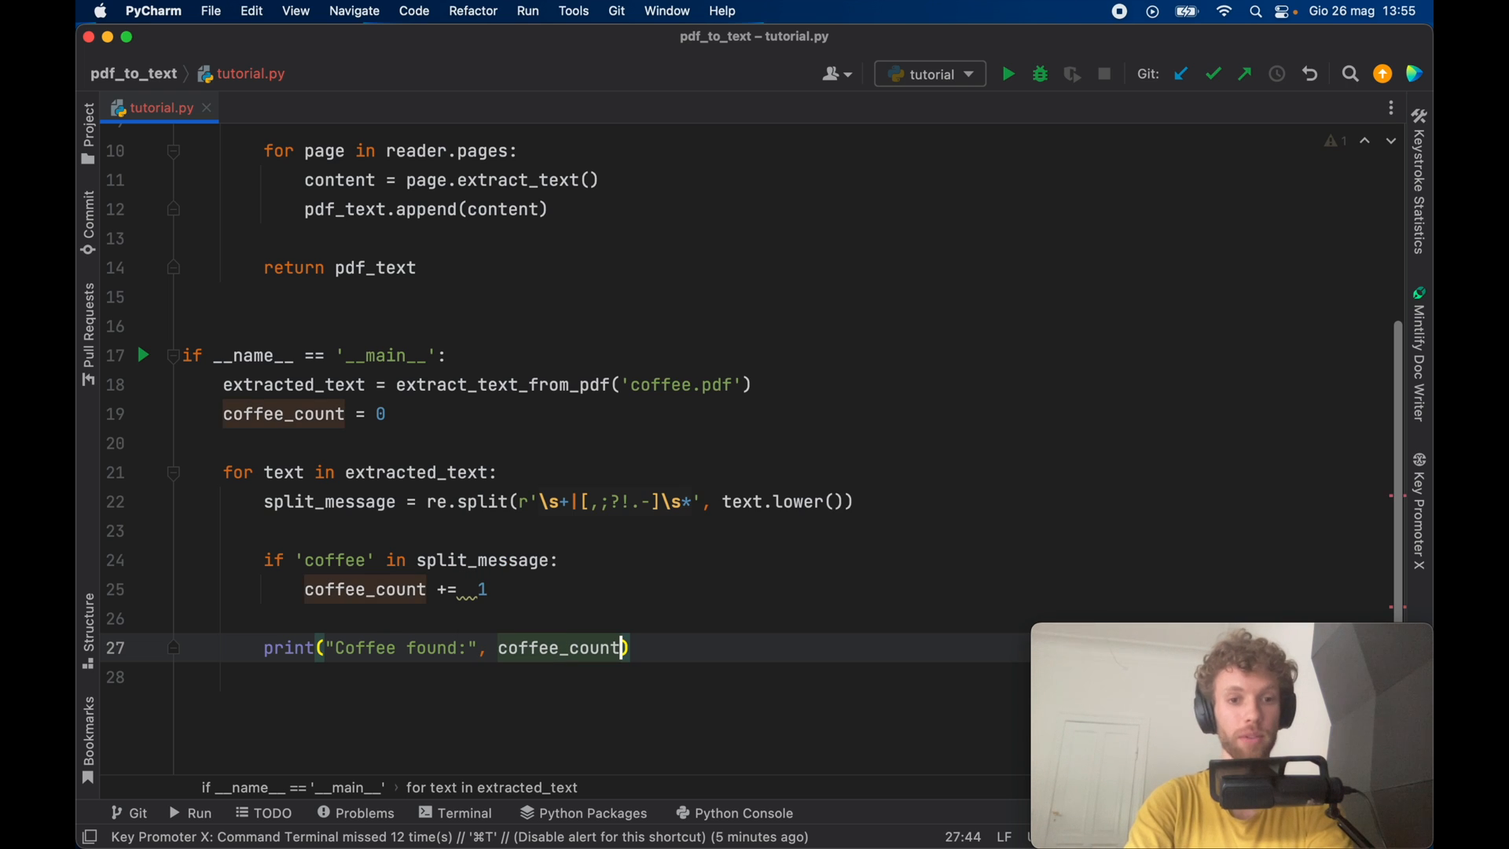
# - Run tutorial.py and confirm the output ends with Coffee found: 151
pyautogui.click(1007, 74)
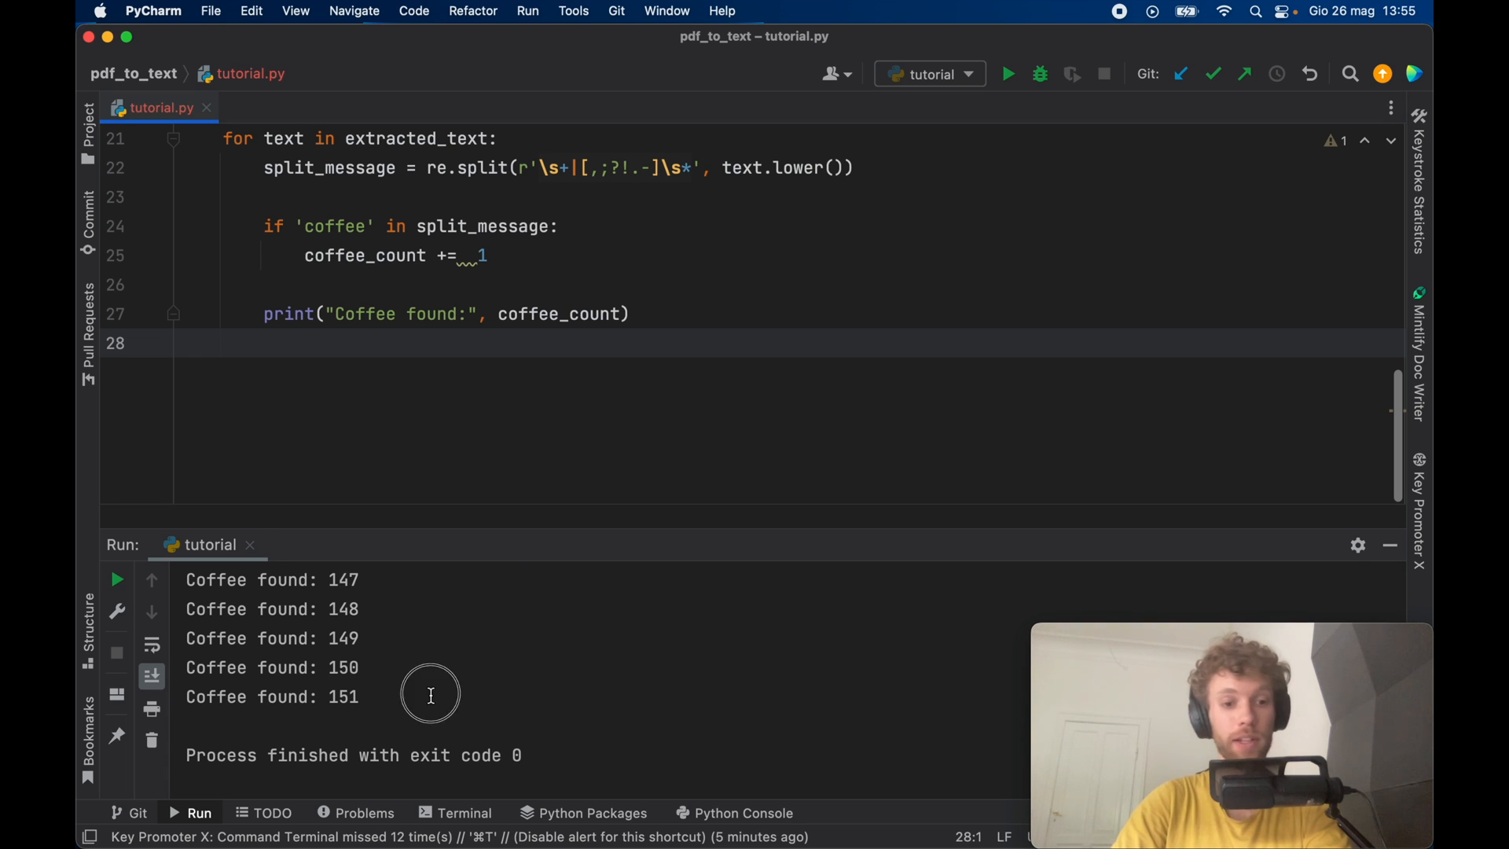
pyautogui.doubleClick(272, 697)
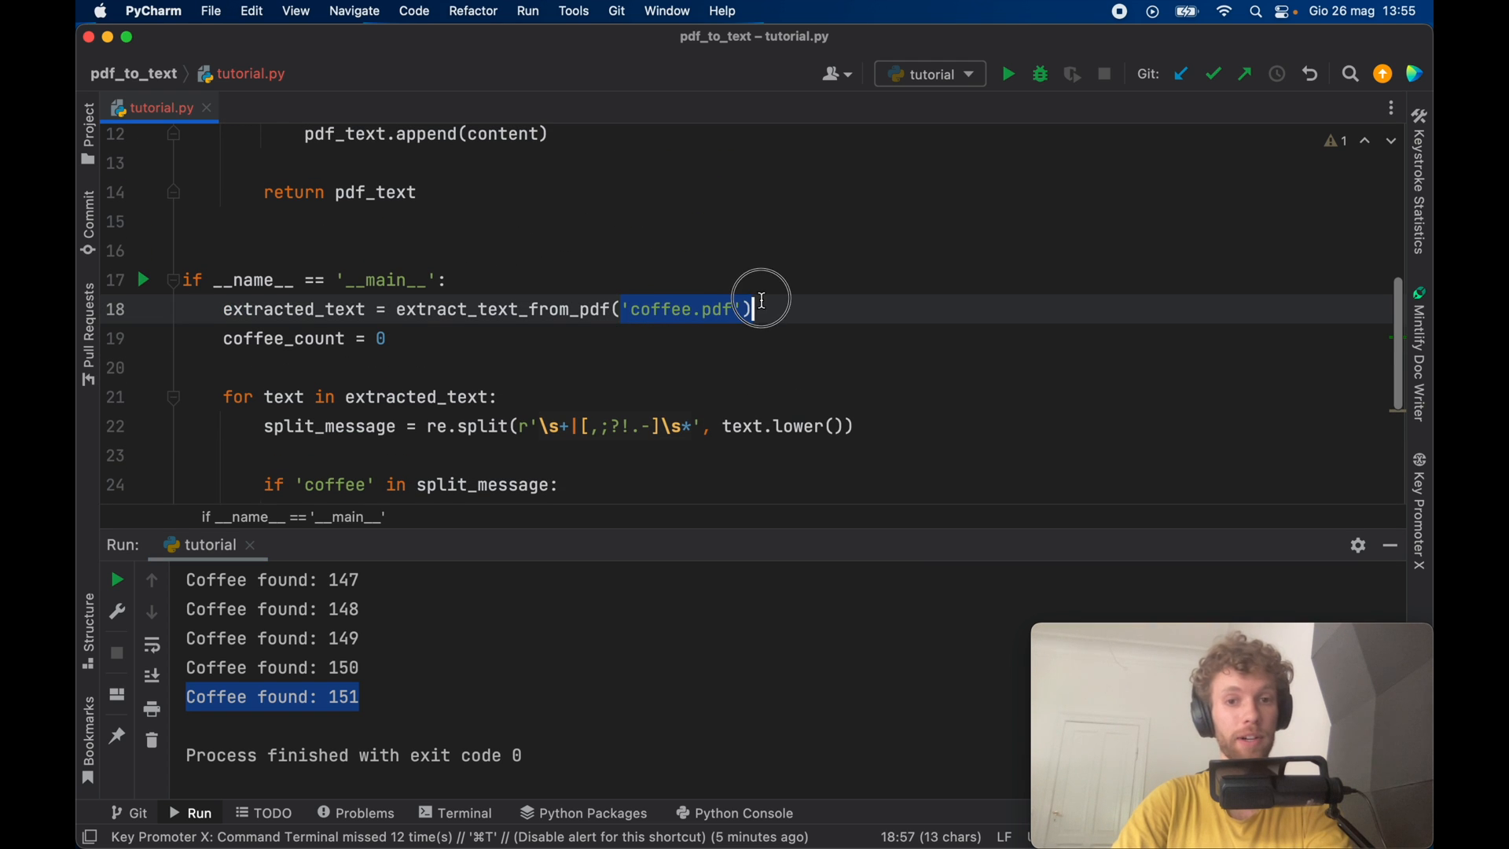
pyautogui.scroll(-3)
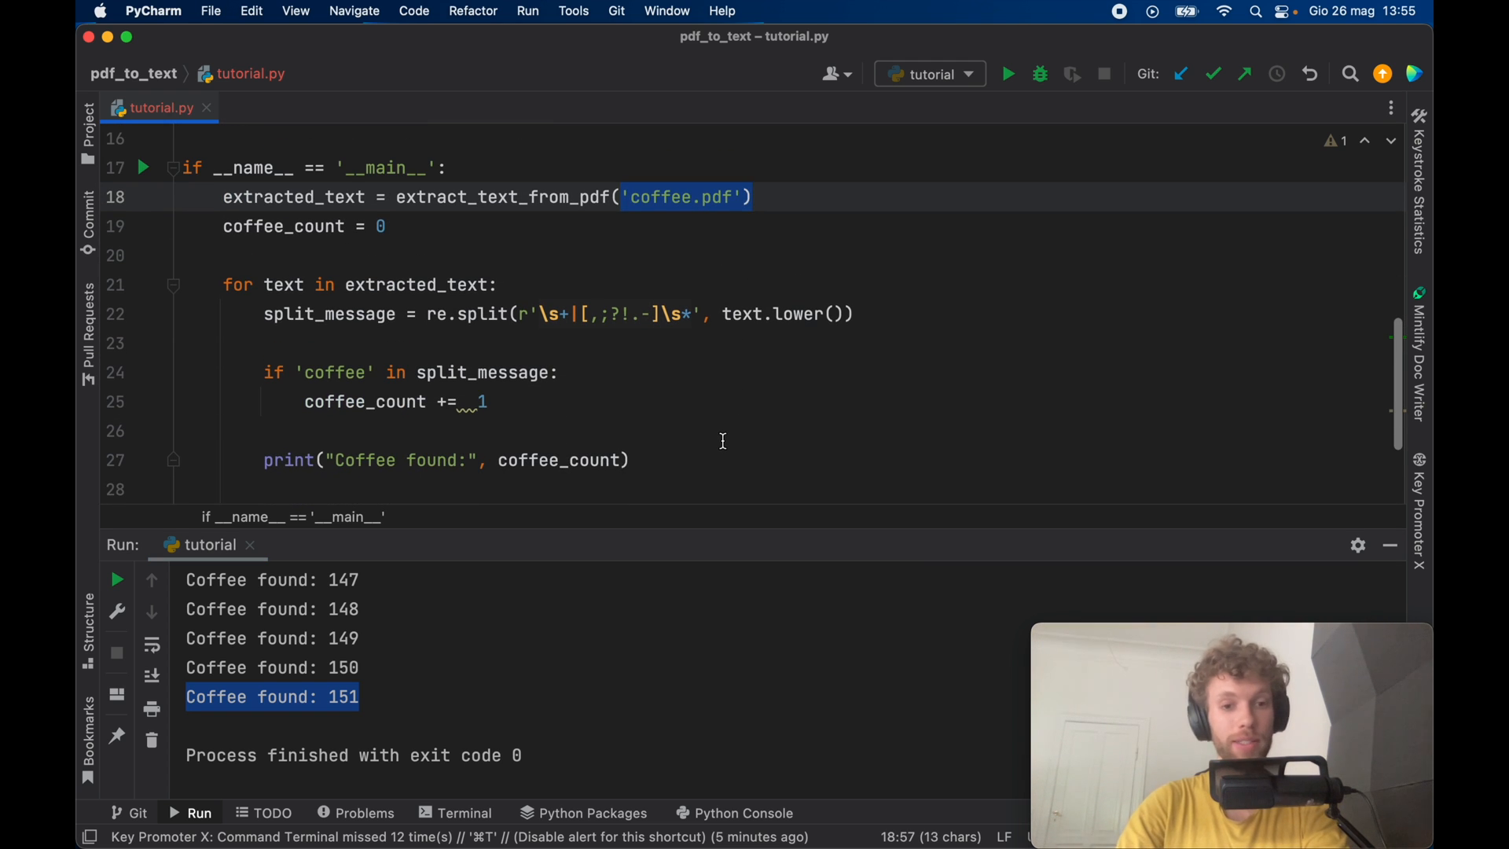
pyautogui.moveTo(416, 375)
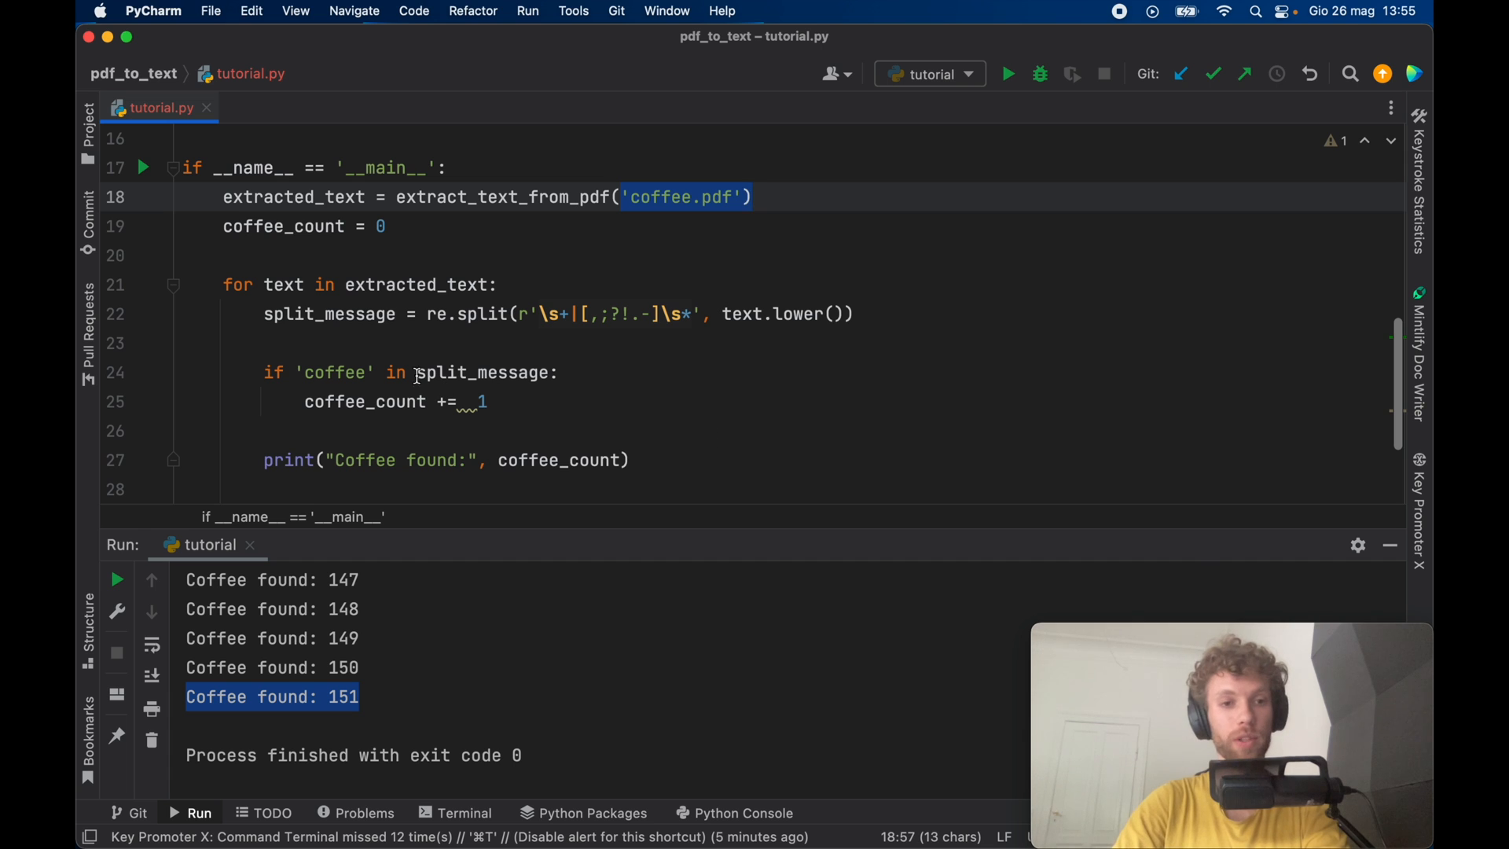
pyautogui.moveTo(911, 313)
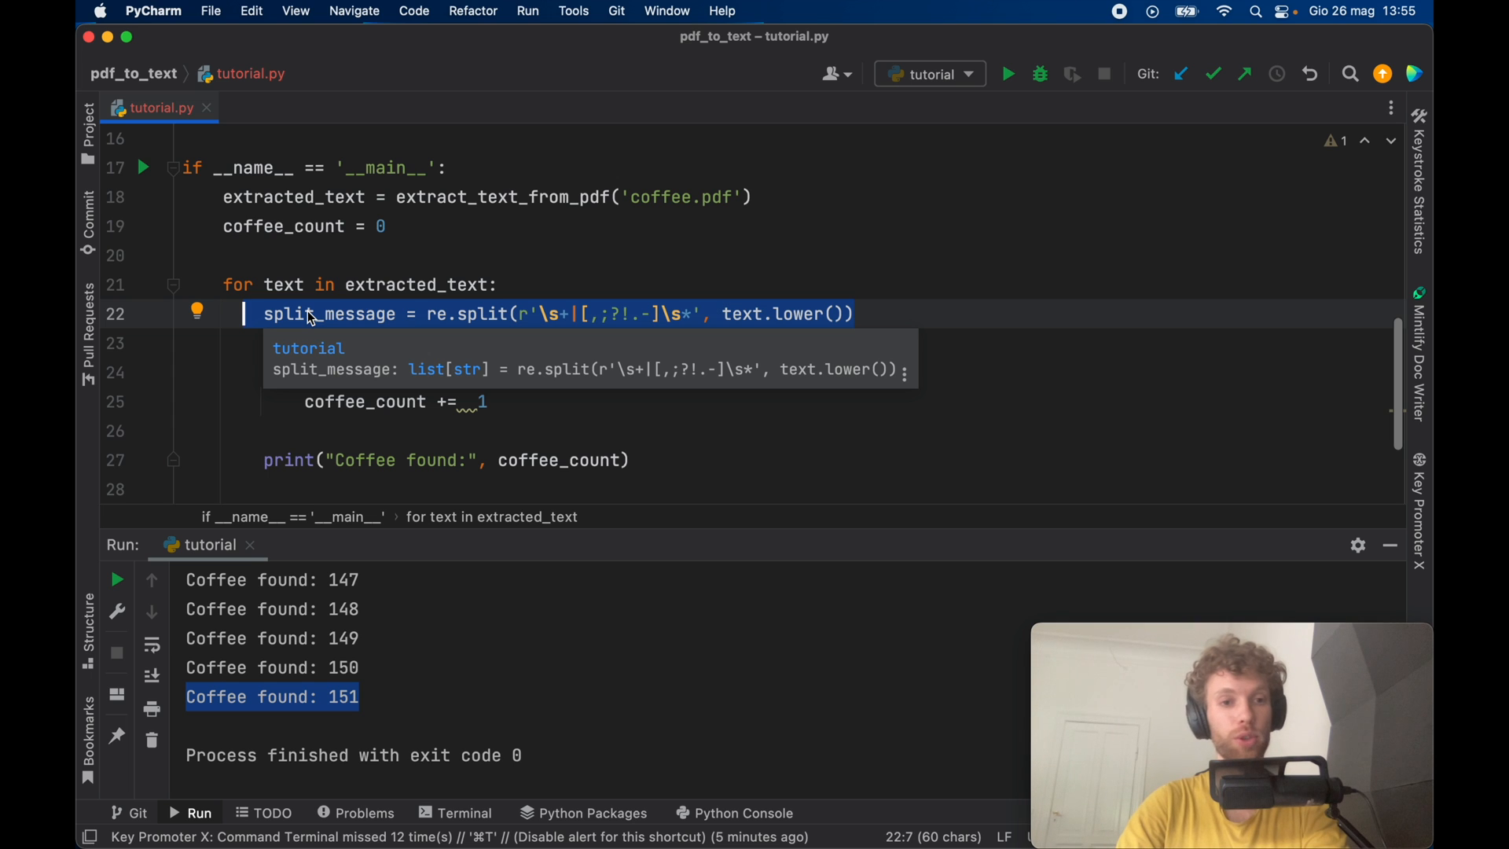
pyautogui.moveTo(319, 327)
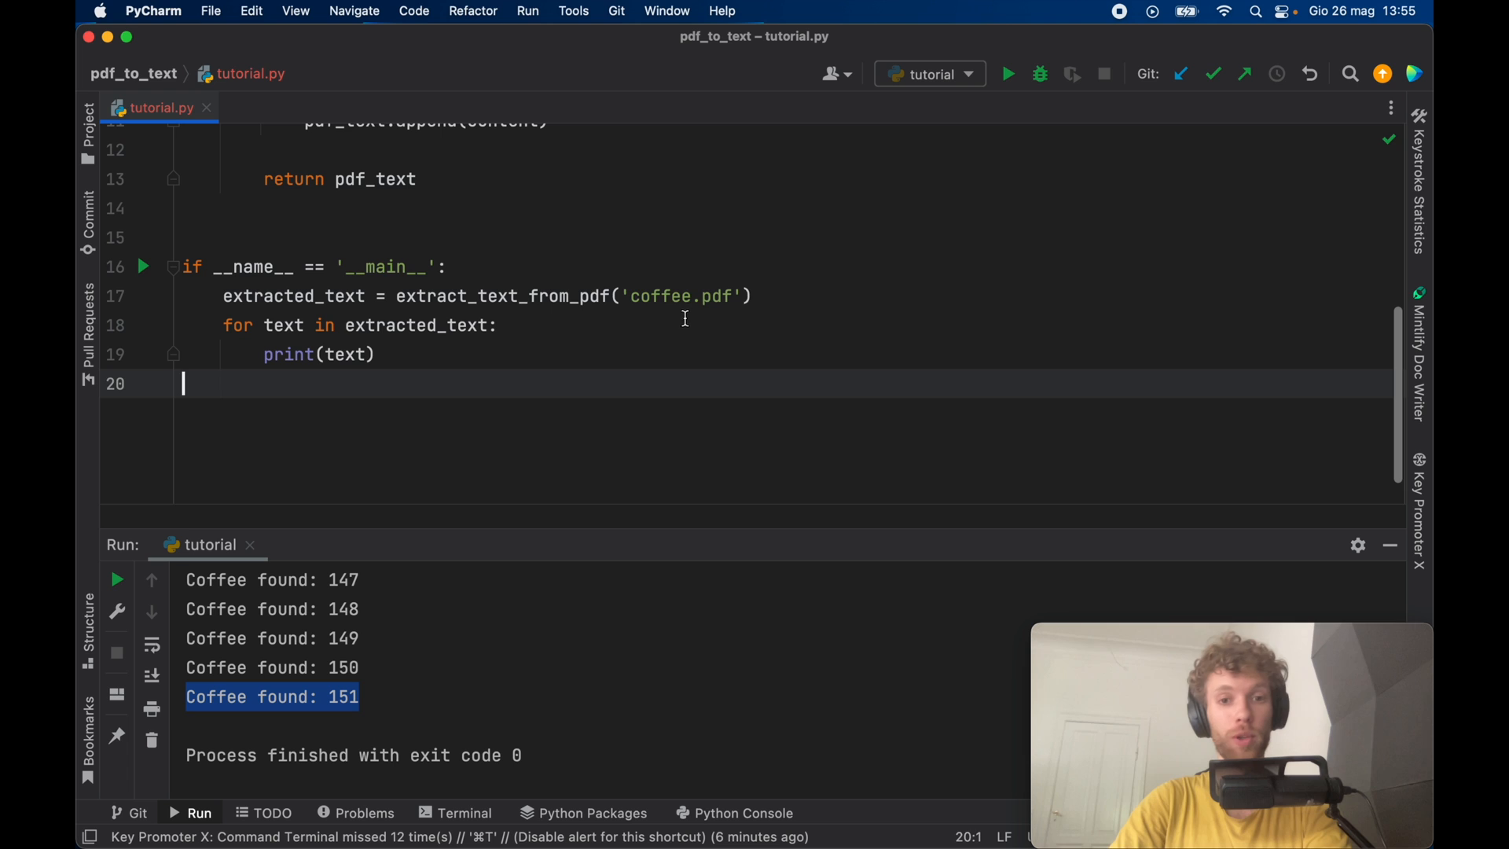
pyautogui.doubleClick(681, 295)
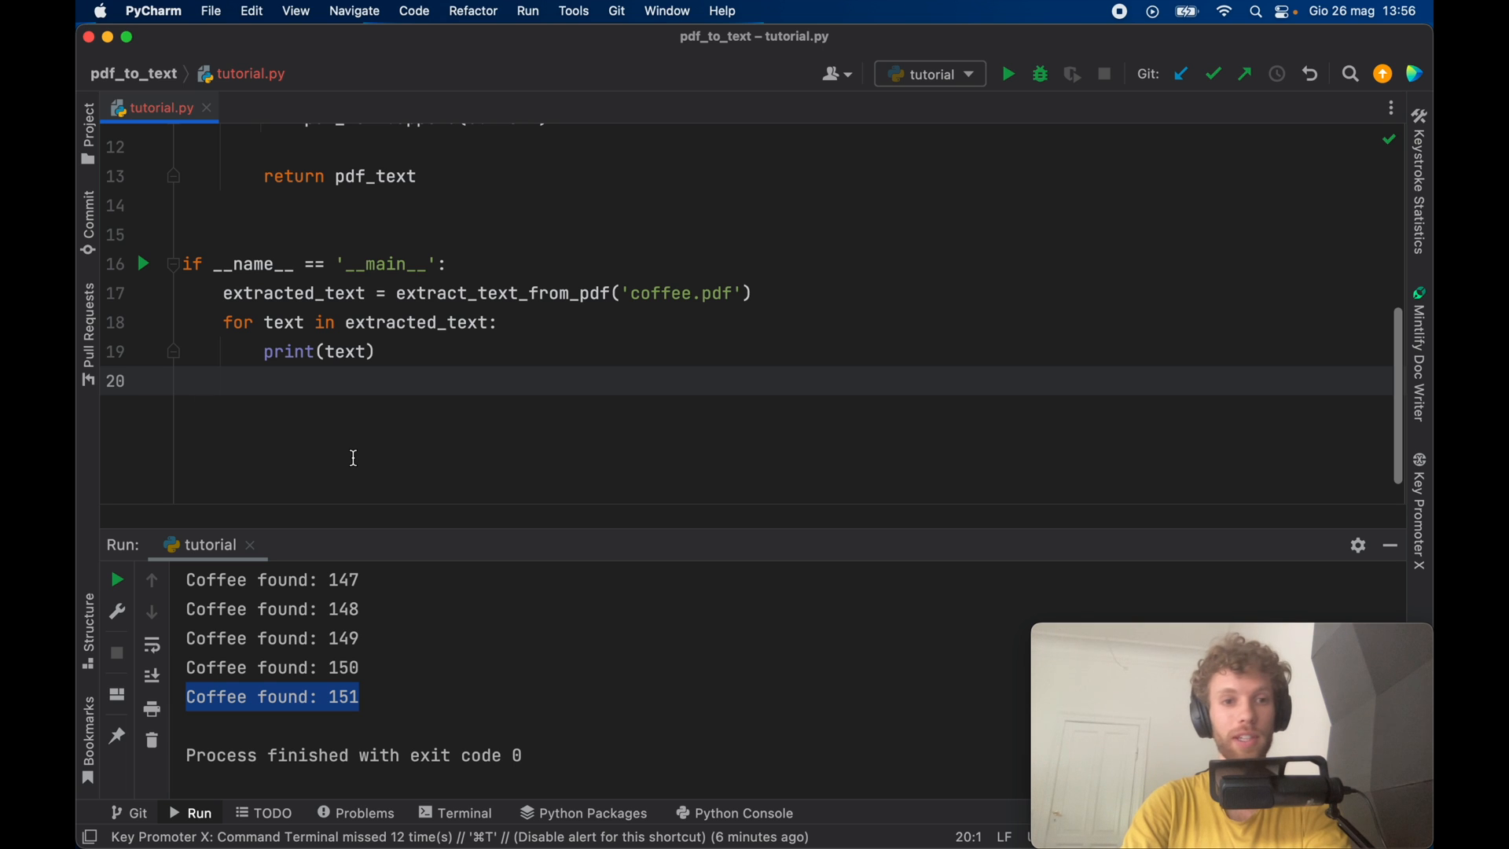
pyautogui.click(183, 380)
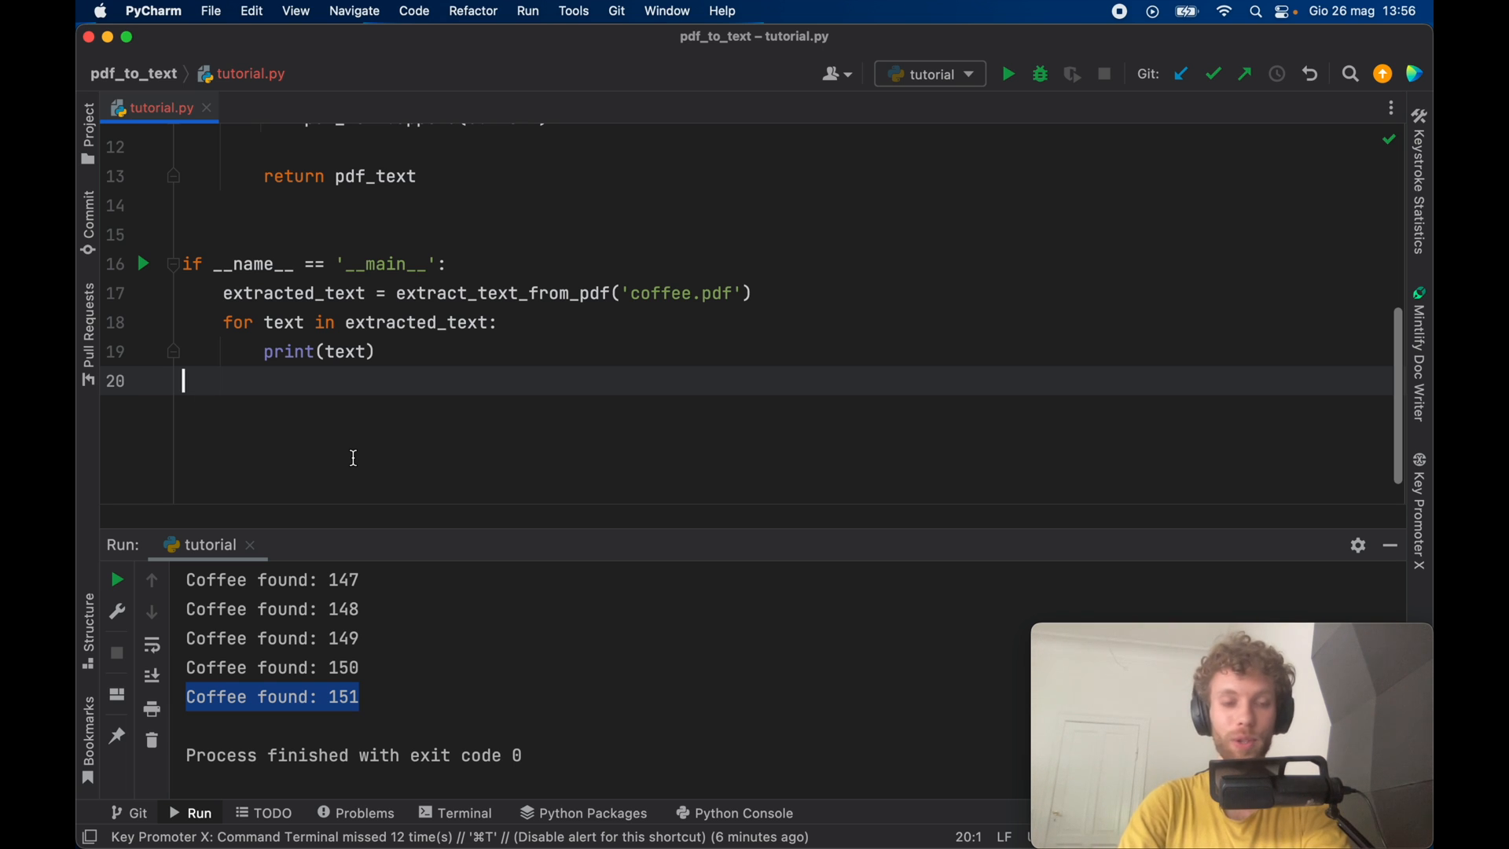